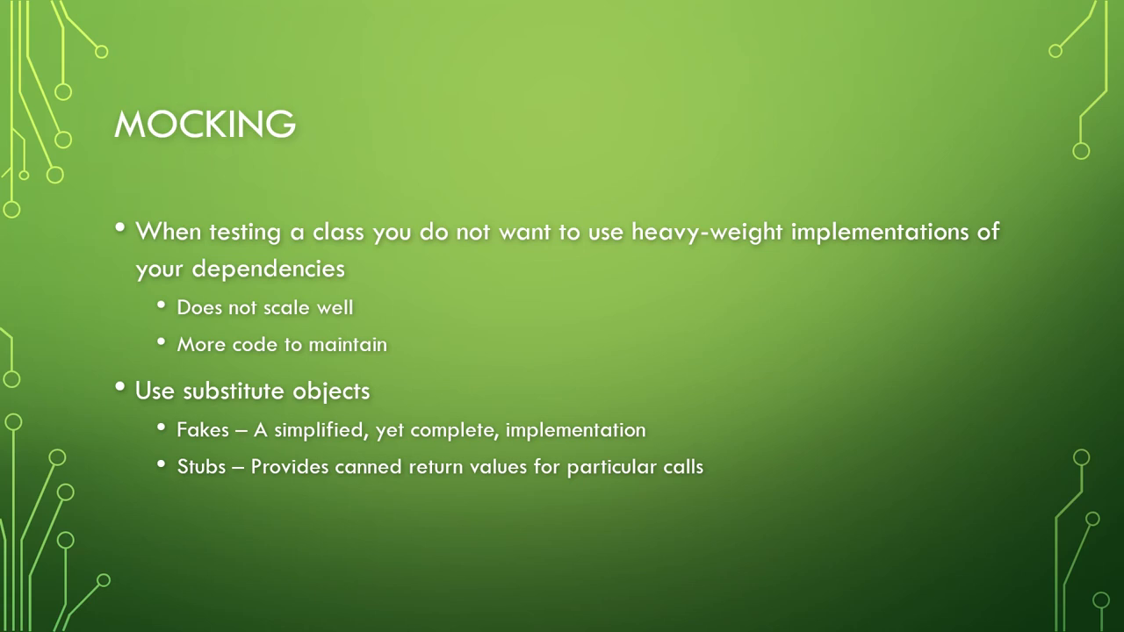
- Advance the slideshow from the Mocking slide to the Moq slide
{"action": "key", "text": "Right"}
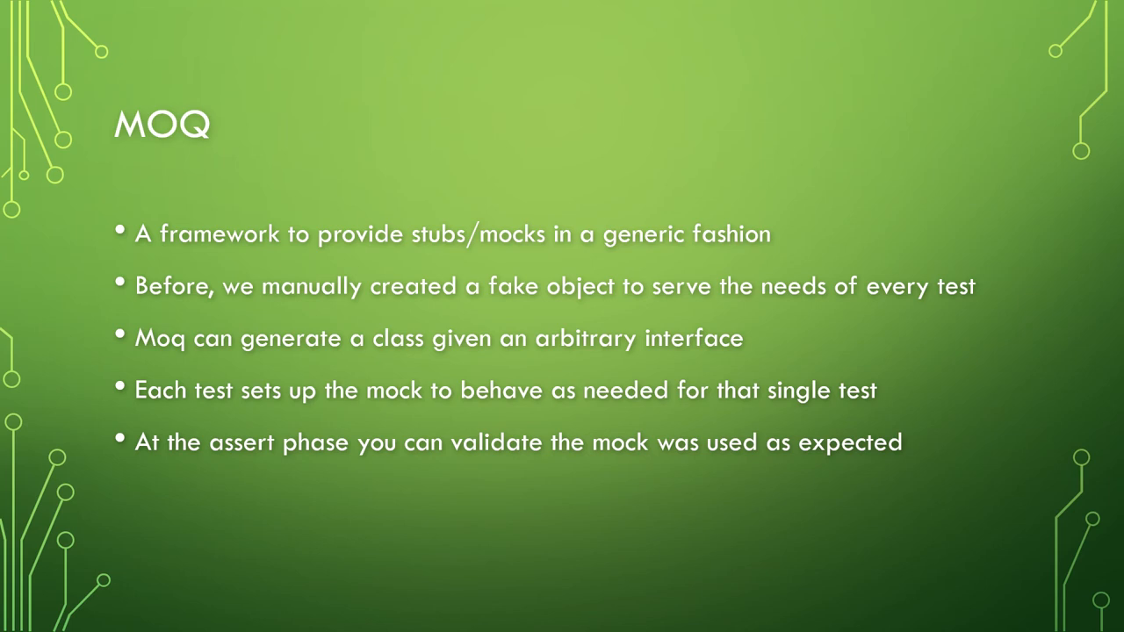
- Advance past the Moq slide, ending on the Visual Studio test project
{"action": "key", "text": "right"}
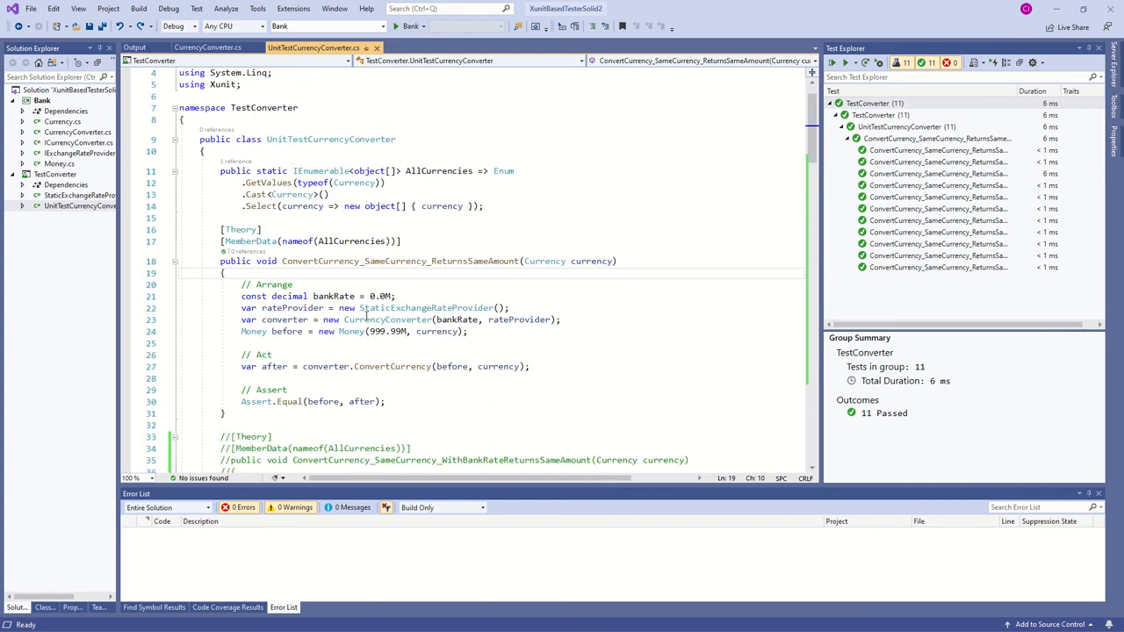
{"action": "left_click", "coordinate": [81, 195]}
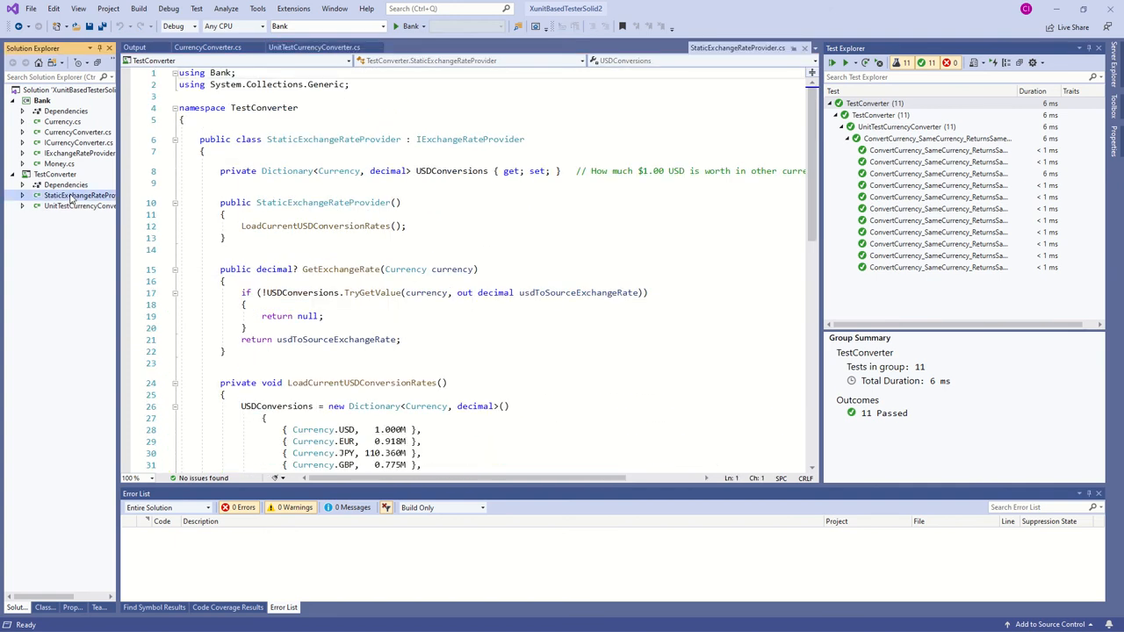
{"action": "right_click", "coordinate": [79, 195]}
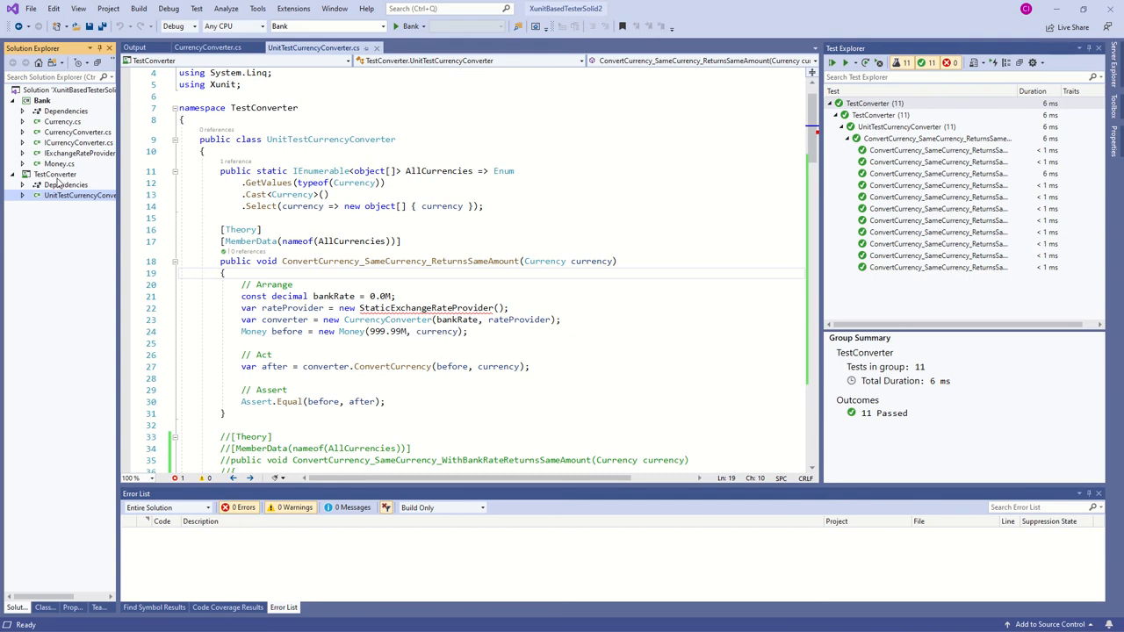
- Install the Moq NuGet package into the TestConverter project, accepting the license
{"action": "right_click", "coordinate": [54, 174]}
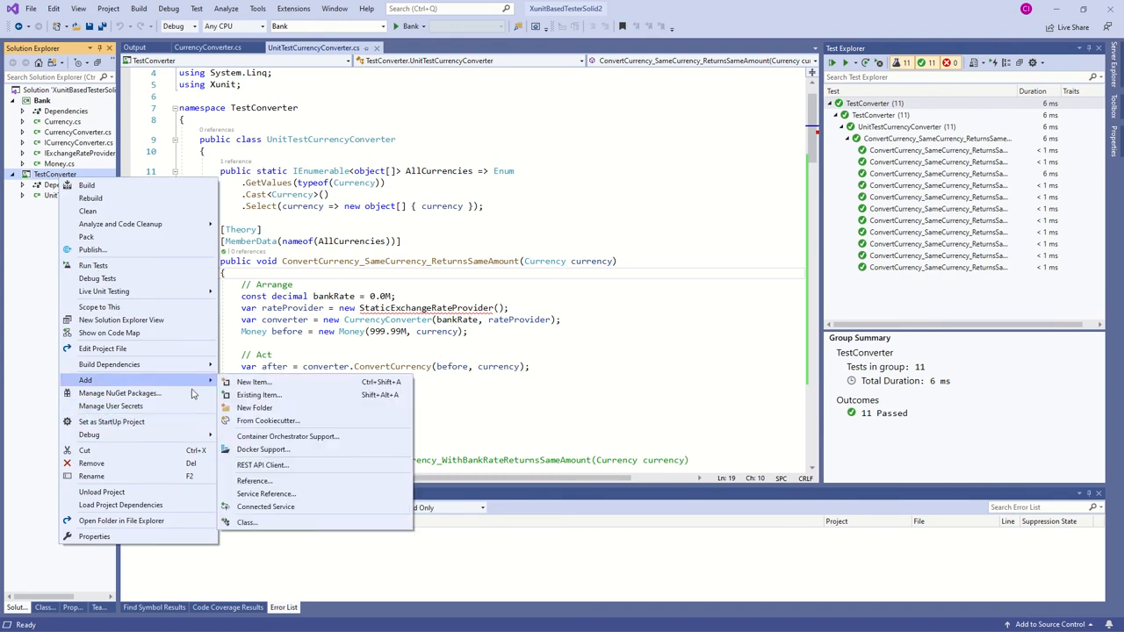
{"action": "mouse_move", "coordinate": [253, 481]}
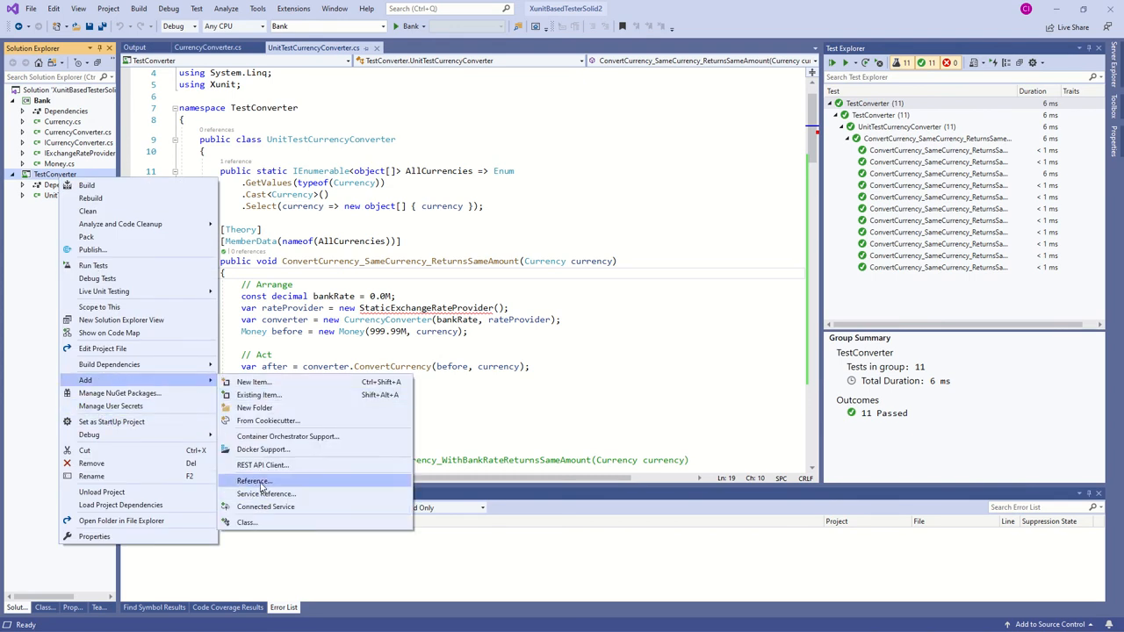
{"action": "mouse_move", "coordinate": [158, 390]}
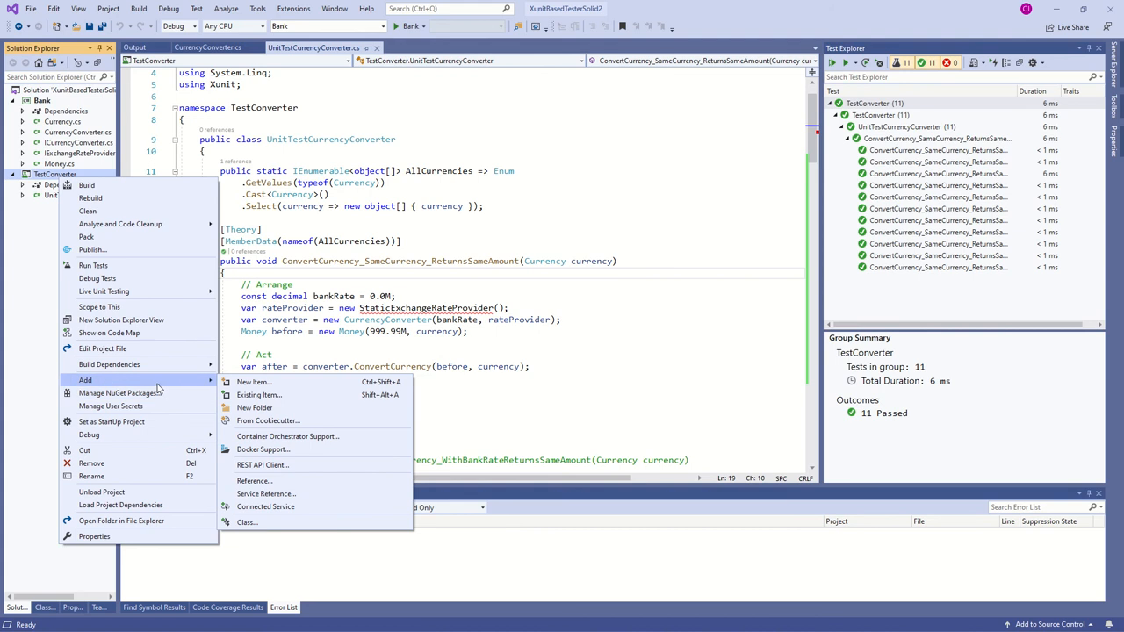
{"action": "left_click", "coordinate": [119, 393]}
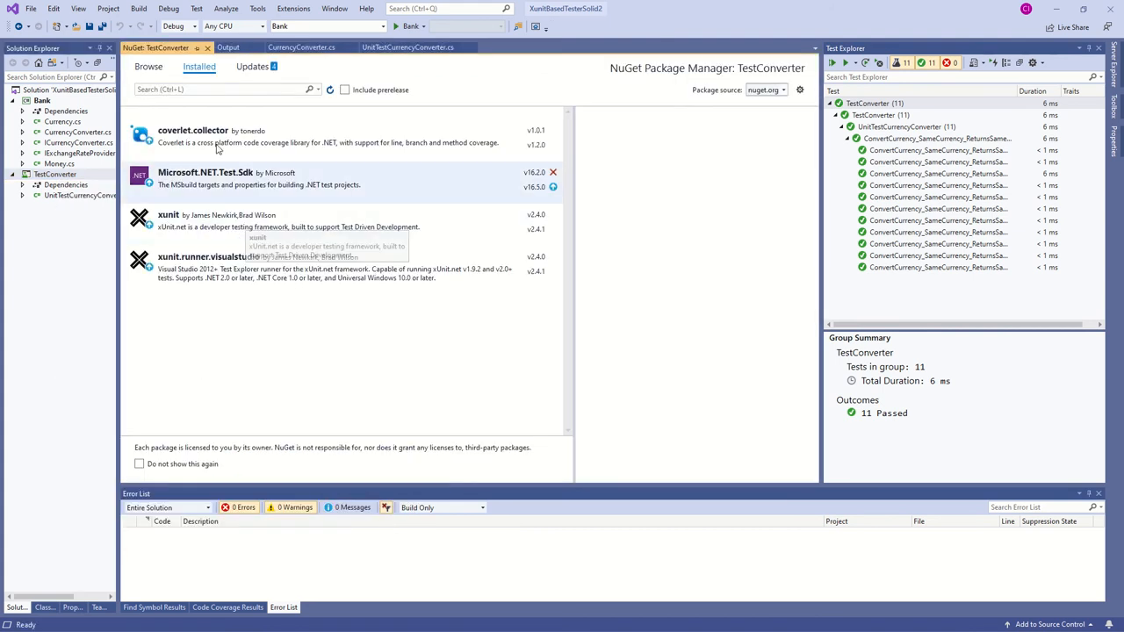
{"action": "left_click", "coordinate": [147, 66]}
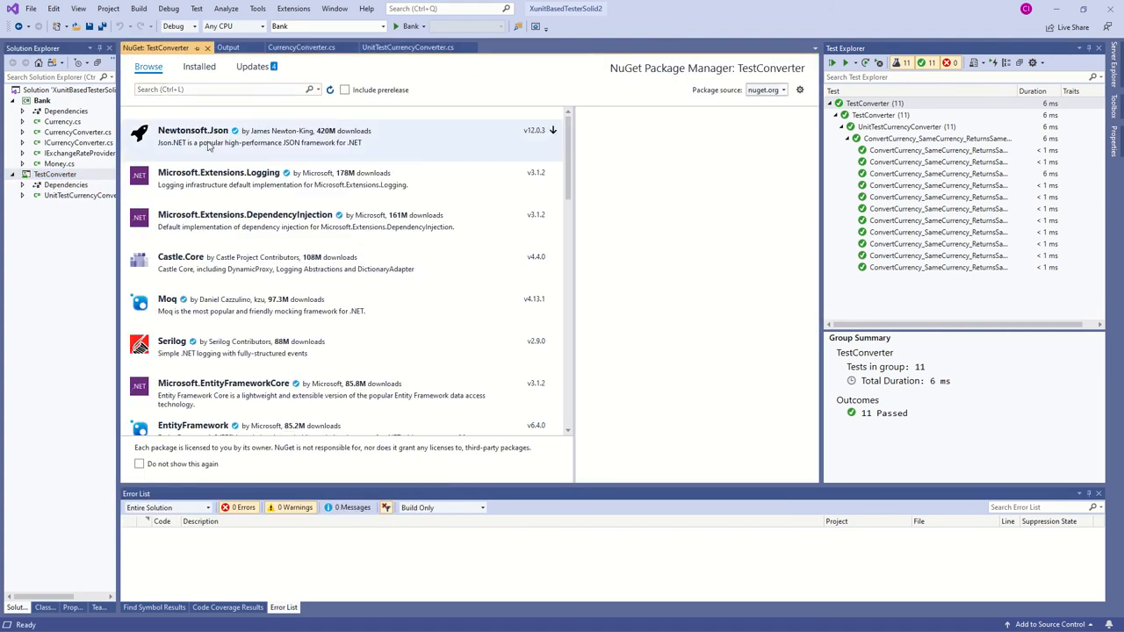
{"action": "mouse_move", "coordinate": [553, 300]}
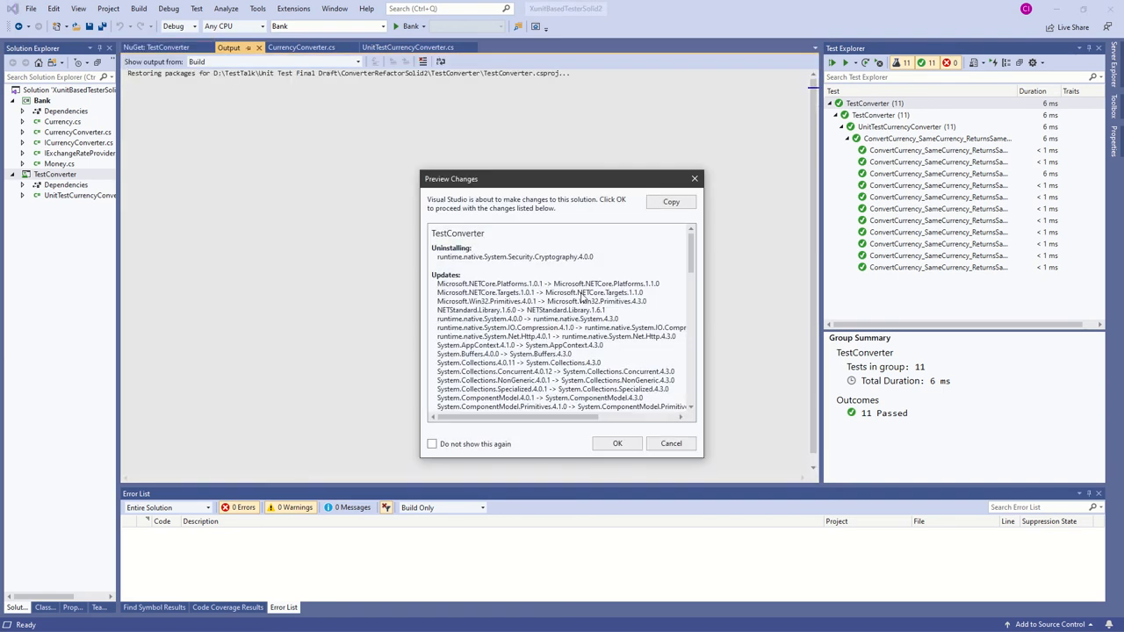
{"action": "scroll", "scroll_direction": "down", "scroll_amount": 3}
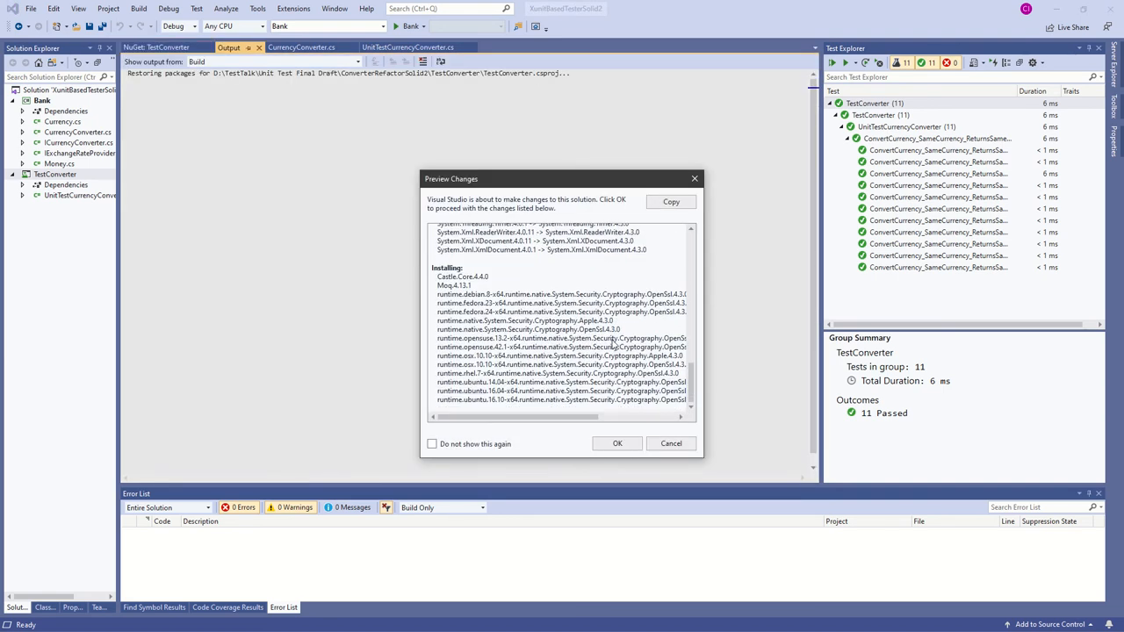
{"action": "left_click", "coordinate": [617, 443]}
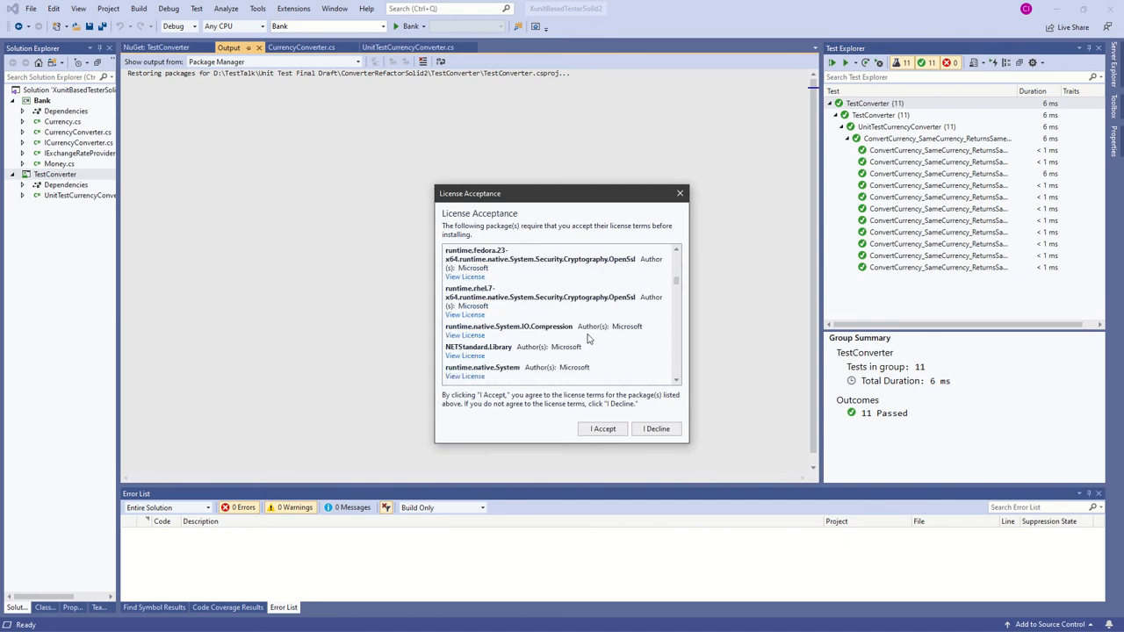
{"action": "scroll", "scroll_direction": "down", "scroll_amount": 3}
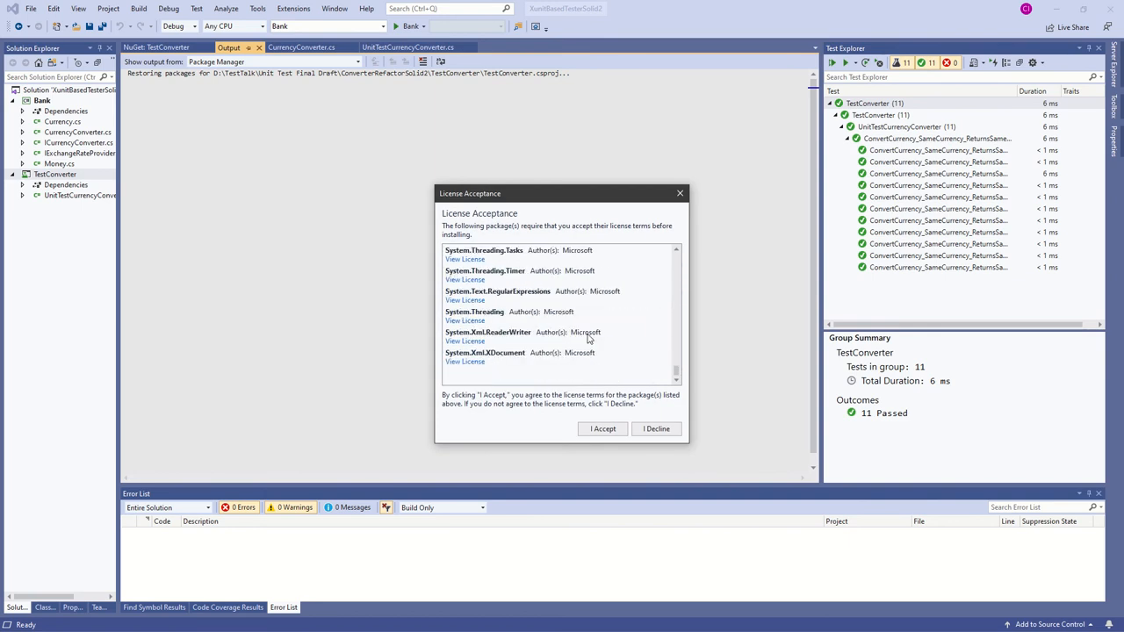
{"action": "left_click", "coordinate": [602, 428]}
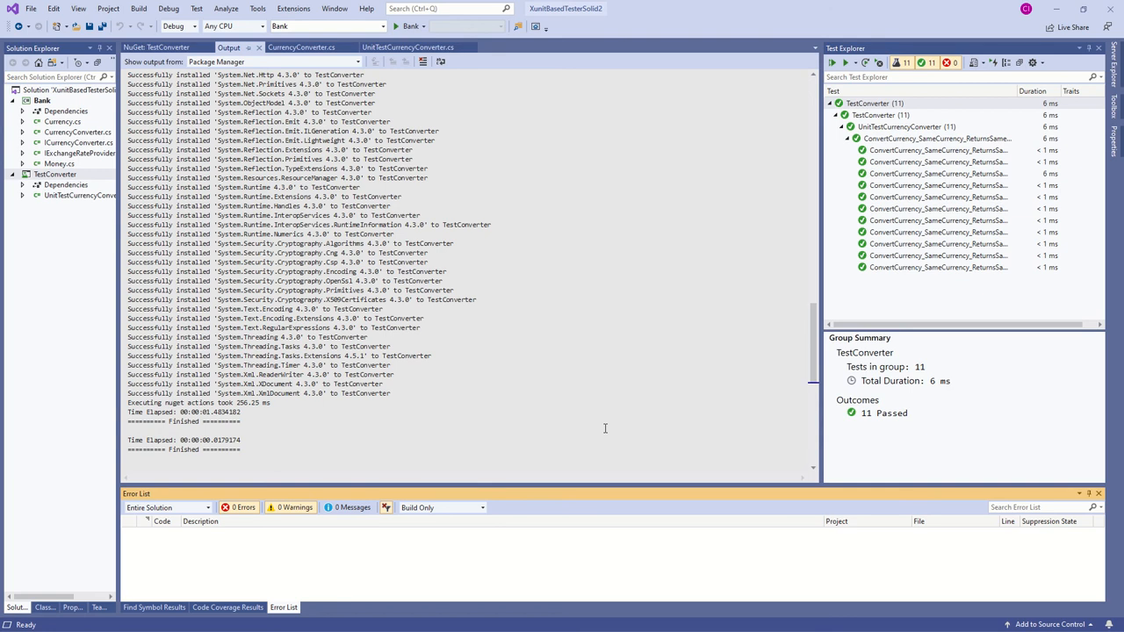
{"action": "mouse_move", "coordinate": [603, 429]}
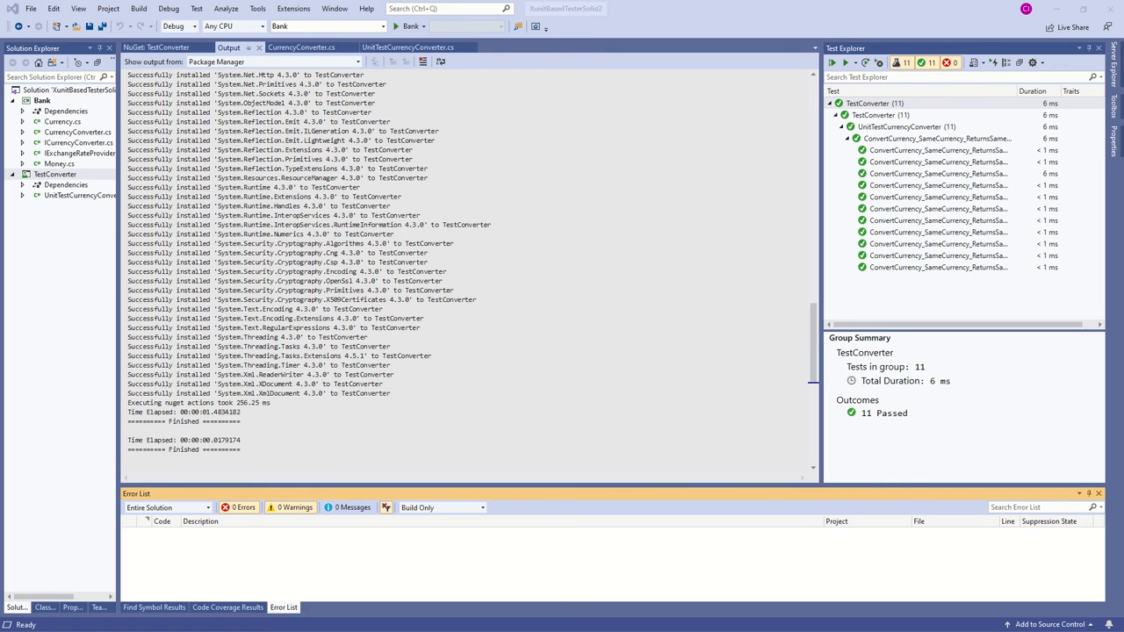
{"action": "mouse_move", "coordinate": [432, 267]}
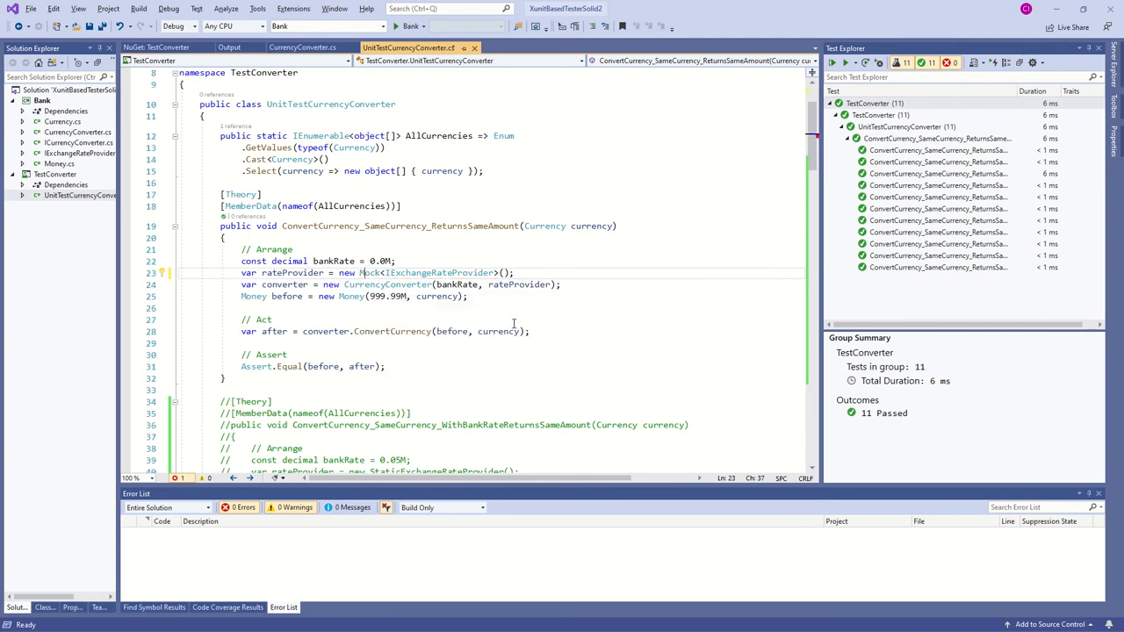
{"action": "mouse_move", "coordinate": [394, 272]}
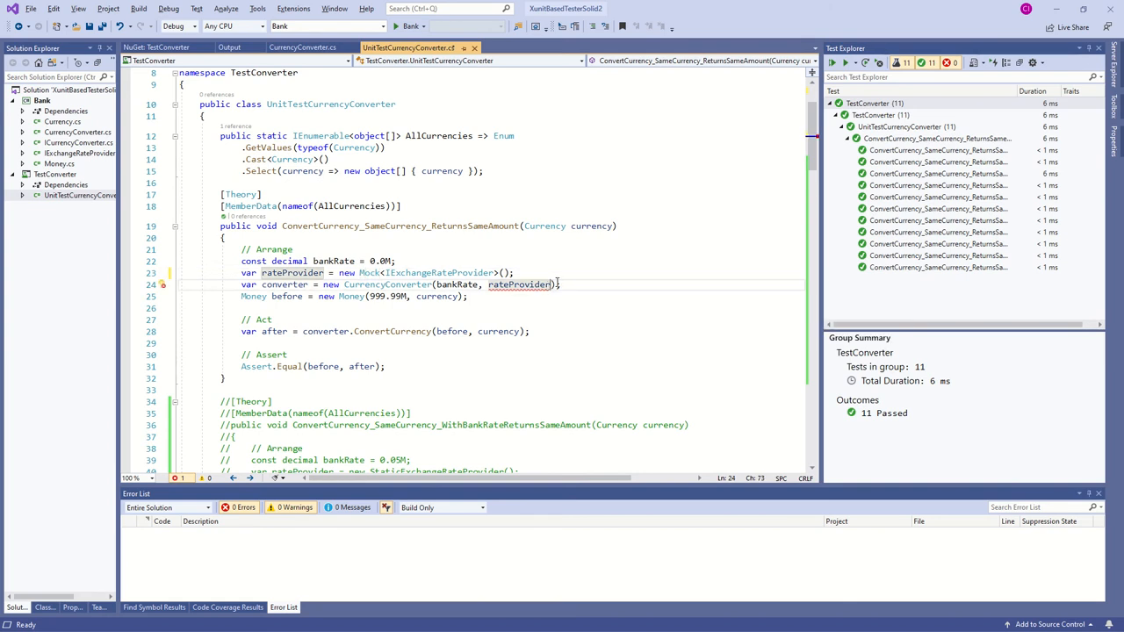
- Pass rateProvider.Object into the CurrencyConverter constructor
{"action": "type", "text": ".Object"}
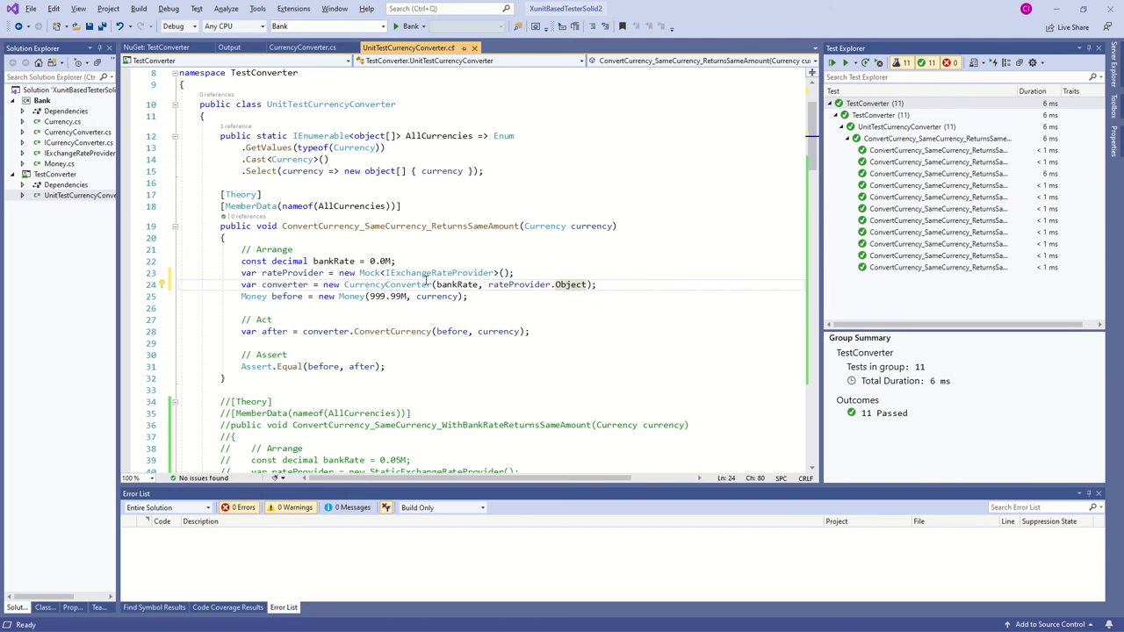
{"action": "mouse_move", "coordinate": [688, 250]}
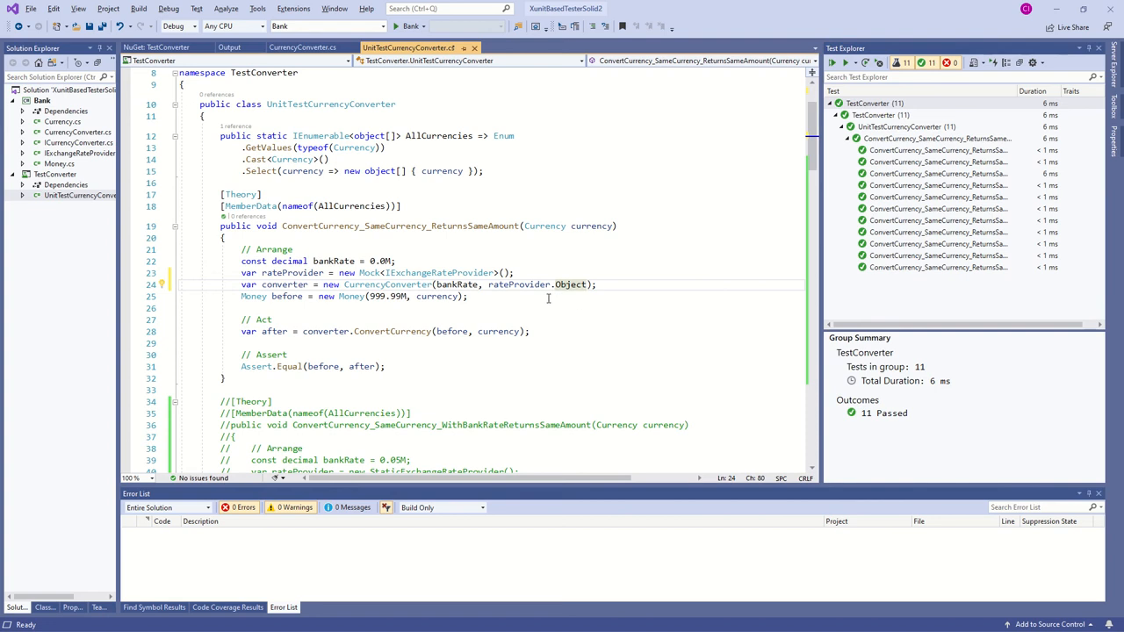
{"action": "mouse_move", "coordinate": [569, 284]}
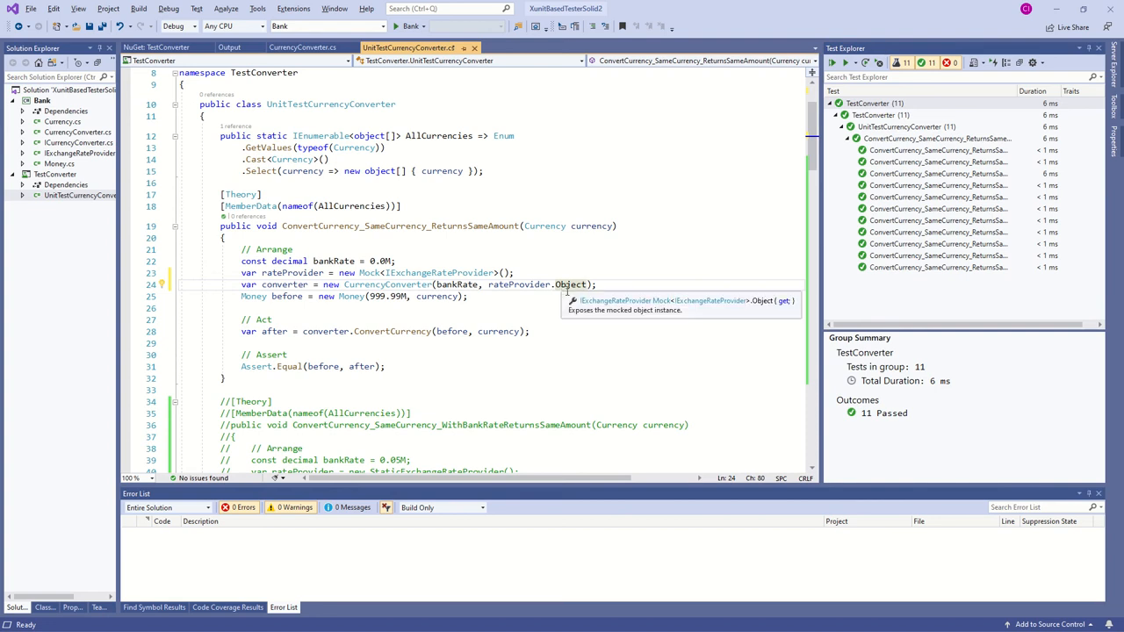
{"action": "mouse_move", "coordinate": [597, 269]}
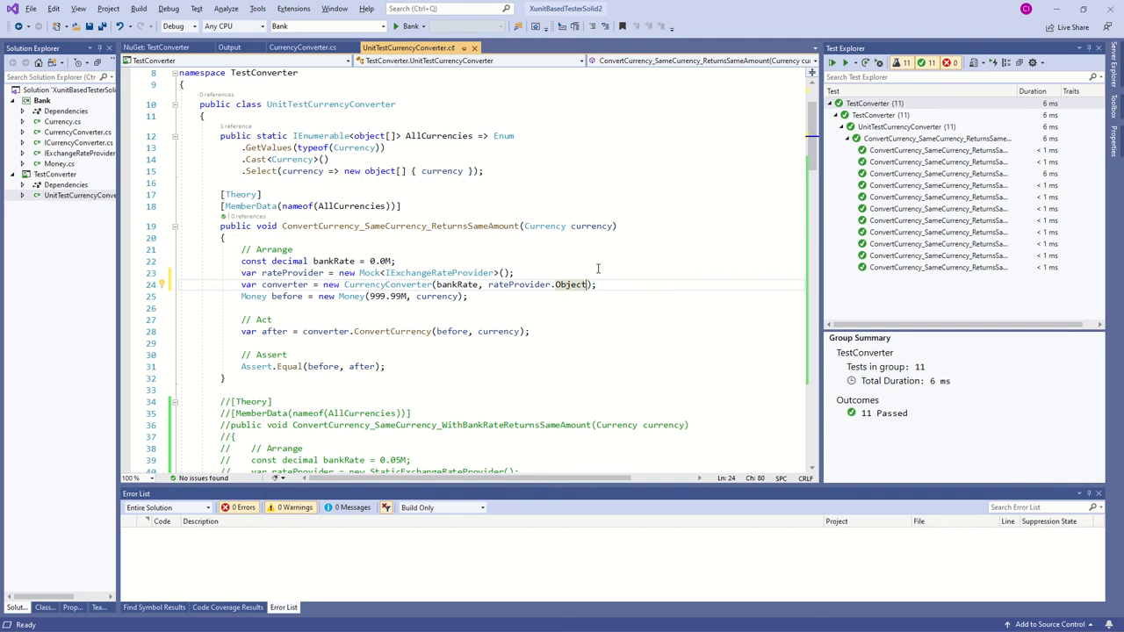
{"action": "mouse_move", "coordinate": [595, 269]}
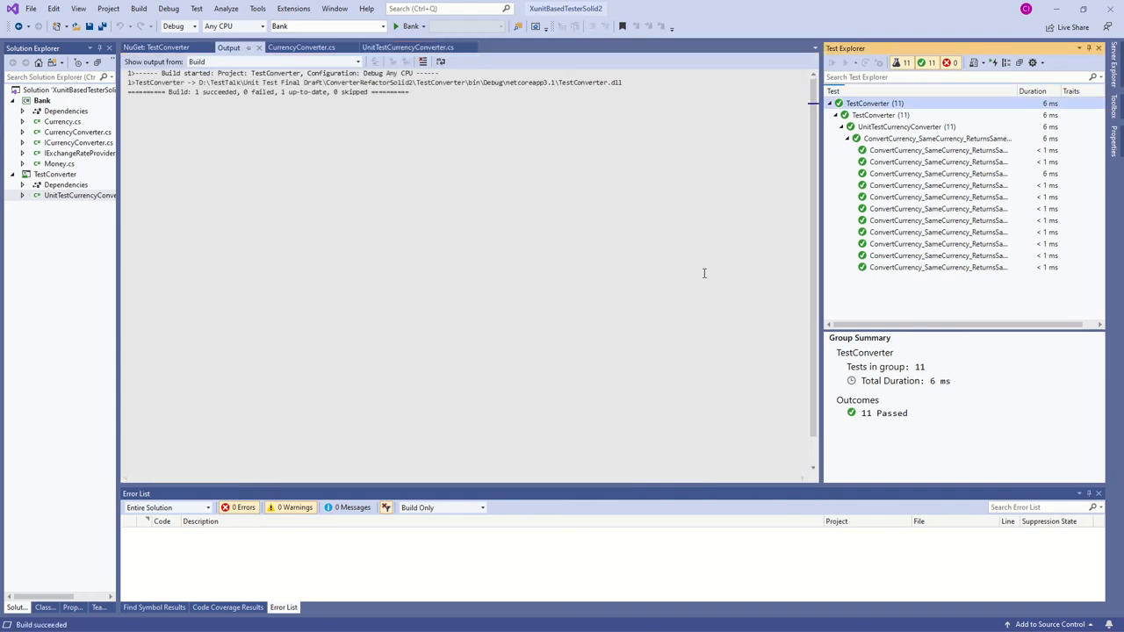
- Re-run all 11 tests and view the CurrencyConverter class source
{"action": "left_click", "coordinate": [833, 63]}
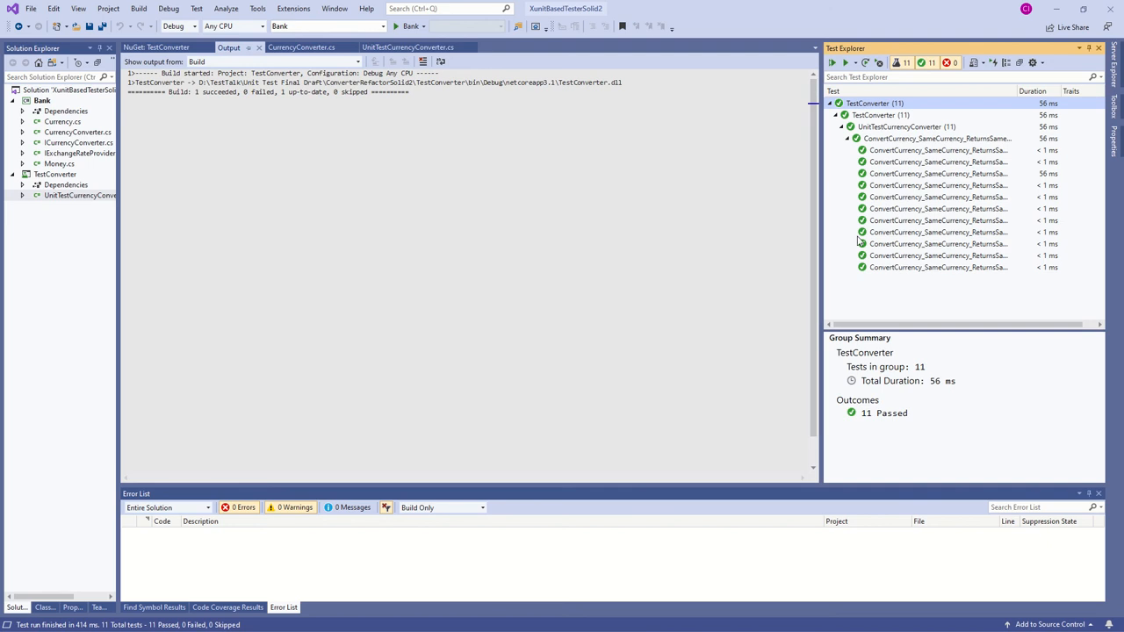
{"action": "mouse_move", "coordinate": [861, 255]}
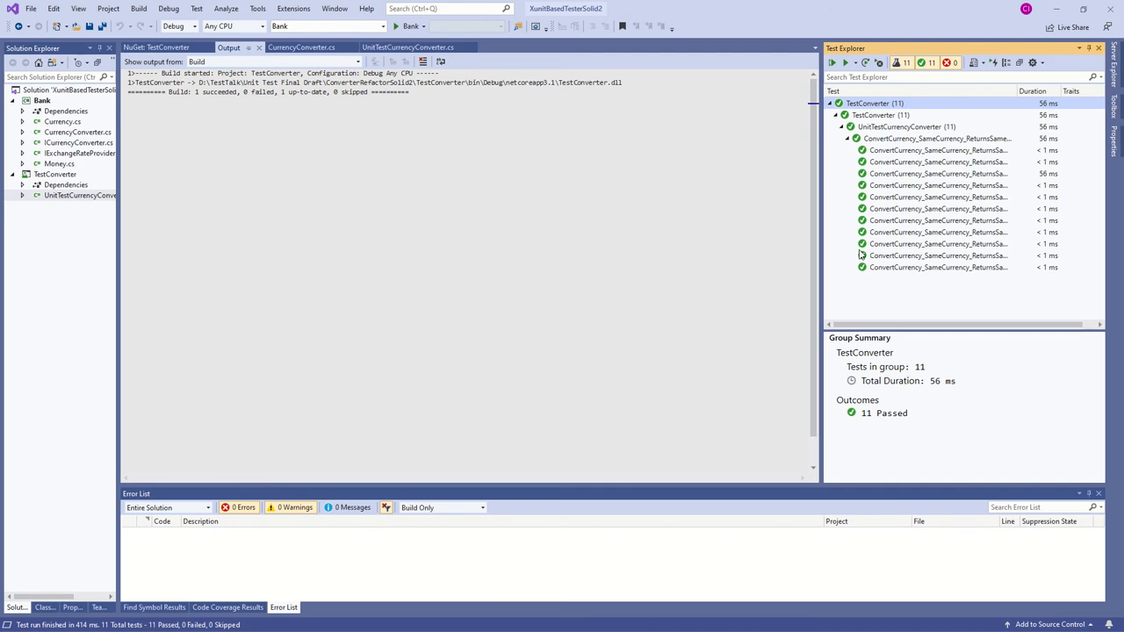
{"action": "left_click", "coordinate": [300, 48]}
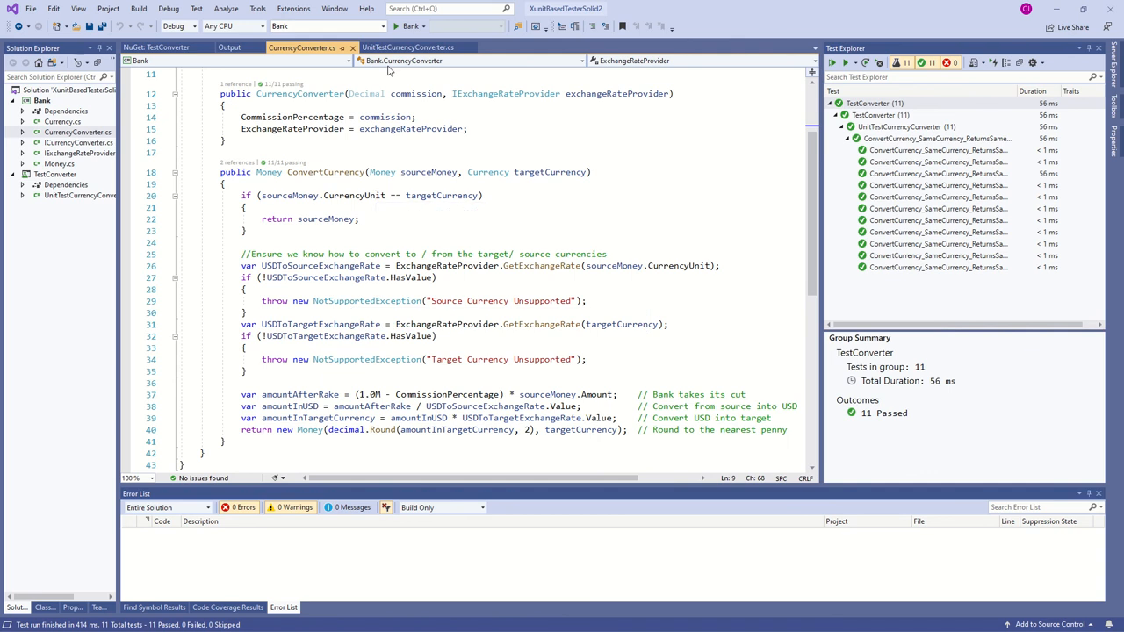
{"action": "mouse_move", "coordinate": [407, 45]}
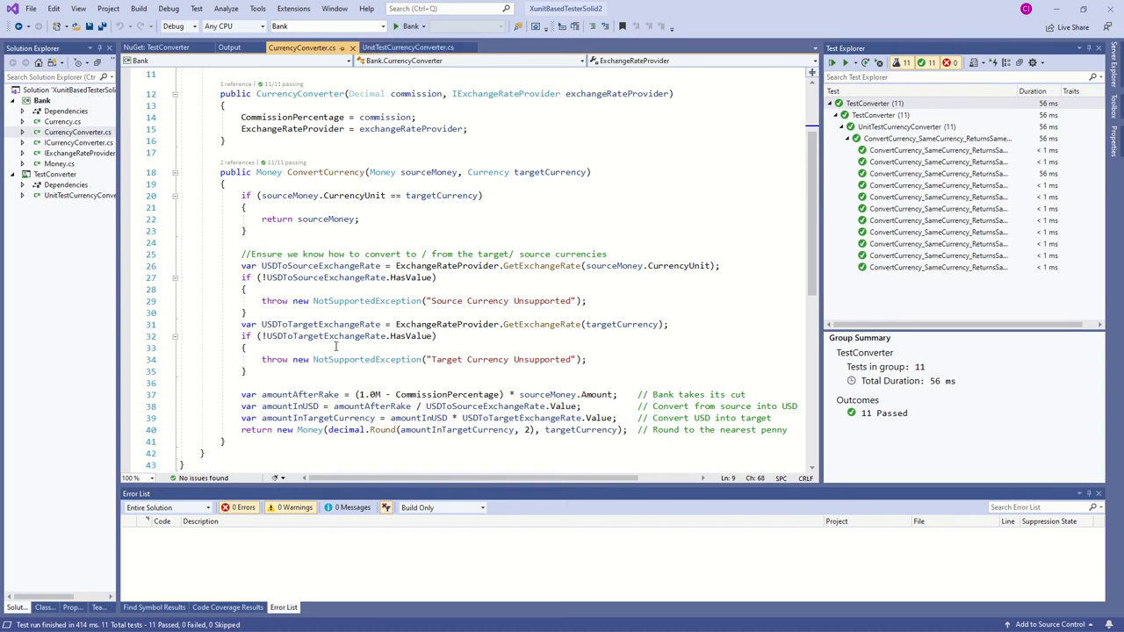
{"action": "mouse_move", "coordinate": [327, 218]}
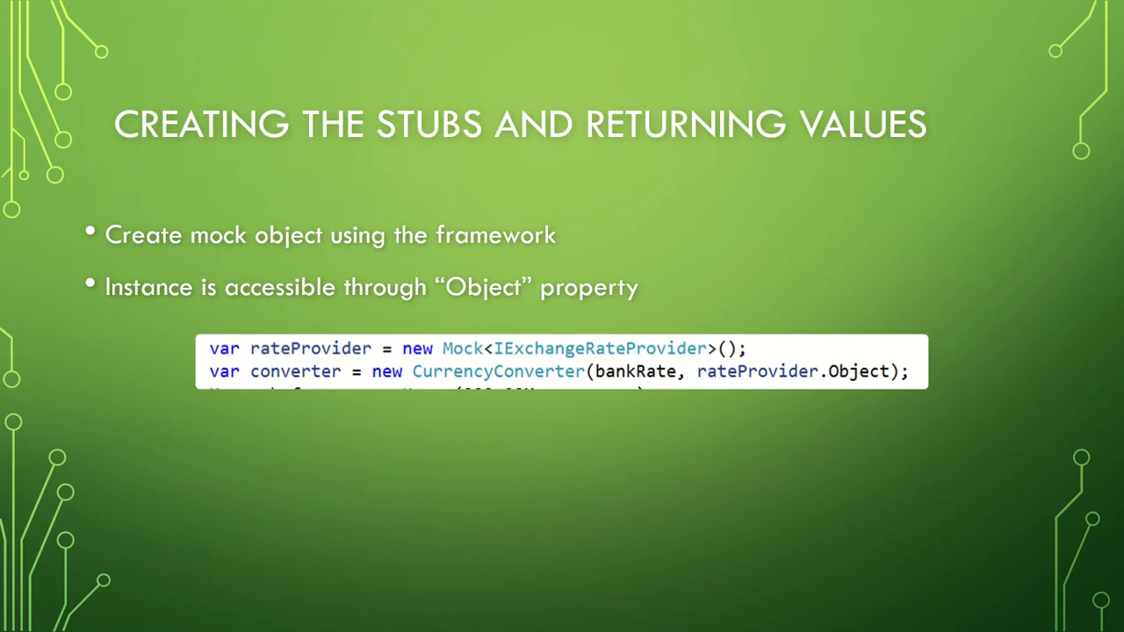
{"action": "key", "text": "Right"}
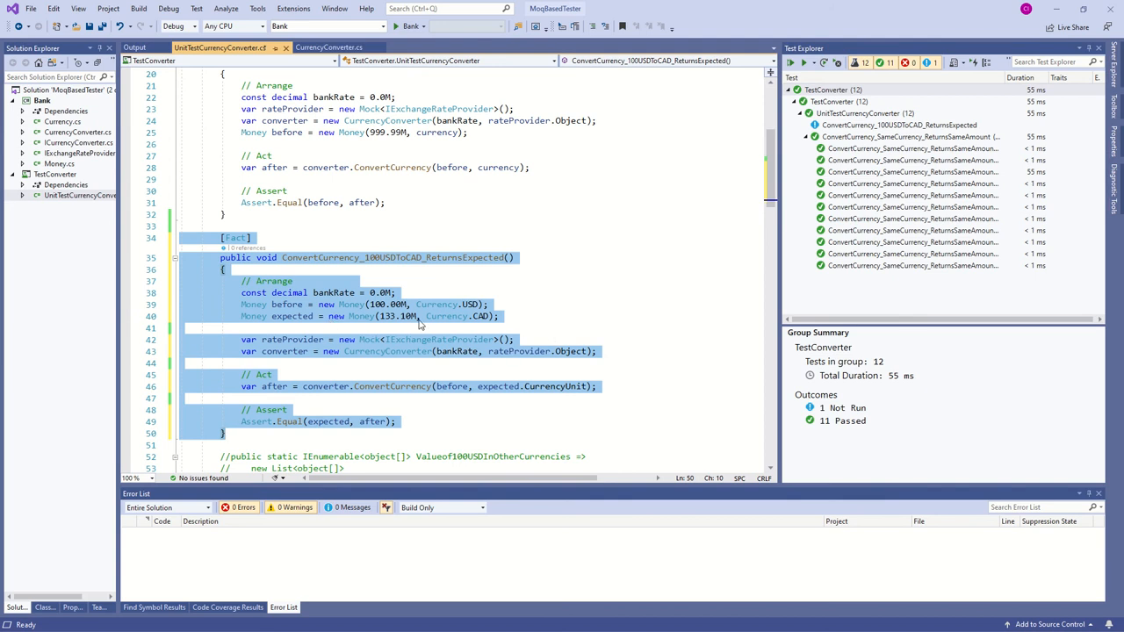
{"action": "mouse_move", "coordinate": [505, 309]}
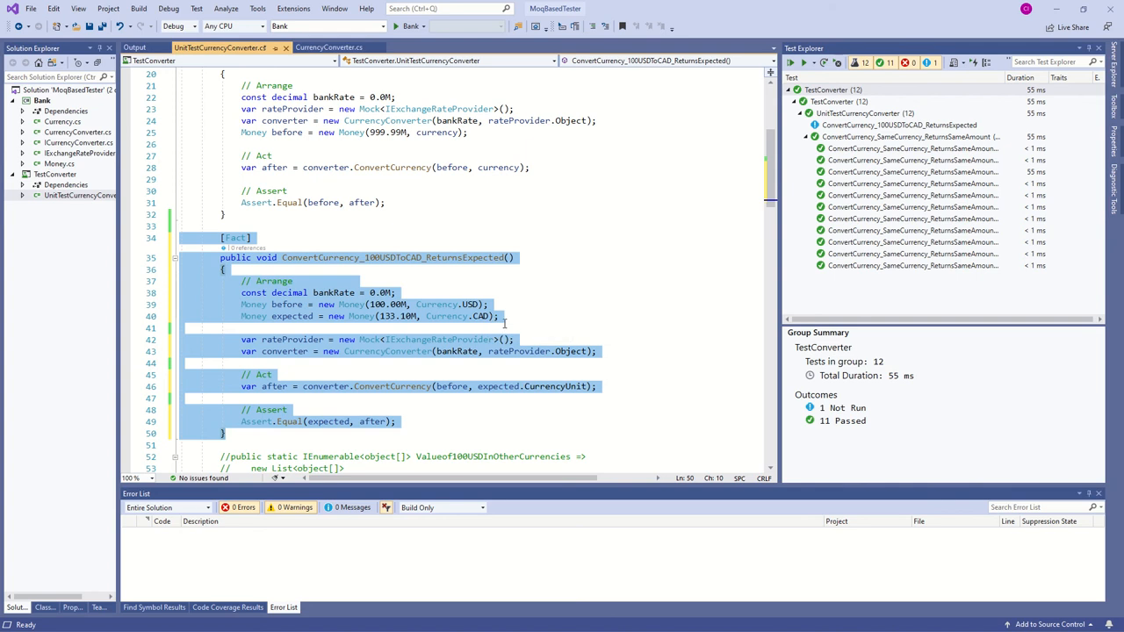
{"action": "mouse_move", "coordinate": [523, 314]}
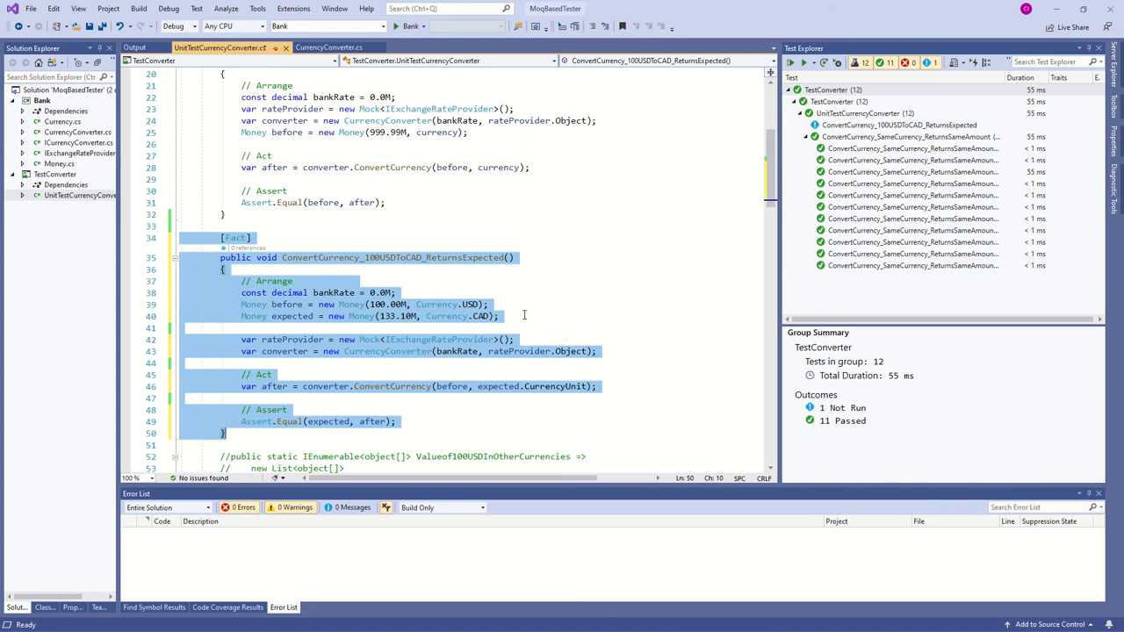
{"action": "mouse_move", "coordinate": [523, 316]}
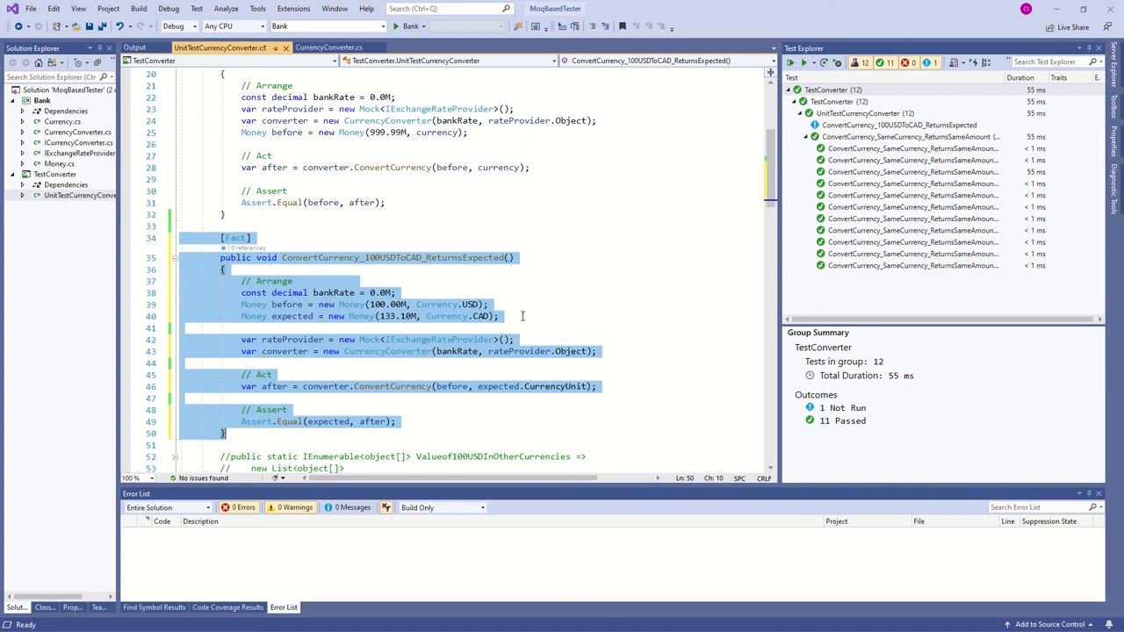
{"action": "mouse_move", "coordinate": [436, 351]}
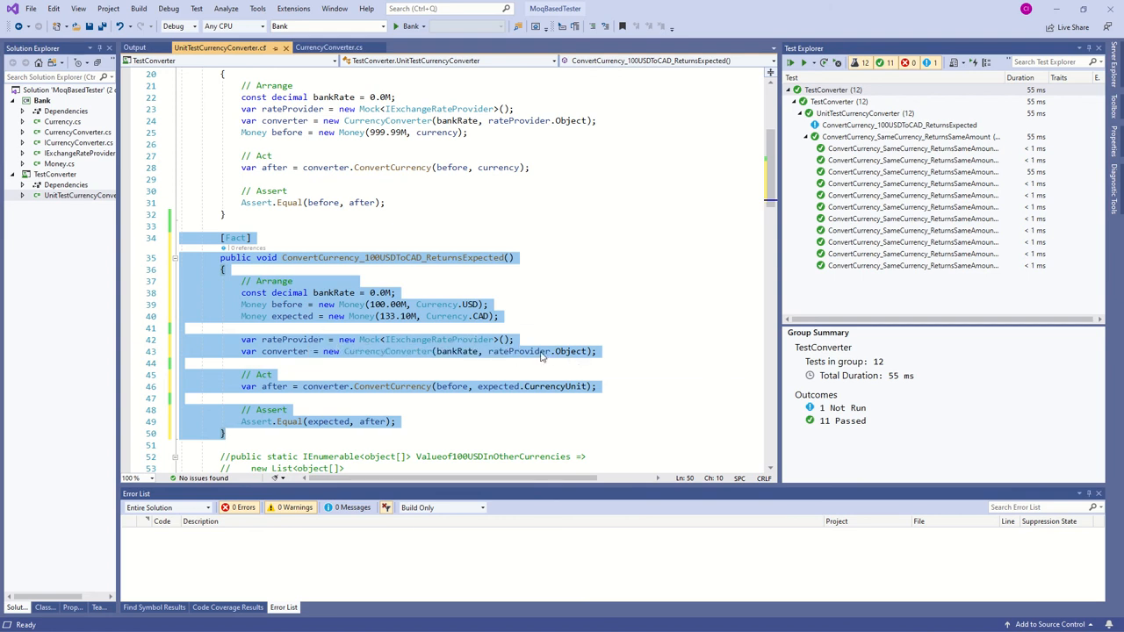
{"action": "mouse_move", "coordinate": [562, 360]}
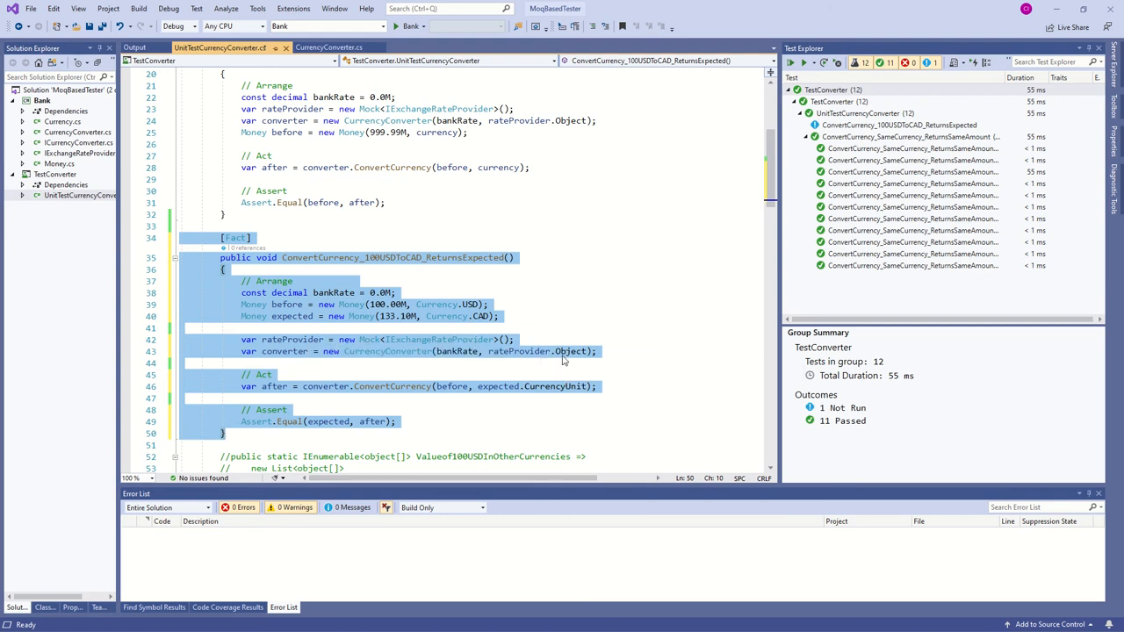
{"action": "mouse_move", "coordinate": [568, 354]}
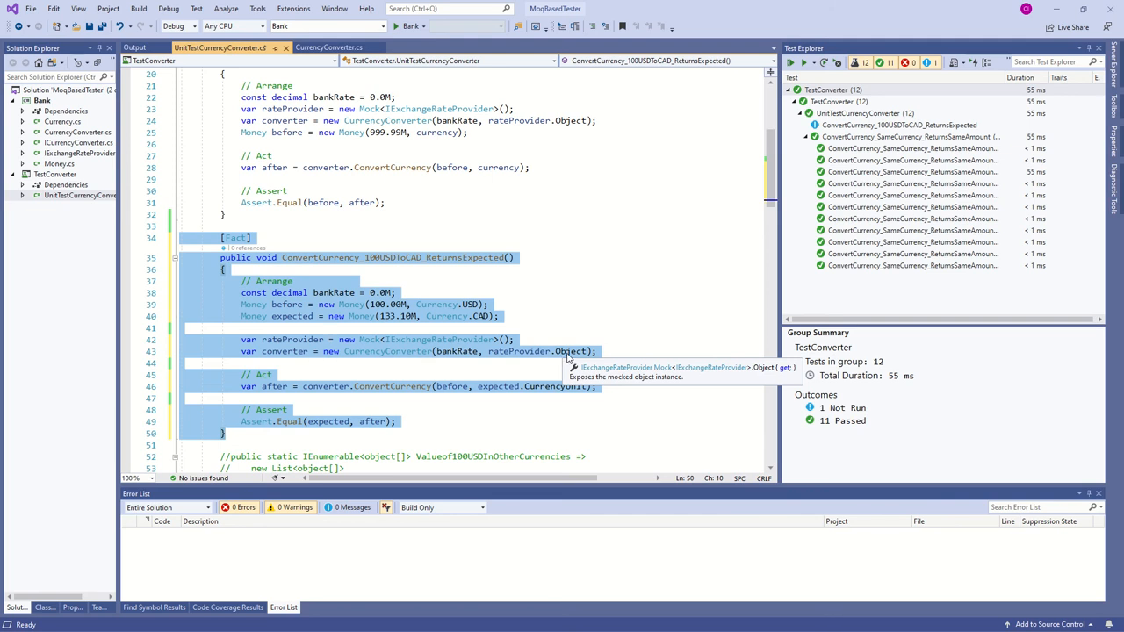
- Inspect the failing 100 USD to CAD test's NotSupportedException details
{"action": "scroll", "scroll_direction": "down", "scroll_amount": 3}
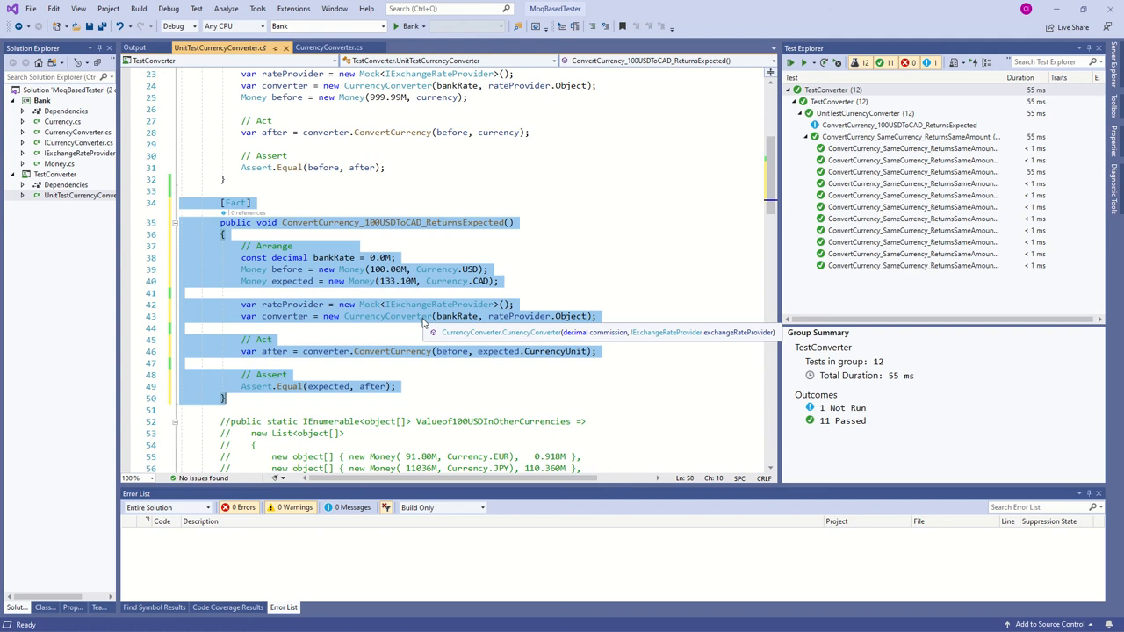
{"action": "mouse_move", "coordinate": [558, 6]}
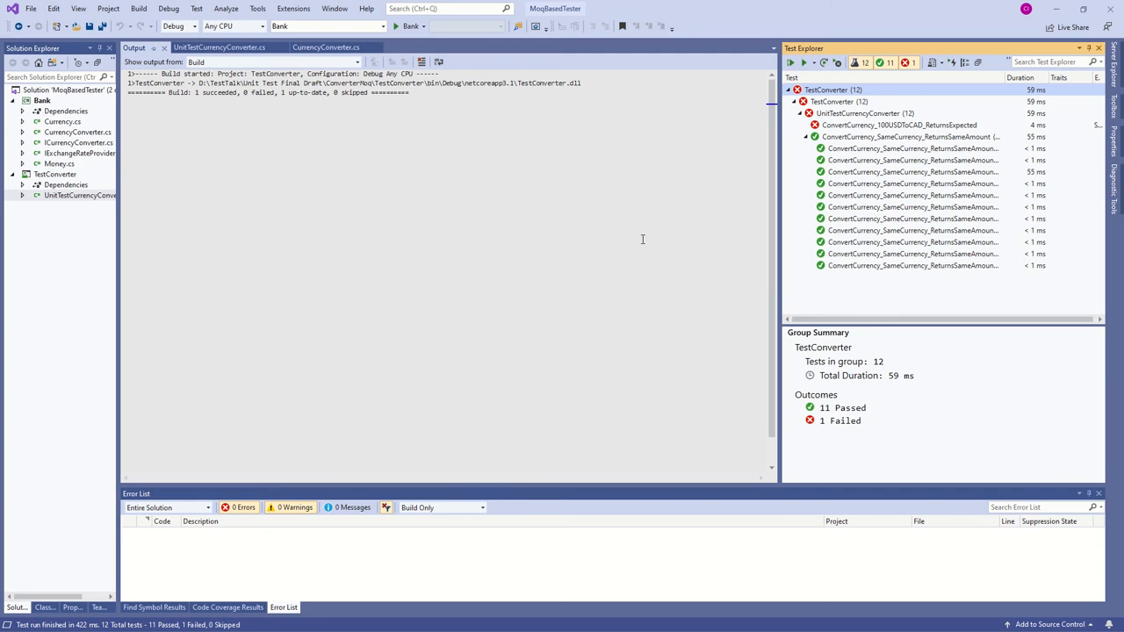
{"action": "mouse_move", "coordinate": [899, 125]}
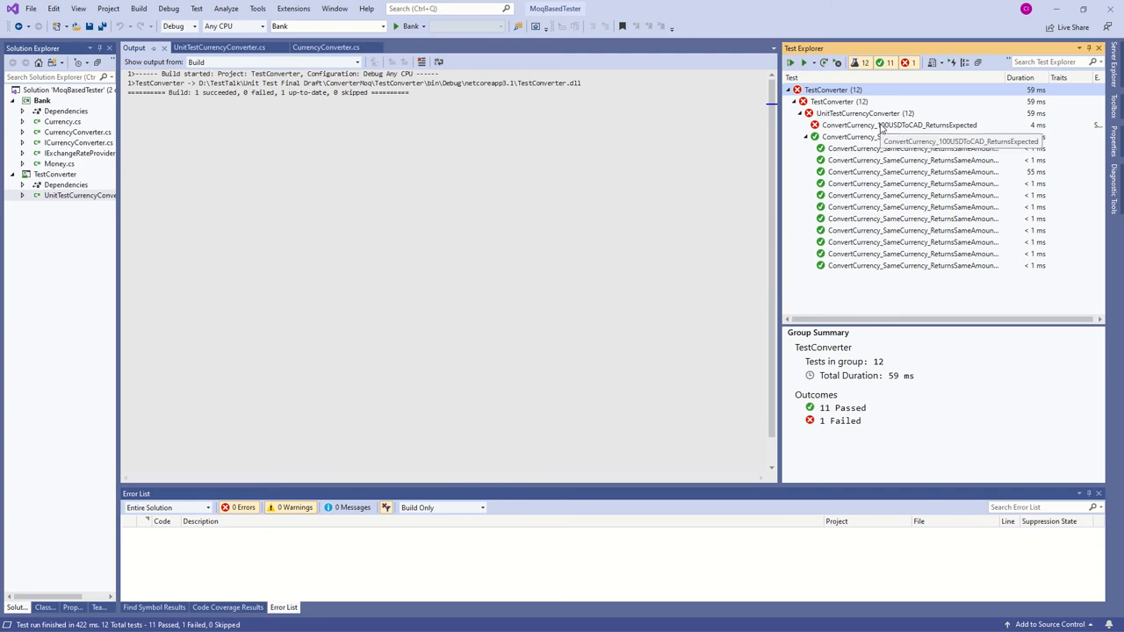
{"action": "left_click", "coordinate": [899, 125]}
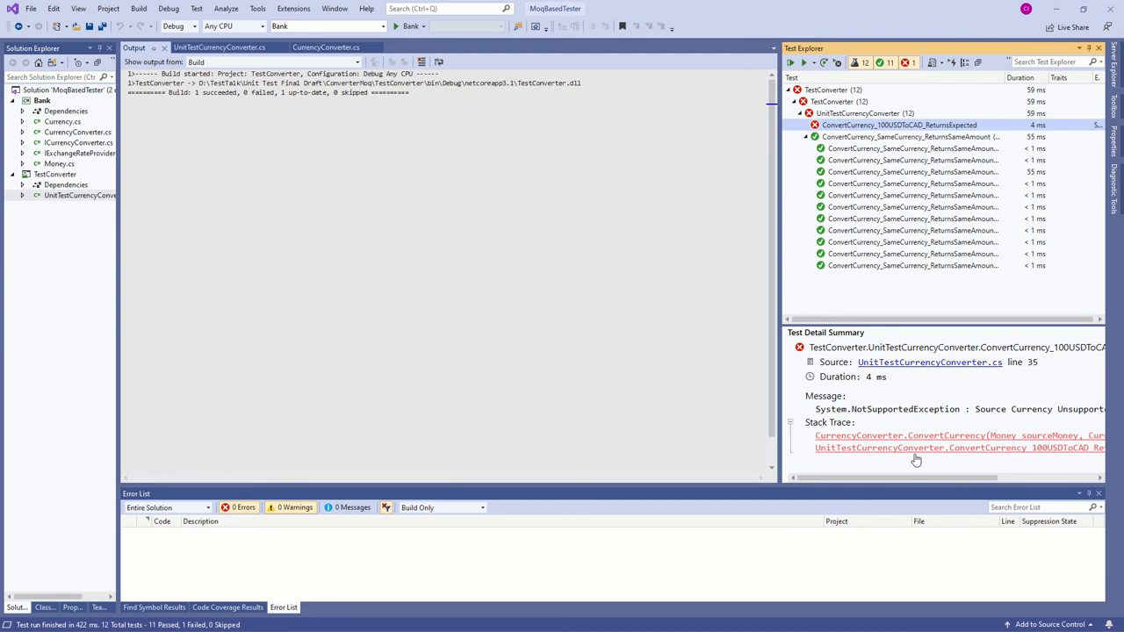
{"action": "mouse_move", "coordinate": [917, 448]}
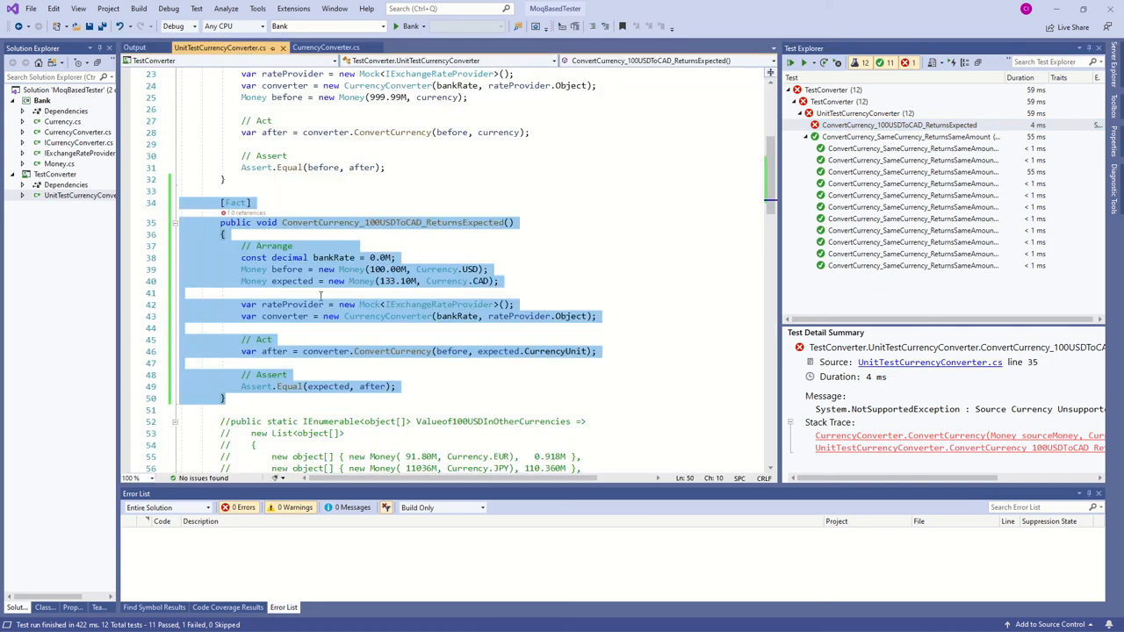
- Add rateProvider.Setup on GetExchangeRate(Currency.USD) returning 1.000M
{"action": "left_click", "coordinate": [516, 306]}
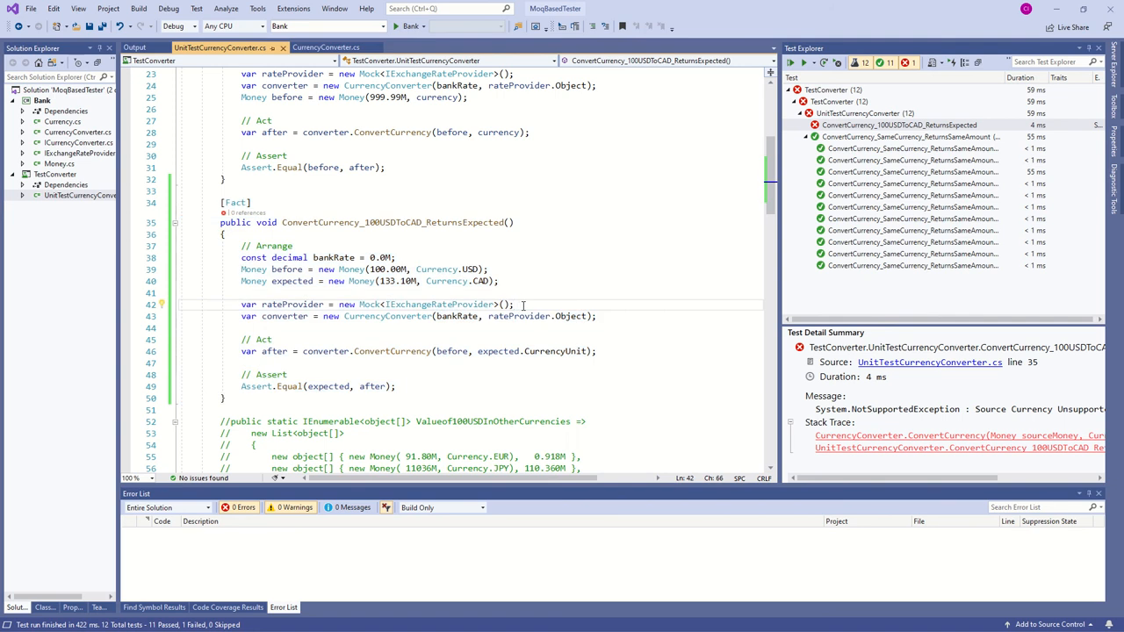
{"action": "type", "text": "rateProvider.Setup(...);"}
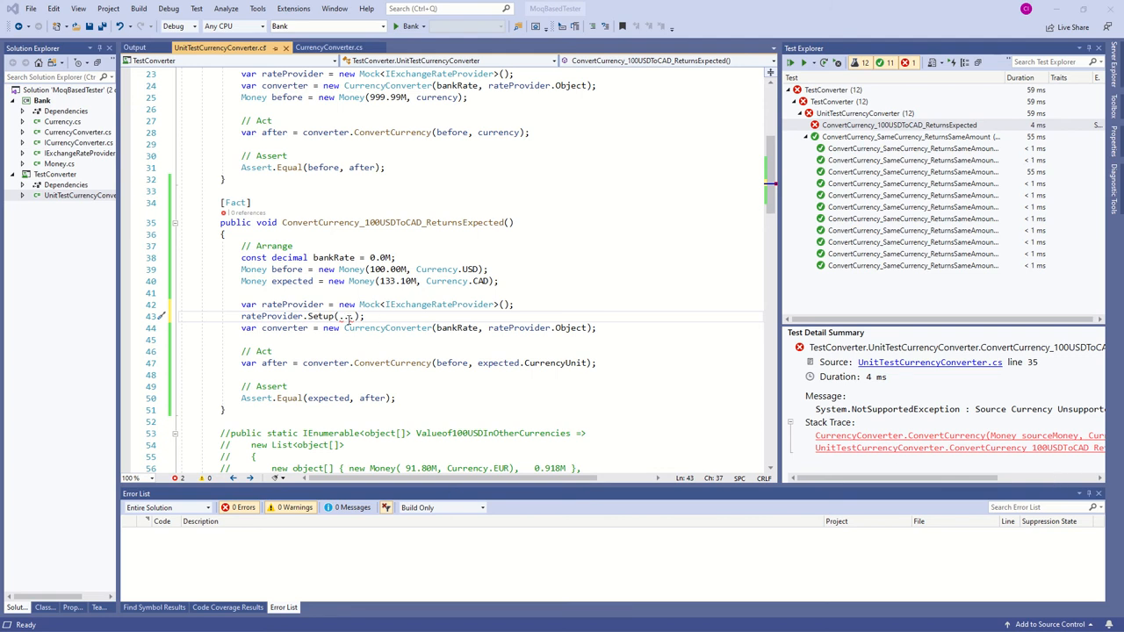
{"action": "mouse_move", "coordinate": [453, 362]}
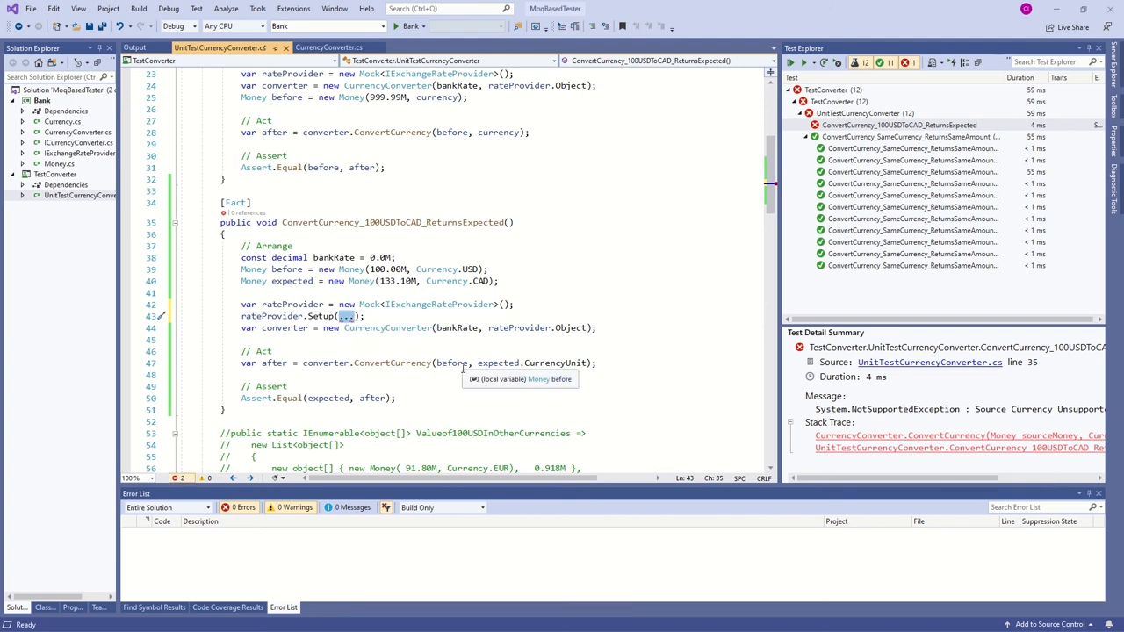
{"action": "mouse_move", "coordinate": [604, 348]}
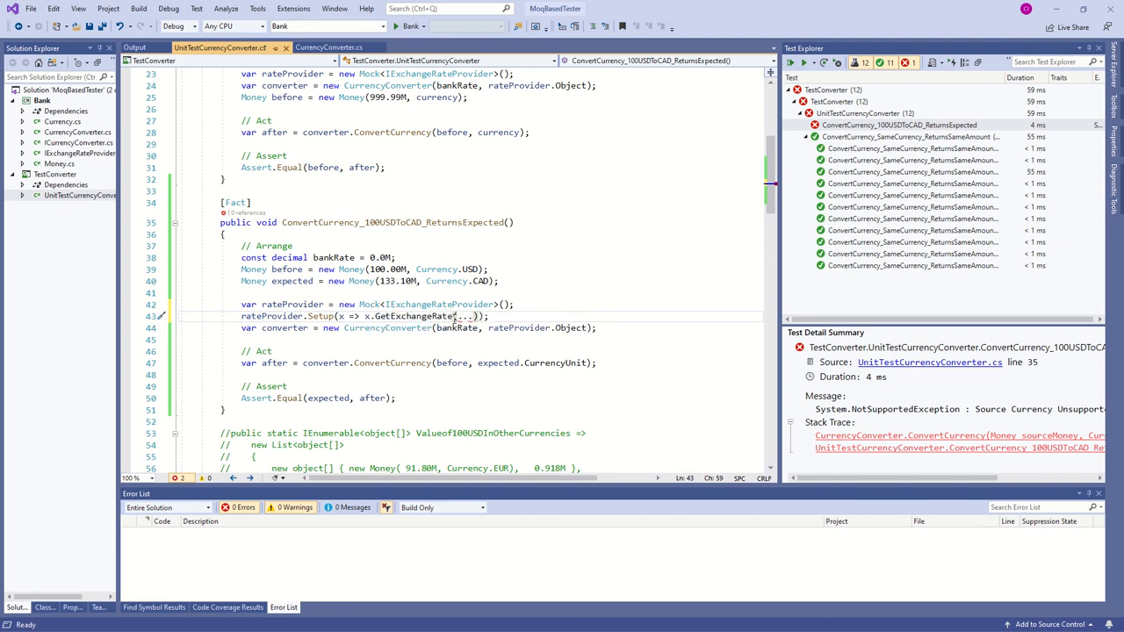
{"action": "mouse_move", "coordinate": [453, 329]}
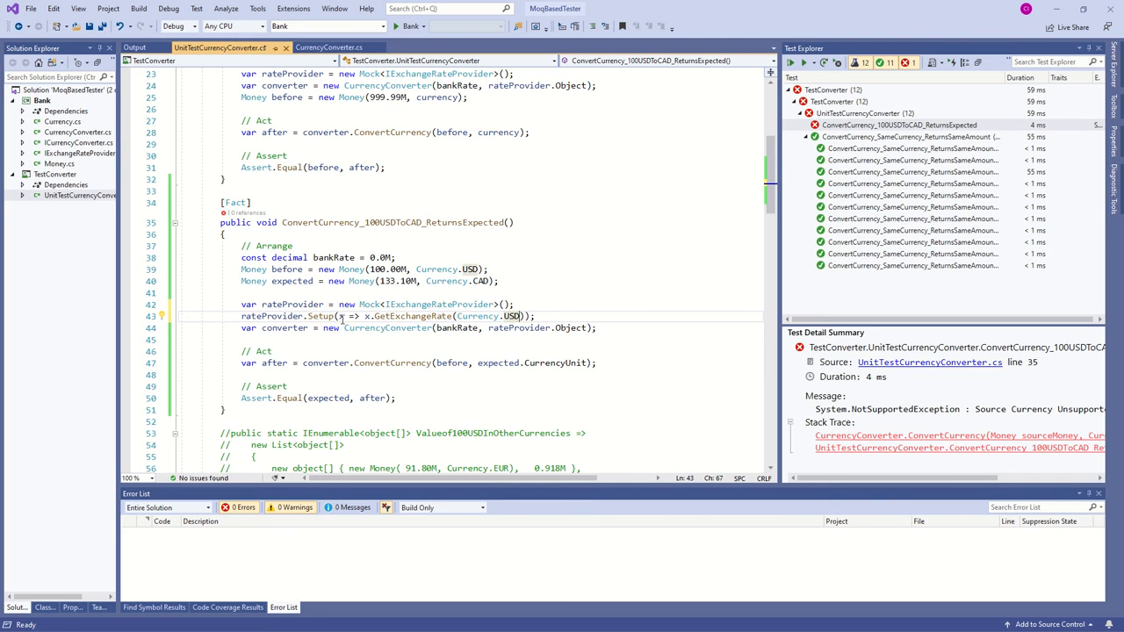
{"action": "mouse_move", "coordinate": [288, 316]}
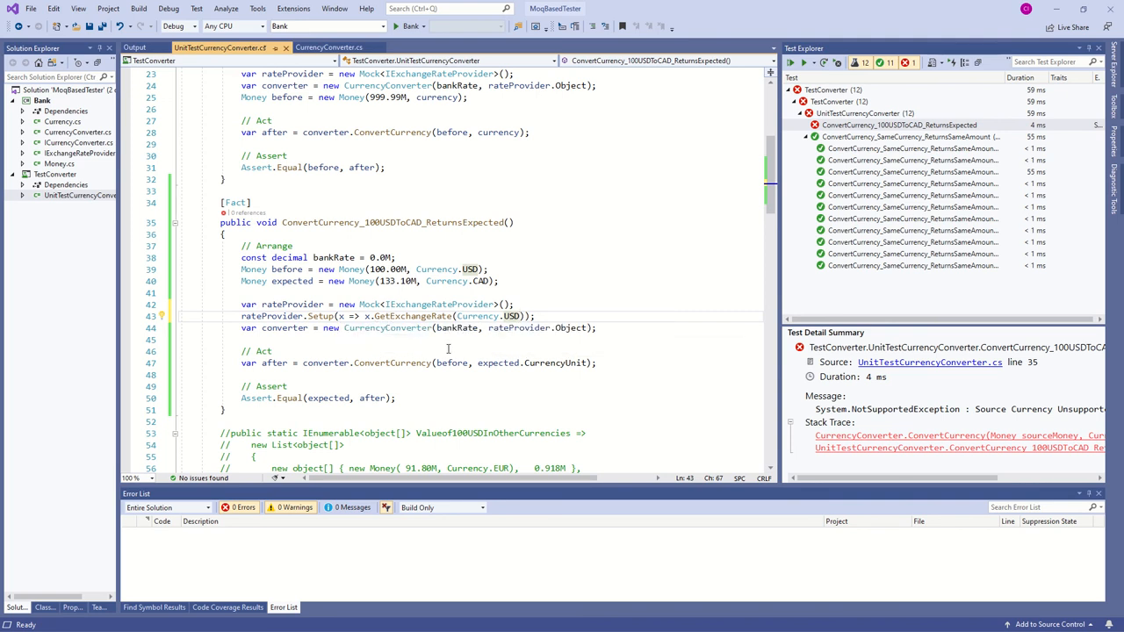
{"action": "mouse_move", "coordinate": [499, 328]}
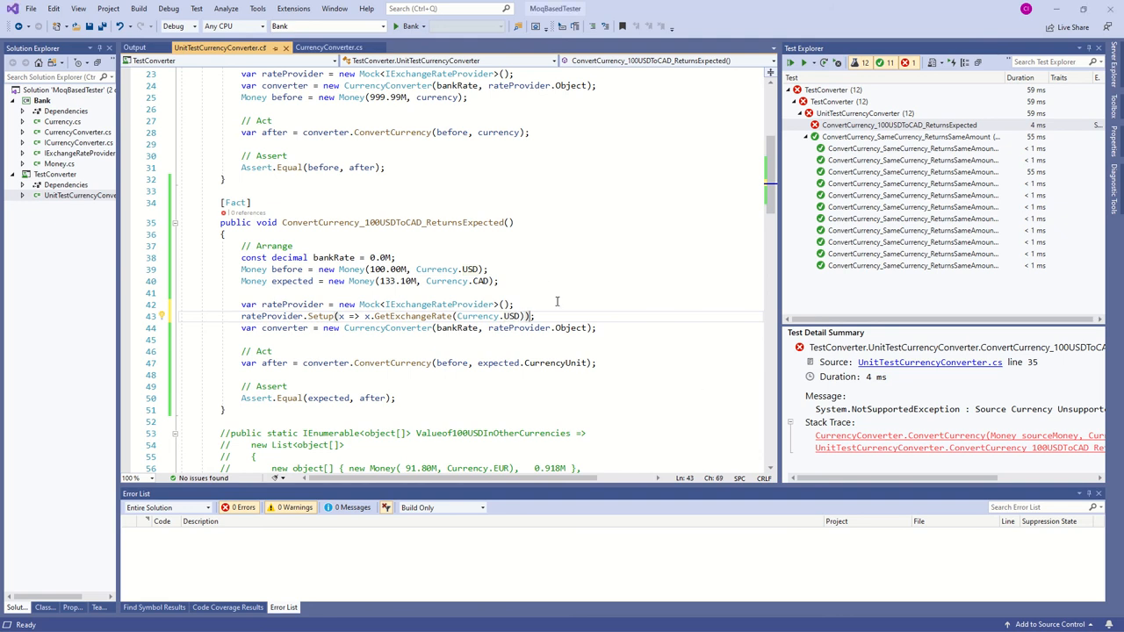
{"action": "type", "text": ".Returns(1.000M)"}
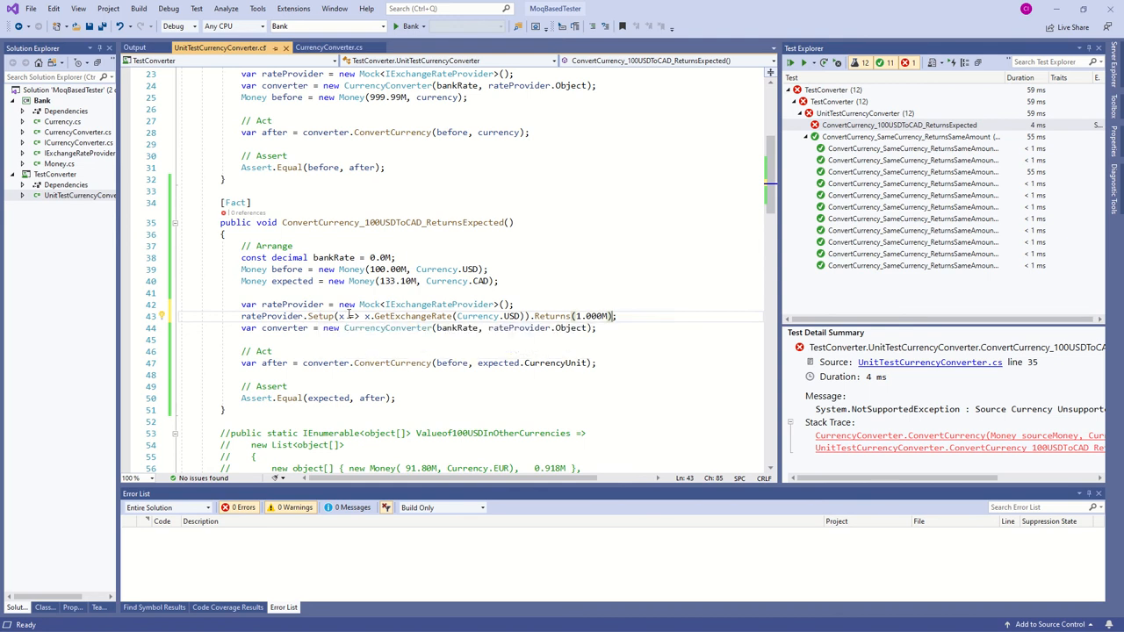
{"action": "mouse_move", "coordinate": [436, 328]}
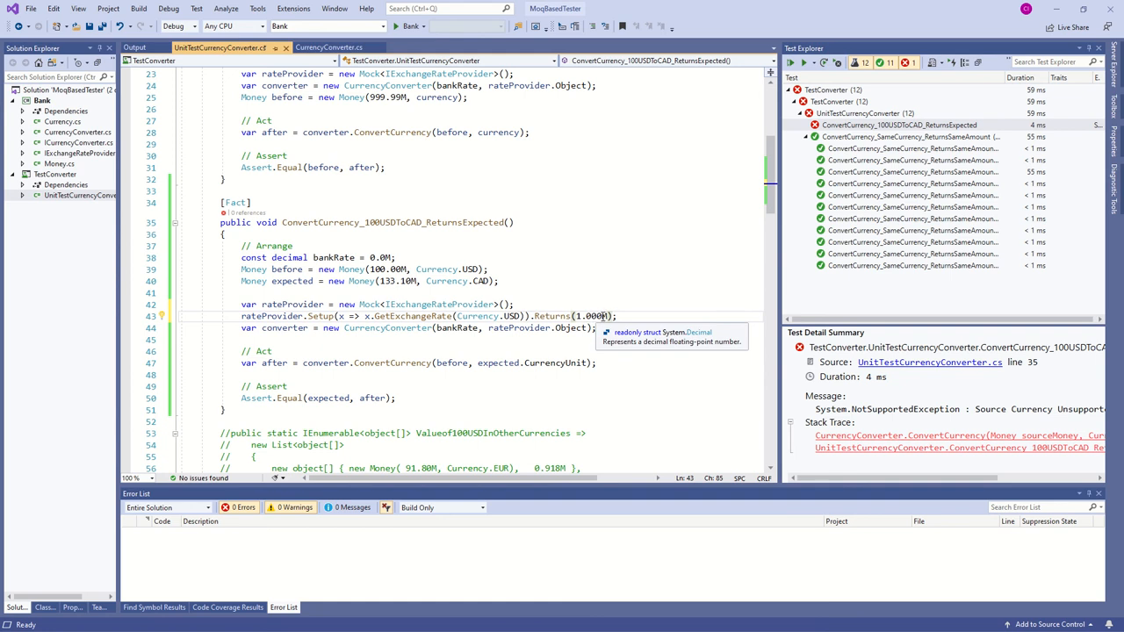
{"action": "mouse_move", "coordinate": [579, 348]}
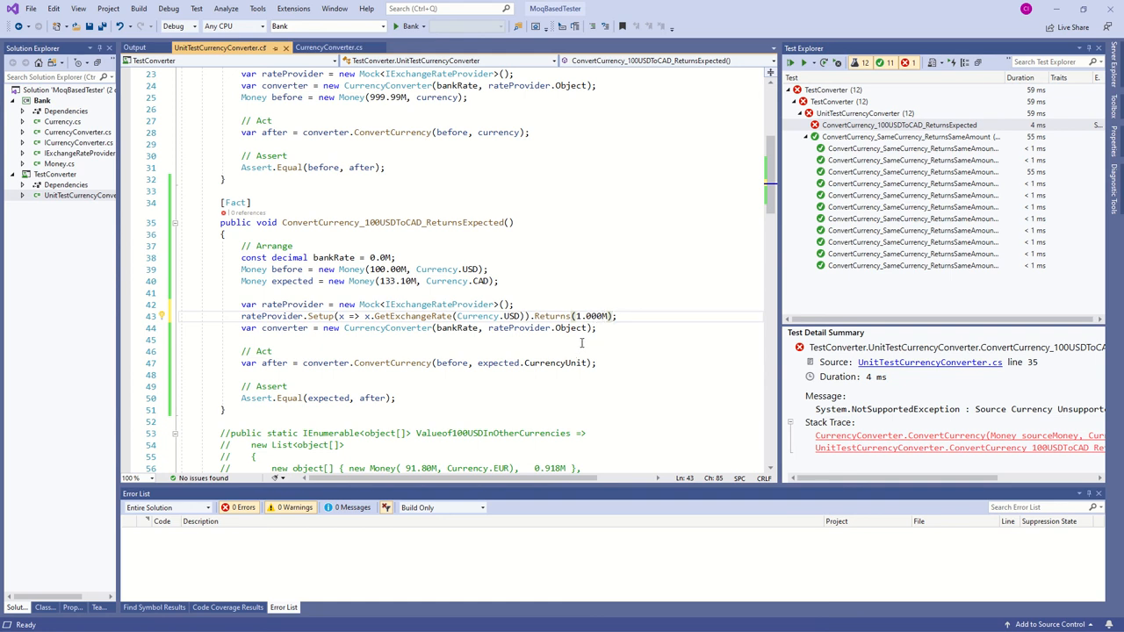
{"action": "mouse_move", "coordinate": [790, 63]}
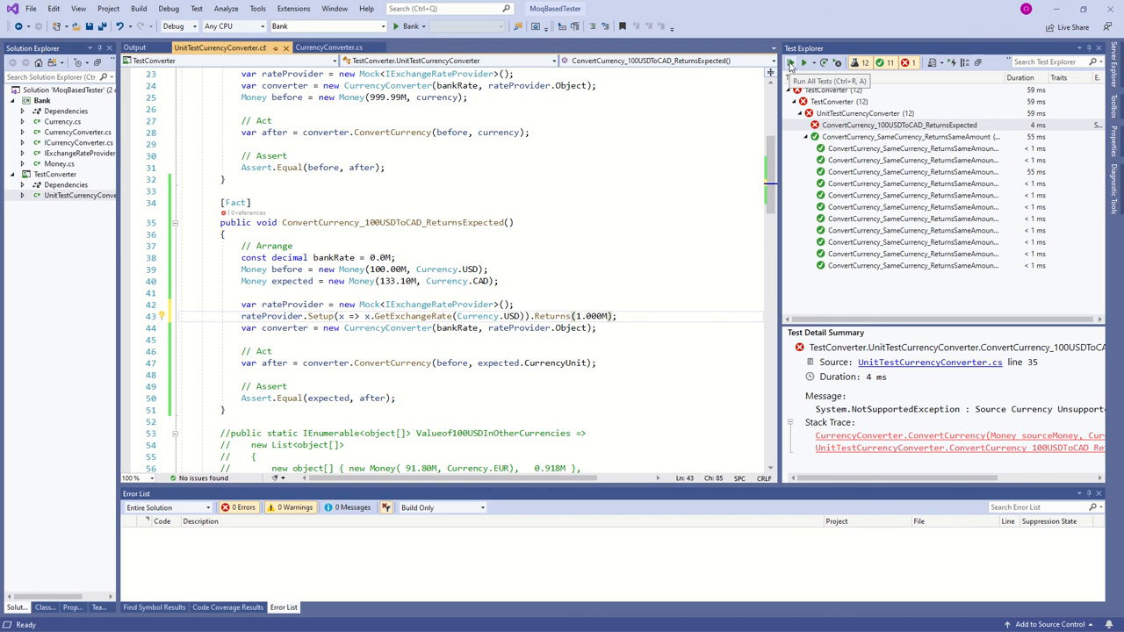
- Re-run the tests, check the unsupported target currency failure, and return to the test code
{"action": "left_click", "coordinate": [790, 63]}
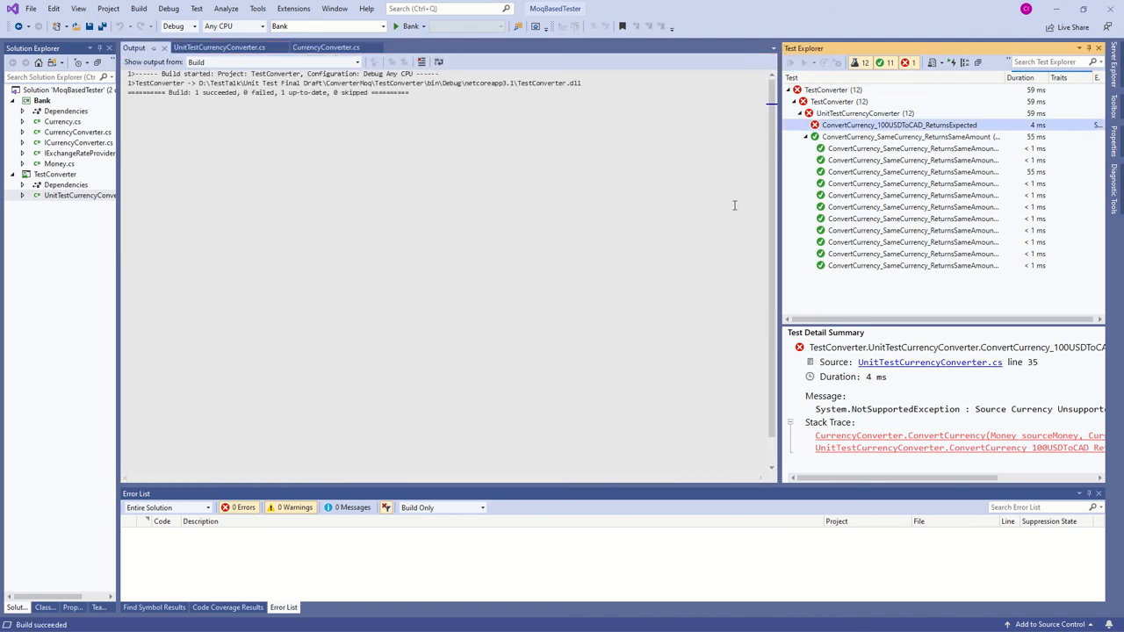
{"action": "left_click", "coordinate": [790, 63]}
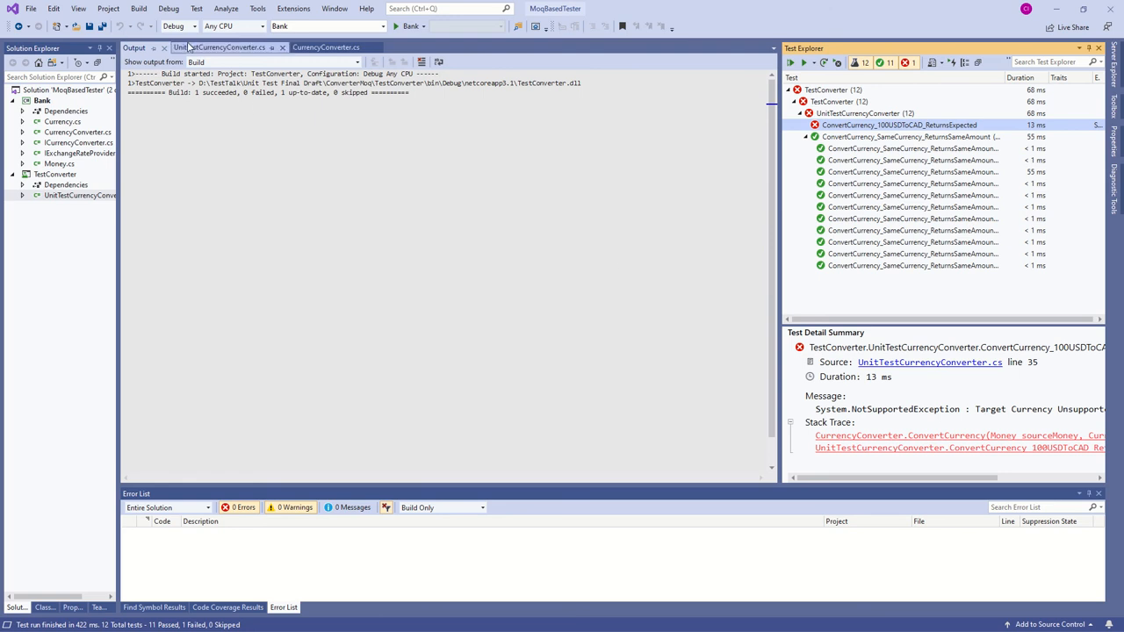
{"action": "left_click", "coordinate": [220, 48]}
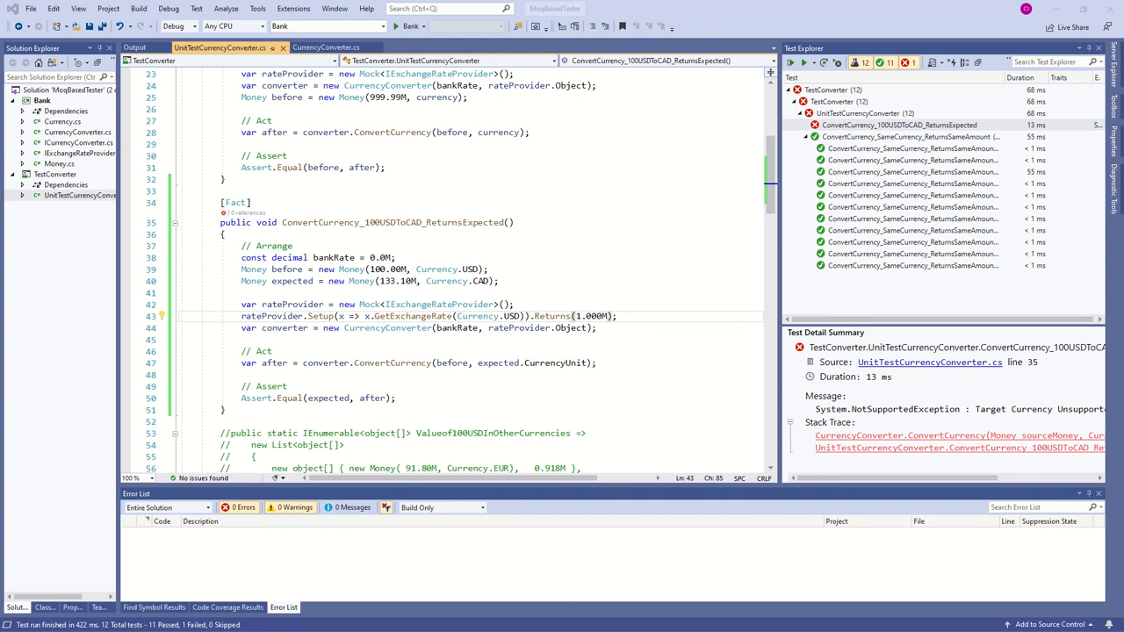
- Add rateProvider.Setup on GetExchangeRate(Currency.CAD) returning 1.331M
{"action": "left_click", "coordinate": [618, 316]}
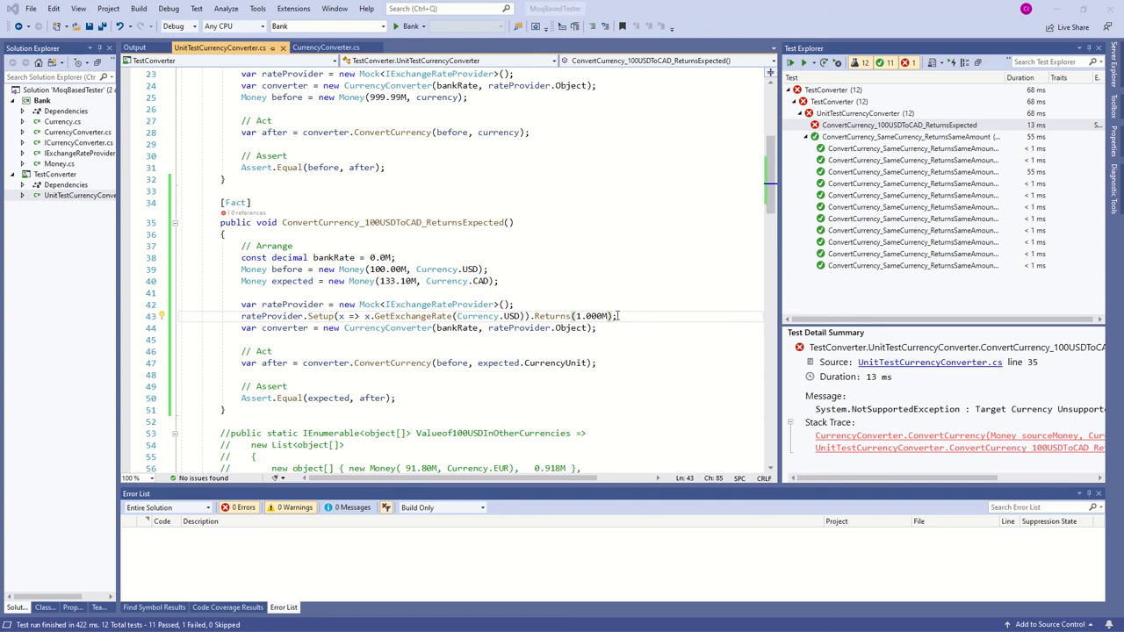
{"action": "type", "text": "rateProvider.Setup(x => x.GetExchangeRate(Currency.CAD)).Returns(1.331M);"}
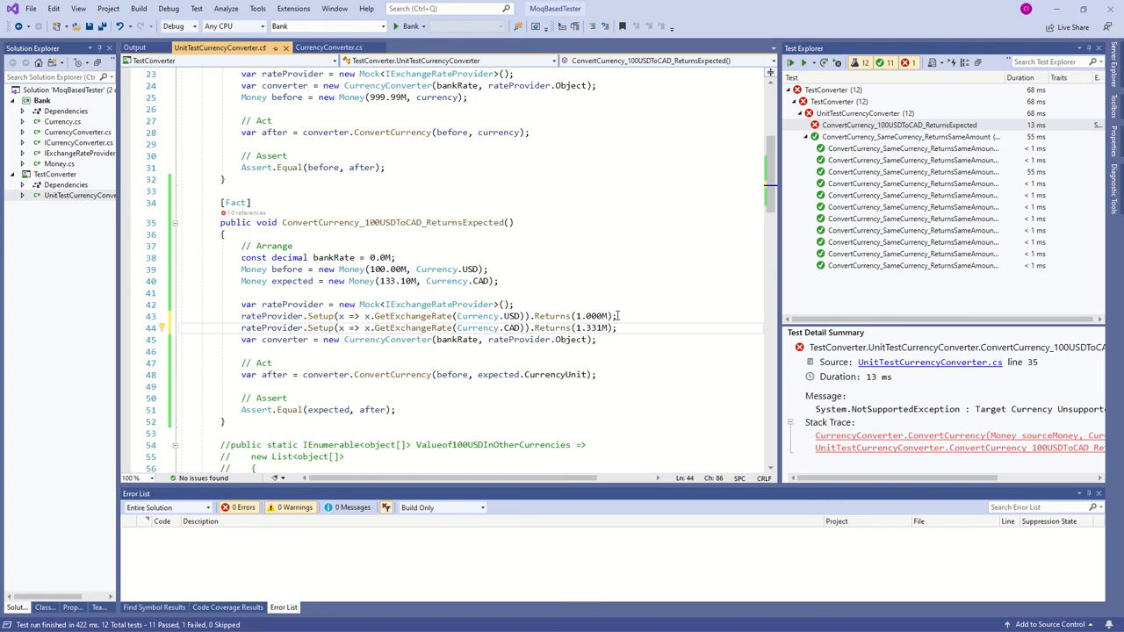
{"action": "mouse_move", "coordinate": [320, 328]}
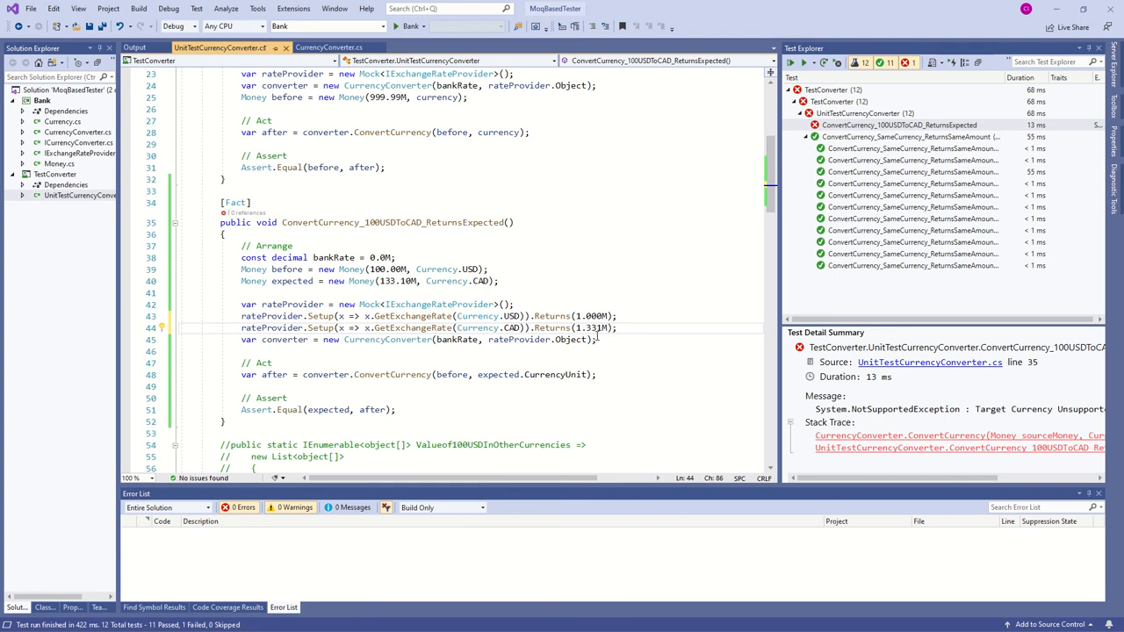
{"action": "mouse_move", "coordinate": [790, 63]}
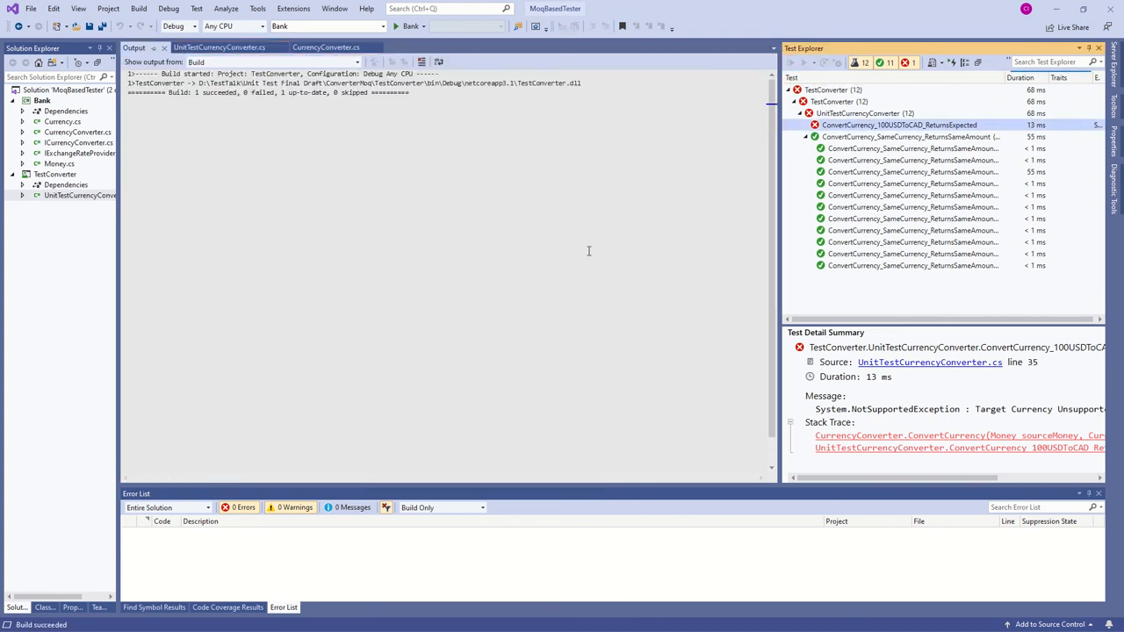
- Re-run the 100 USD to CAD test so all 12 tests pass
{"action": "left_click", "coordinate": [790, 63]}
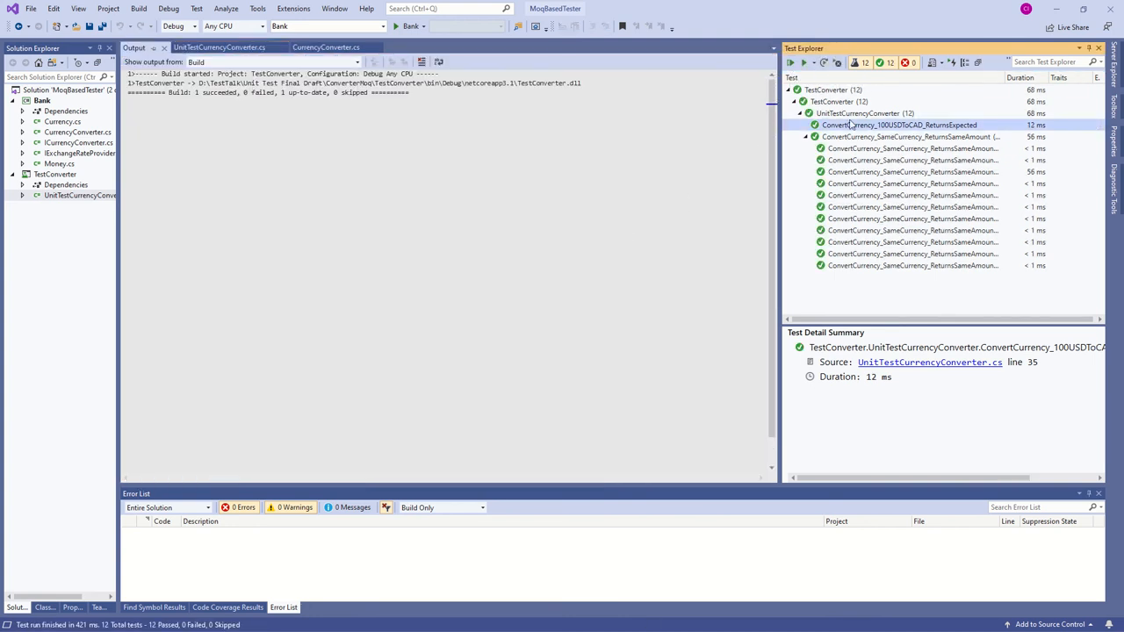
{"action": "mouse_move", "coordinate": [885, 172]}
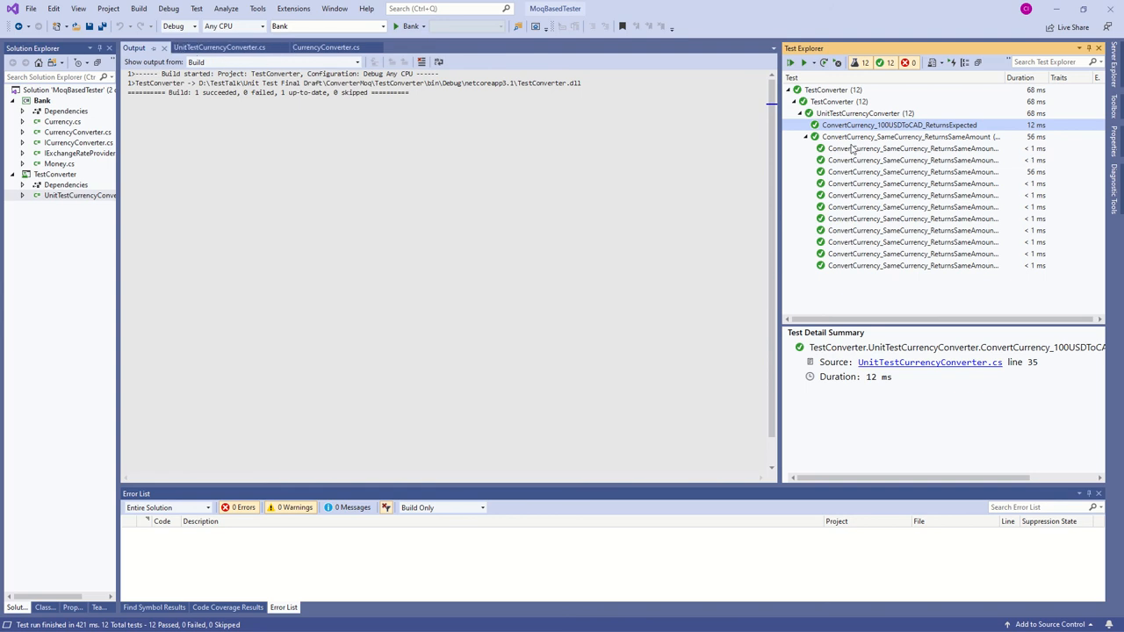
{"action": "left_click", "coordinate": [327, 46]}
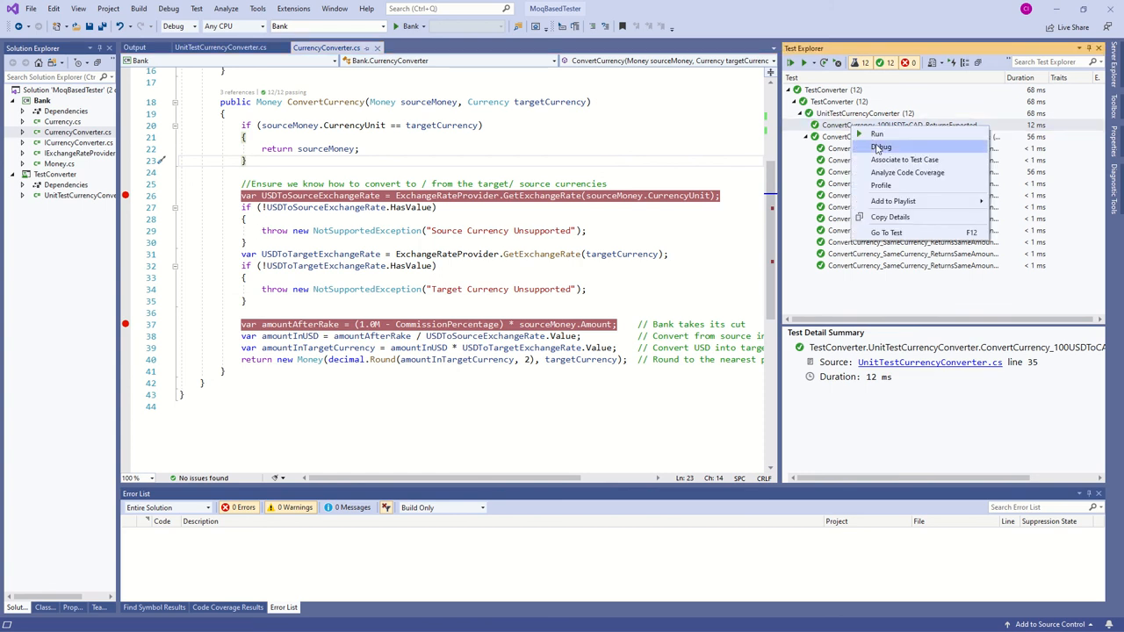
- Debug the 100 USD to CAD test and step through ConvertCurrency to the target rate line
{"action": "left_click", "coordinate": [881, 147]}
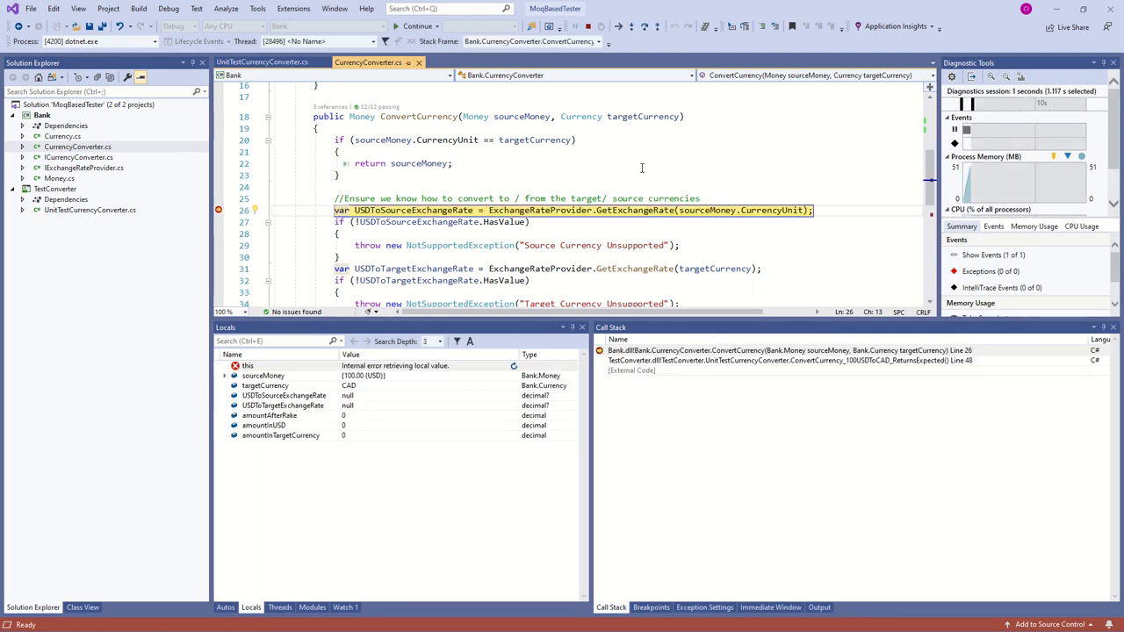
{"action": "mouse_move", "coordinate": [625, 160]}
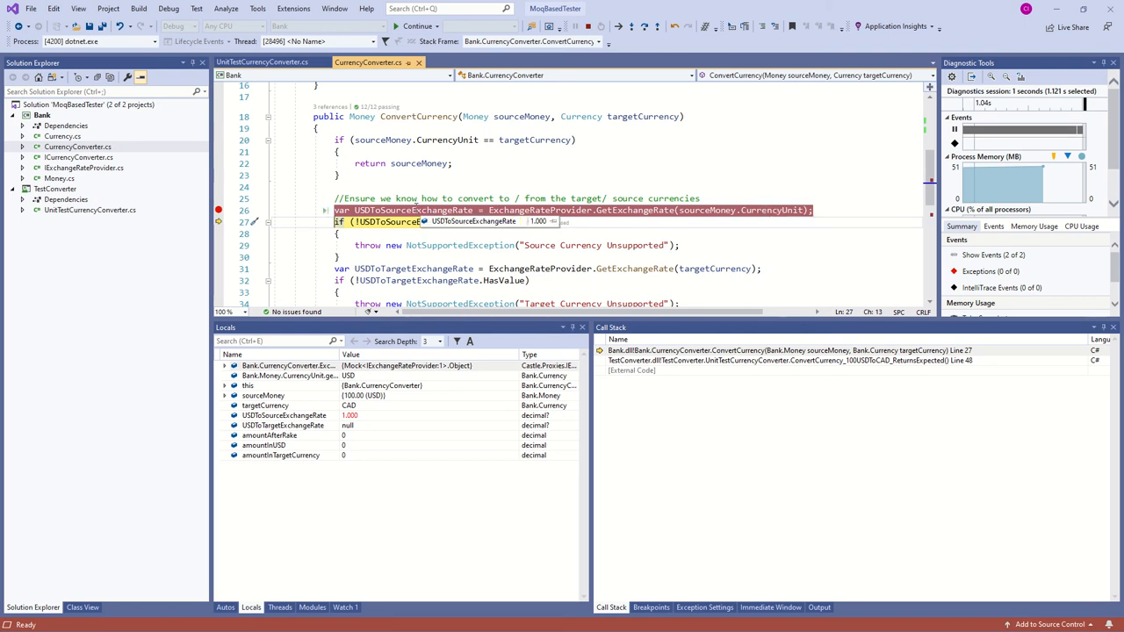
{"action": "key", "text": "F10"}
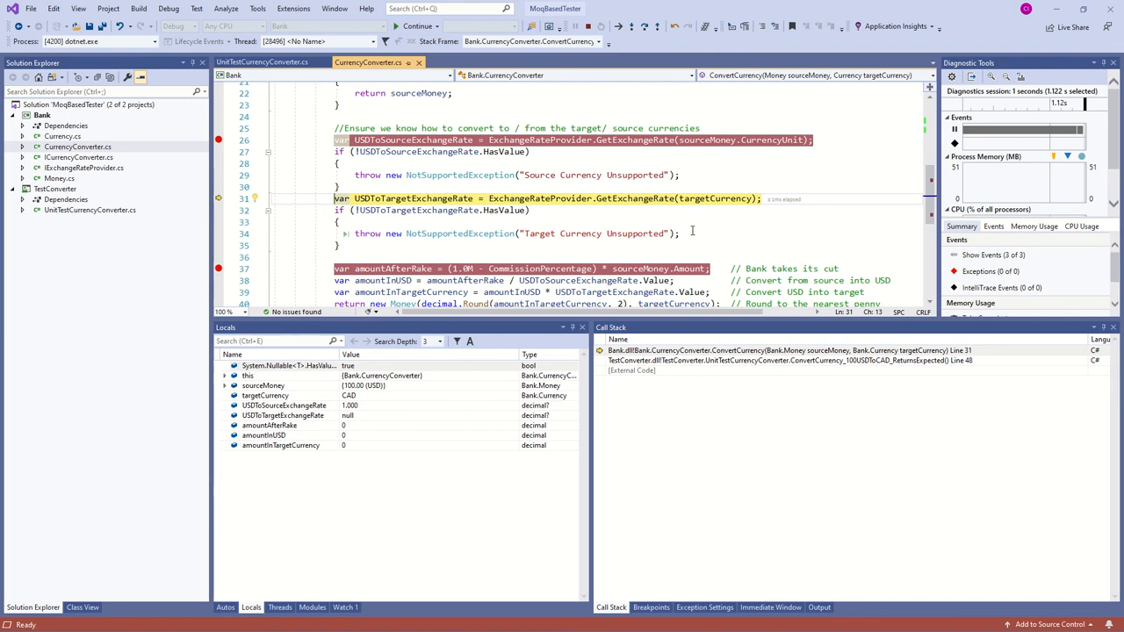
{"action": "mouse_move", "coordinate": [660, 222]}
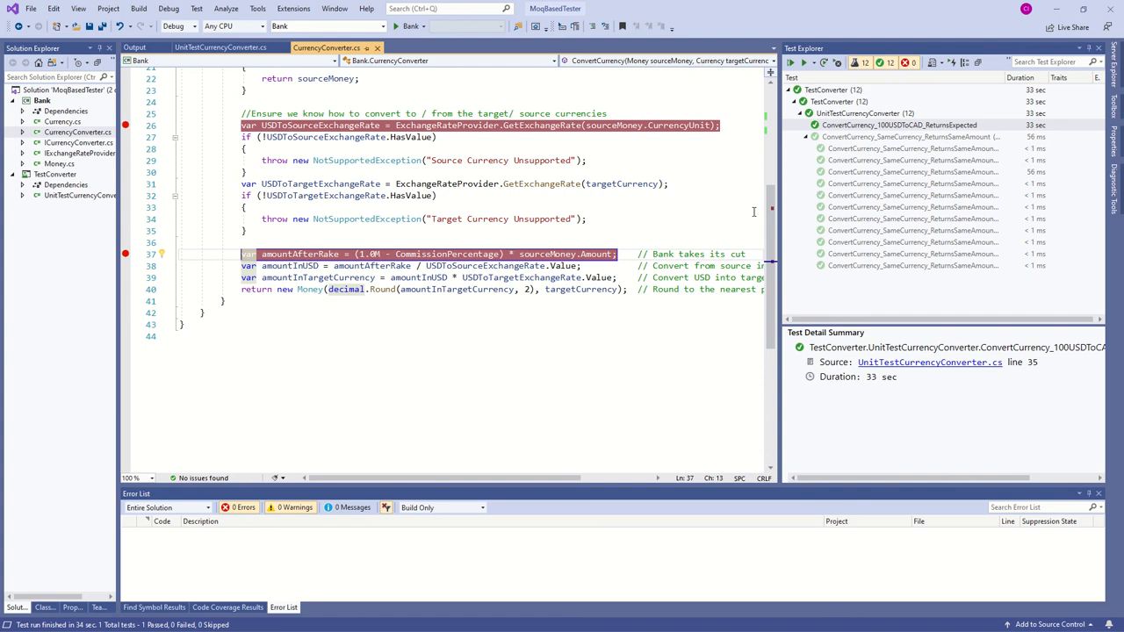
{"action": "mouse_move", "coordinate": [780, 337]}
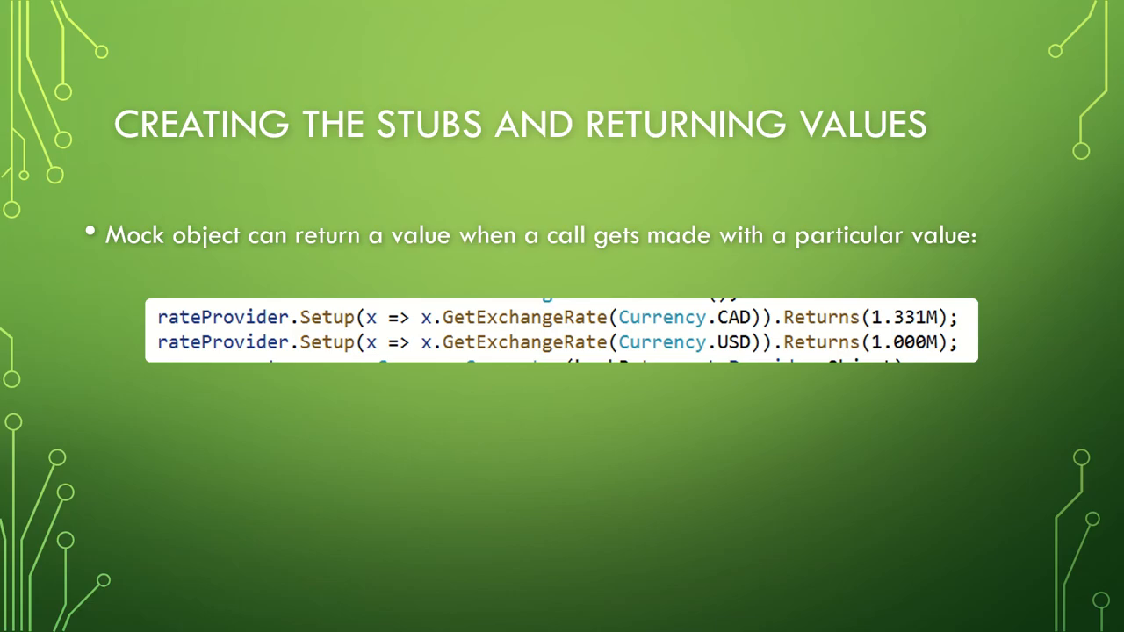
- Advance to the 'Setting Up Return Values' slide and reveal its SetupSequence example point
{"action": "key", "text": "right"}
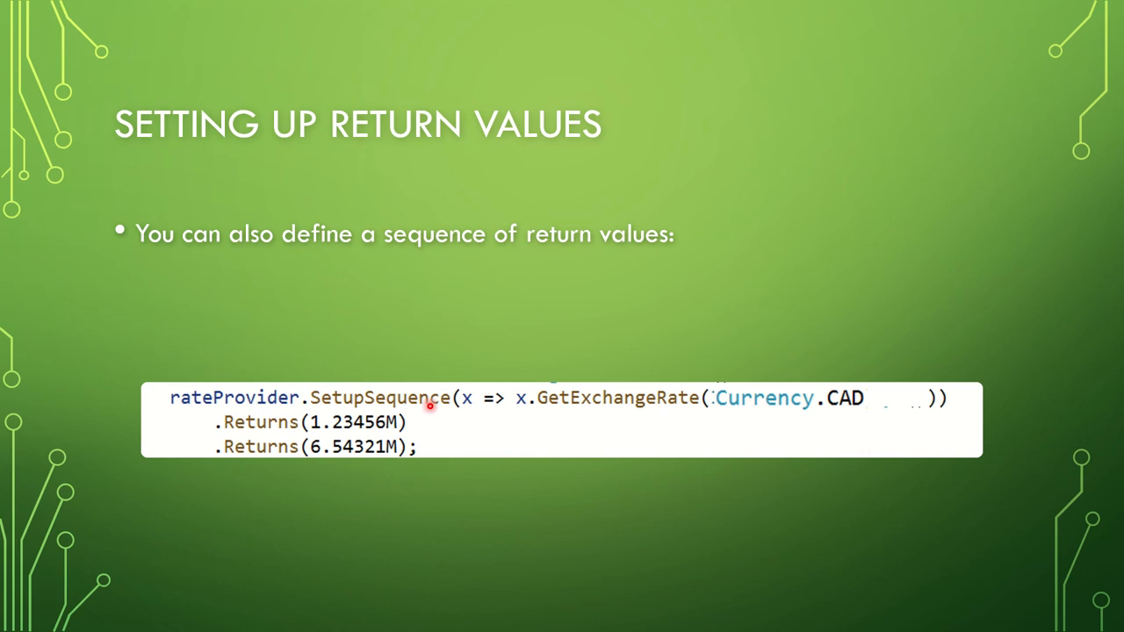
{"action": "mouse_move", "coordinate": [699, 422]}
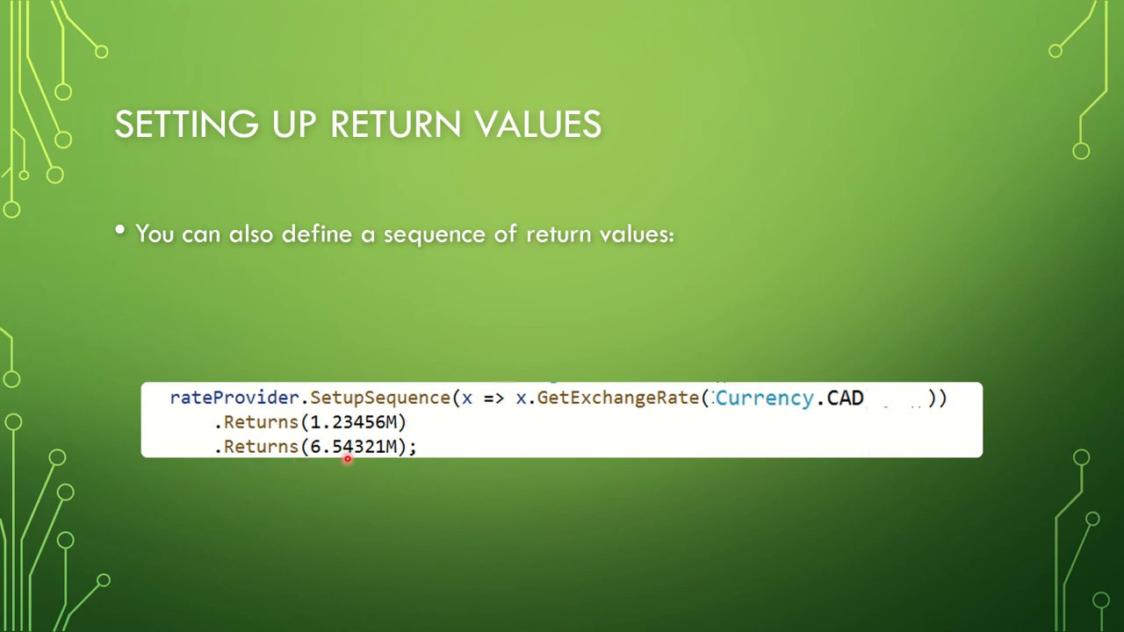
{"action": "mouse_move", "coordinate": [442, 489]}
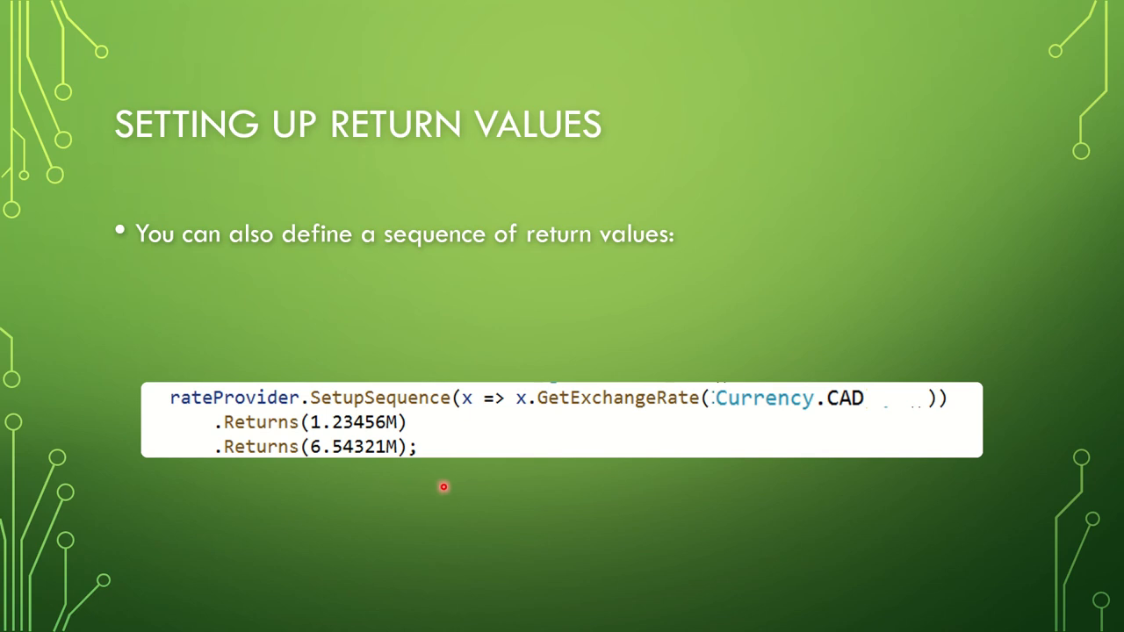
{"action": "mouse_move", "coordinate": [498, 481]}
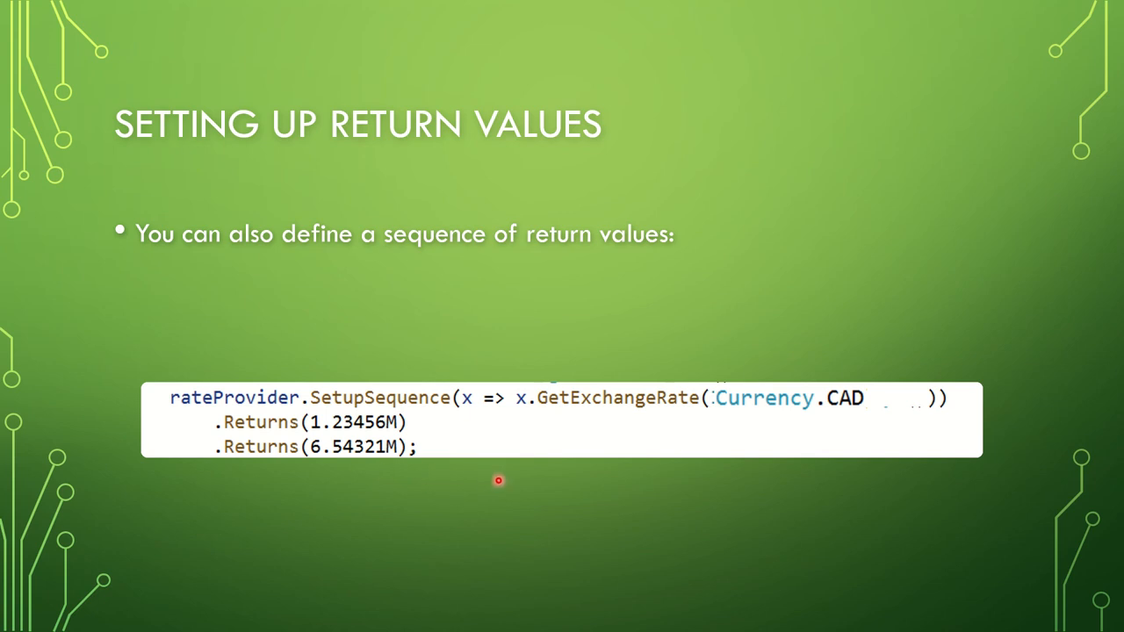
{"action": "mouse_move", "coordinate": [337, 434]}
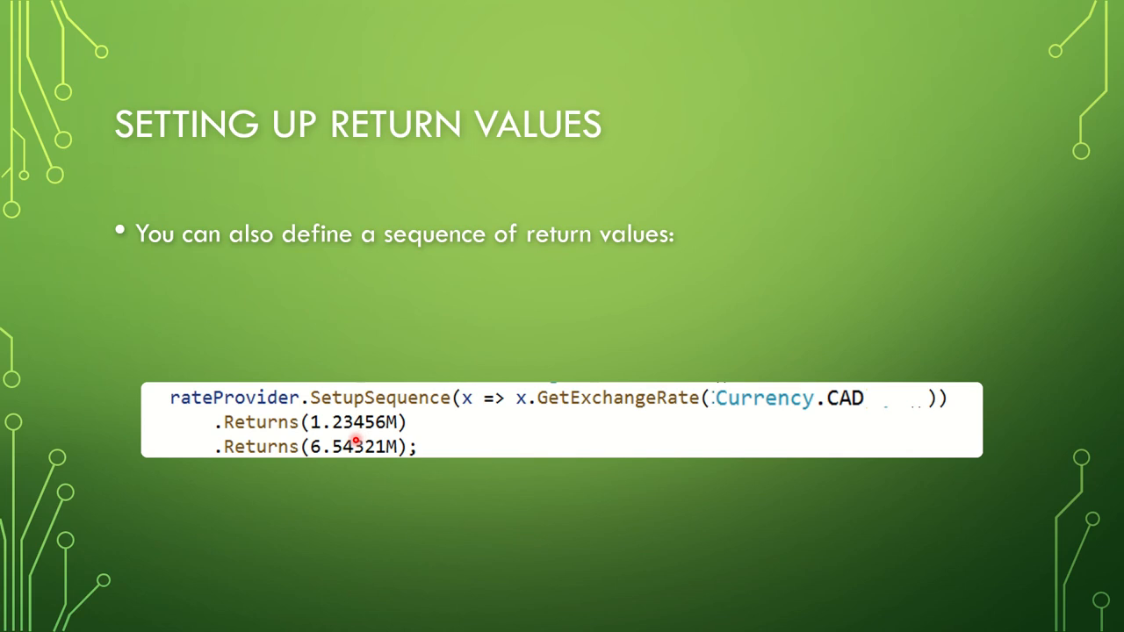
{"action": "mouse_move", "coordinate": [425, 342]}
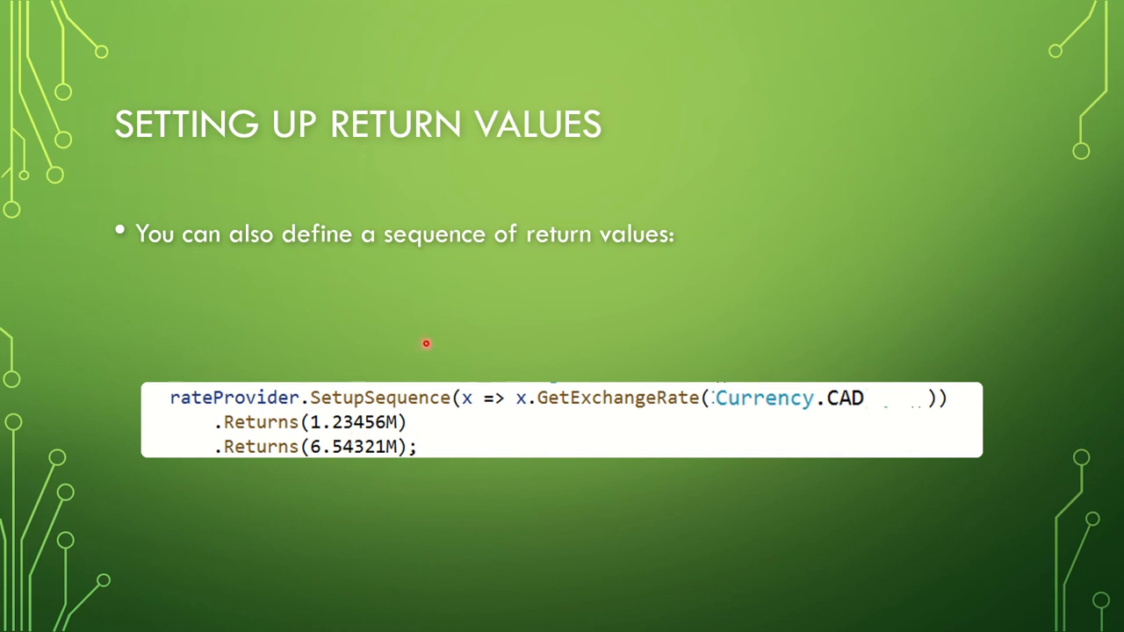
{"action": "key", "text": "right"}
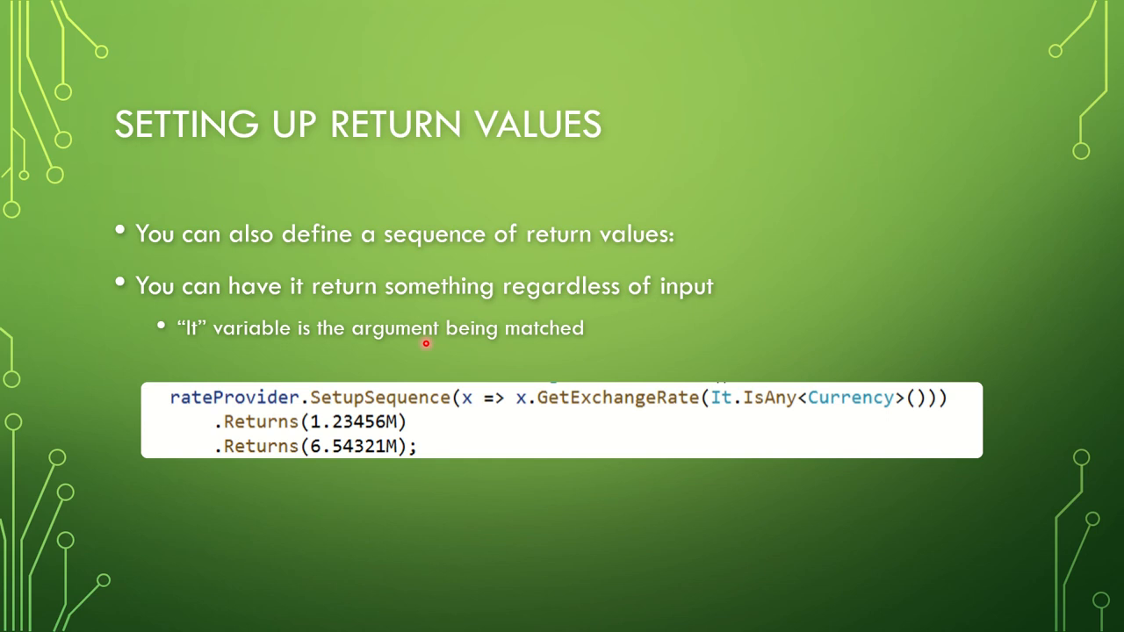
{"action": "mouse_move", "coordinate": [730, 439]}
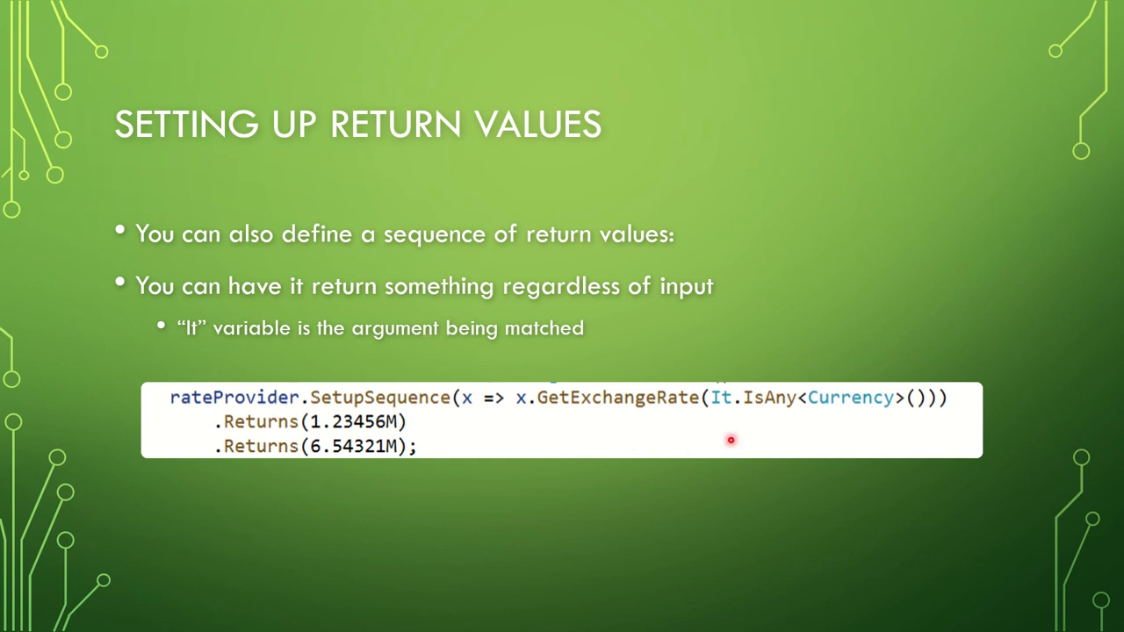
{"action": "mouse_move", "coordinate": [759, 407]}
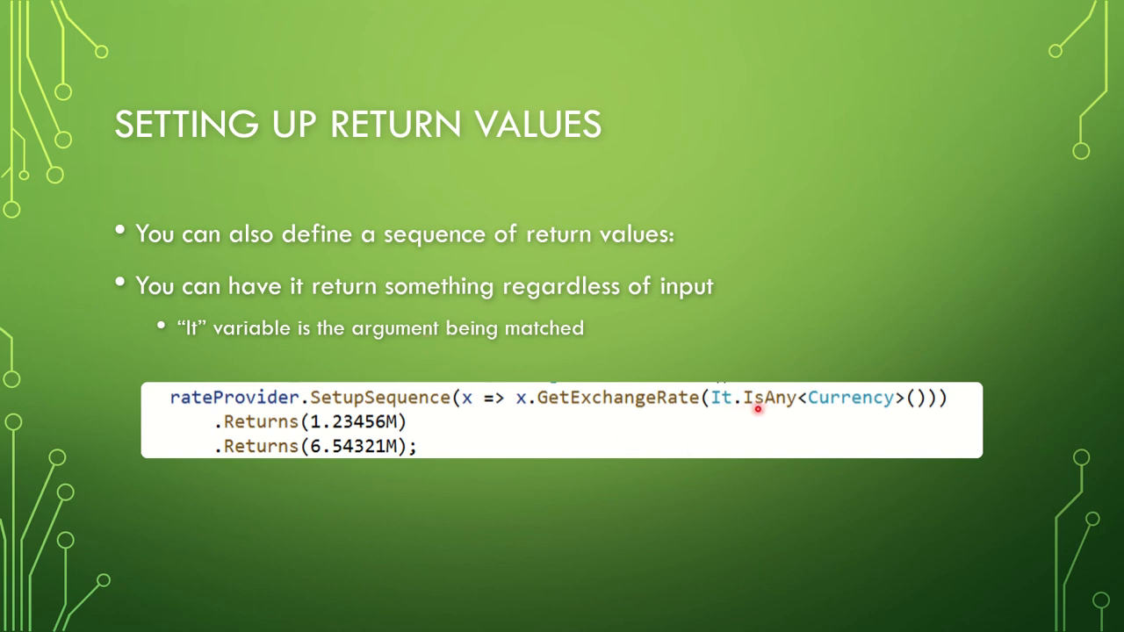
{"action": "mouse_move", "coordinate": [751, 413]}
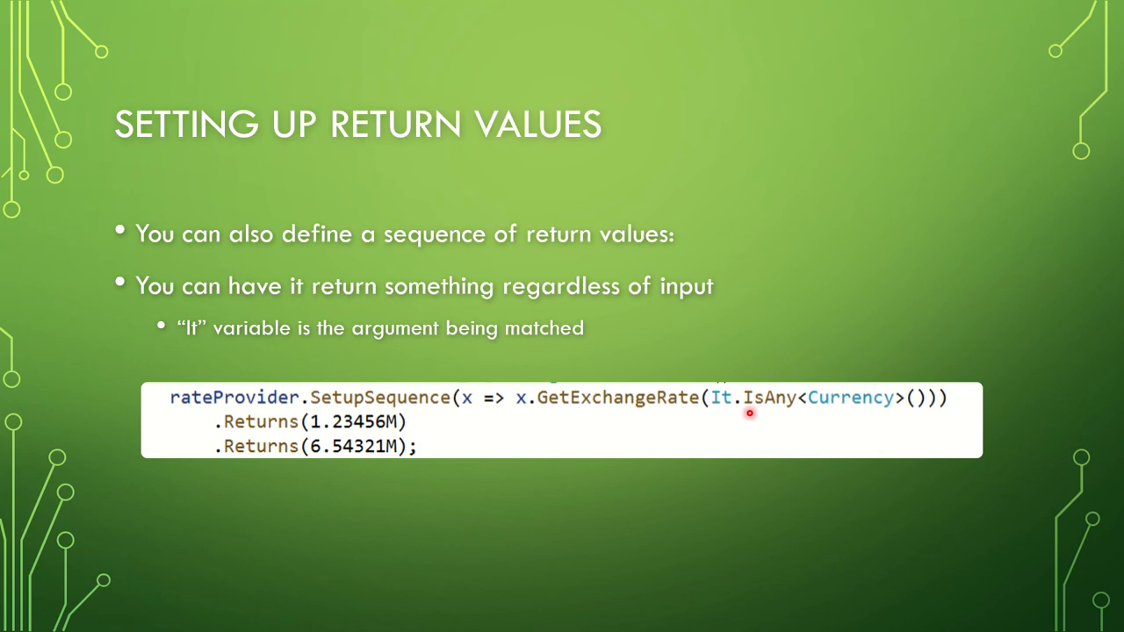
{"action": "mouse_move", "coordinate": [825, 428]}
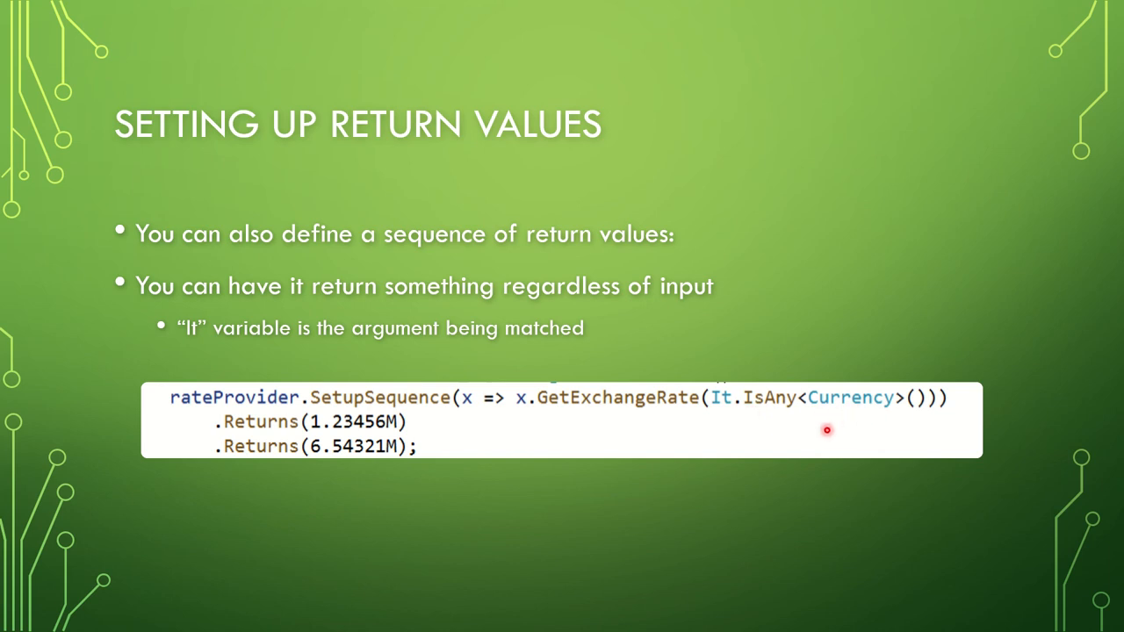
{"action": "mouse_move", "coordinate": [815, 432]}
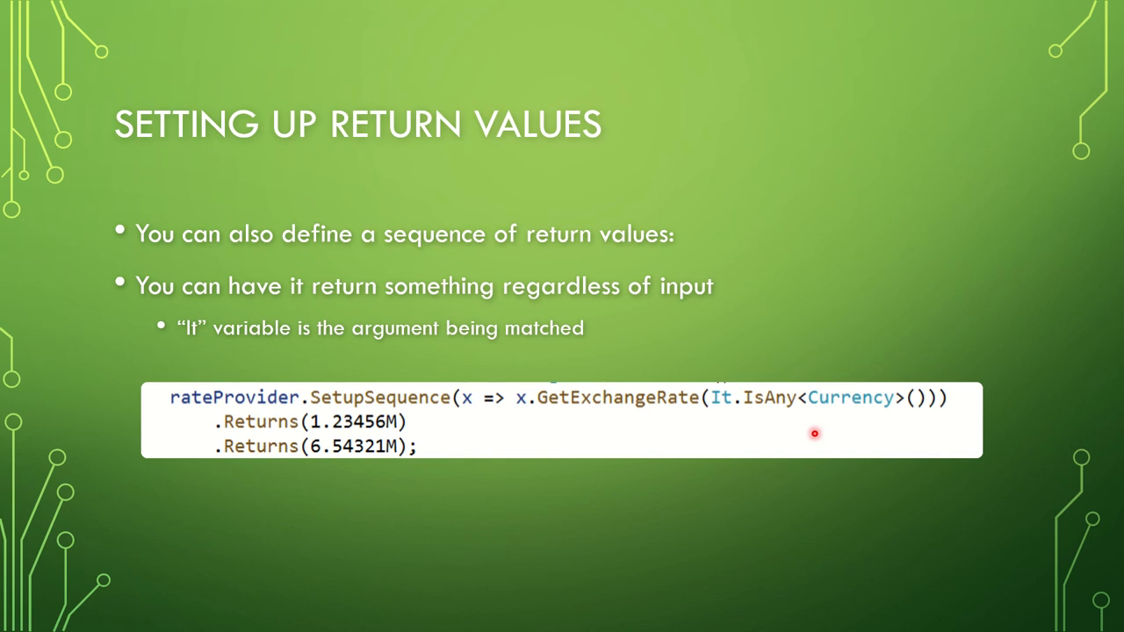
{"action": "mouse_move", "coordinate": [786, 431]}
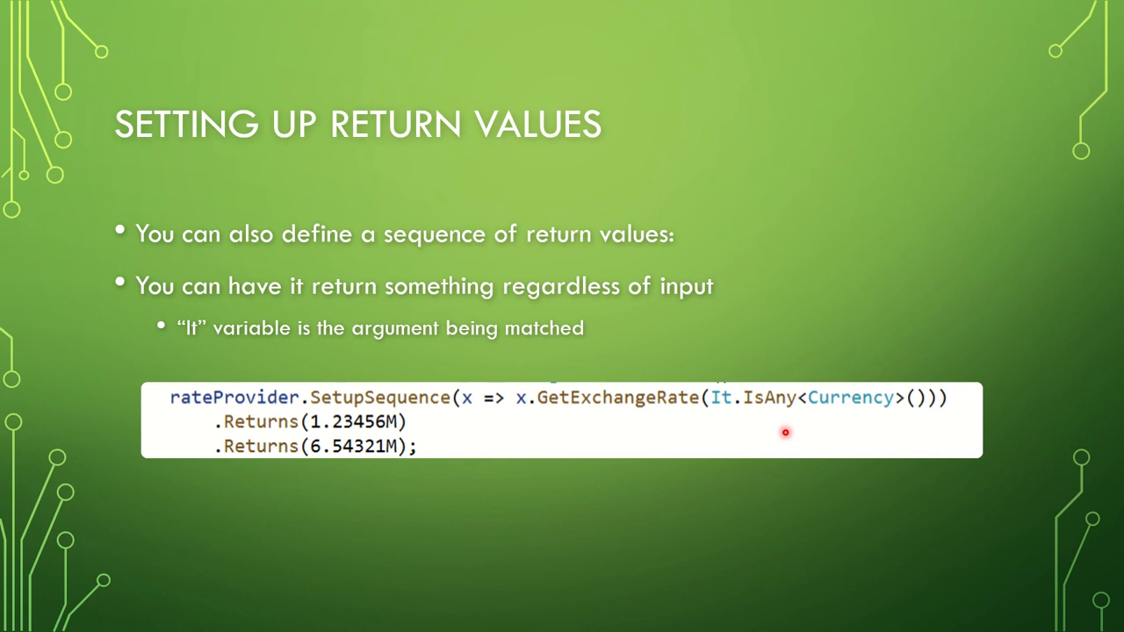
{"action": "mouse_move", "coordinate": [523, 439]}
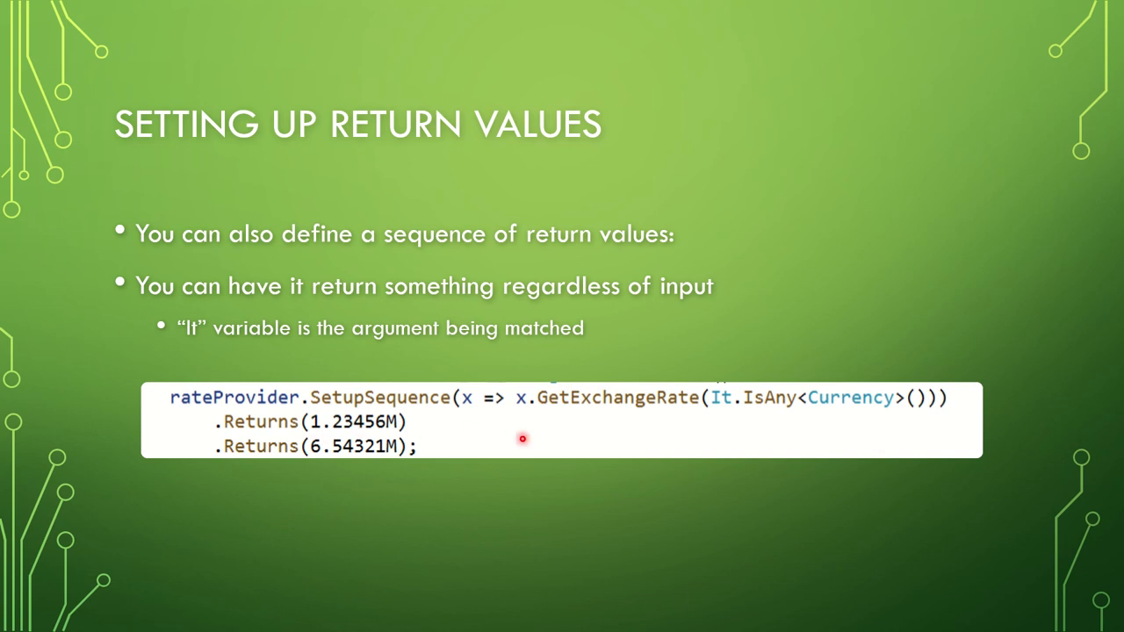
{"action": "mouse_move", "coordinate": [481, 457]}
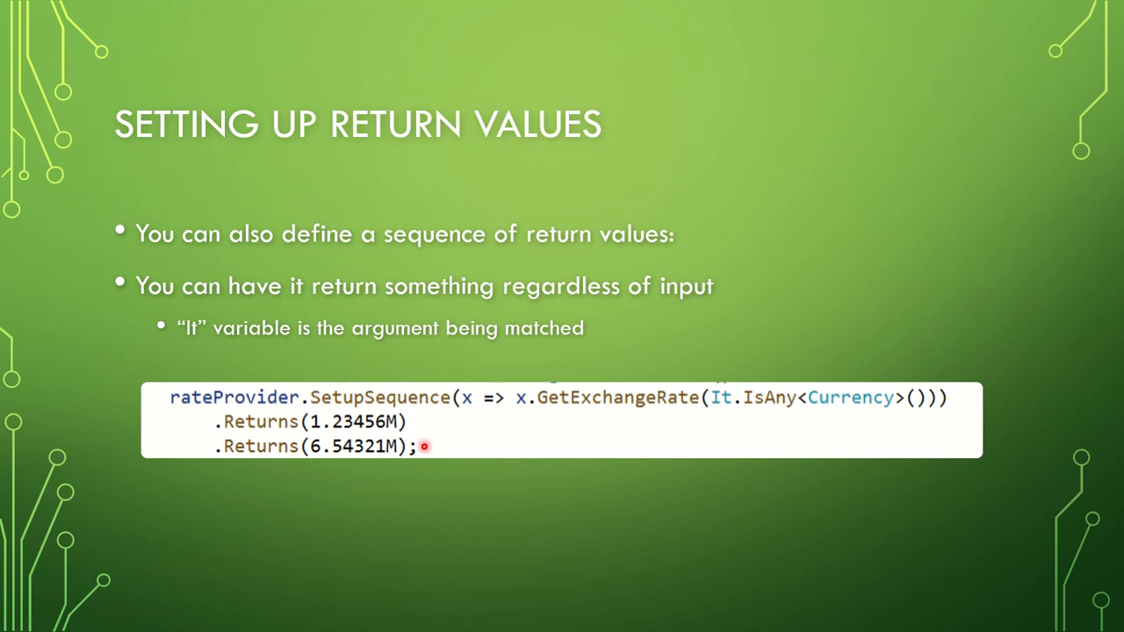
{"action": "mouse_move", "coordinate": [326, 465]}
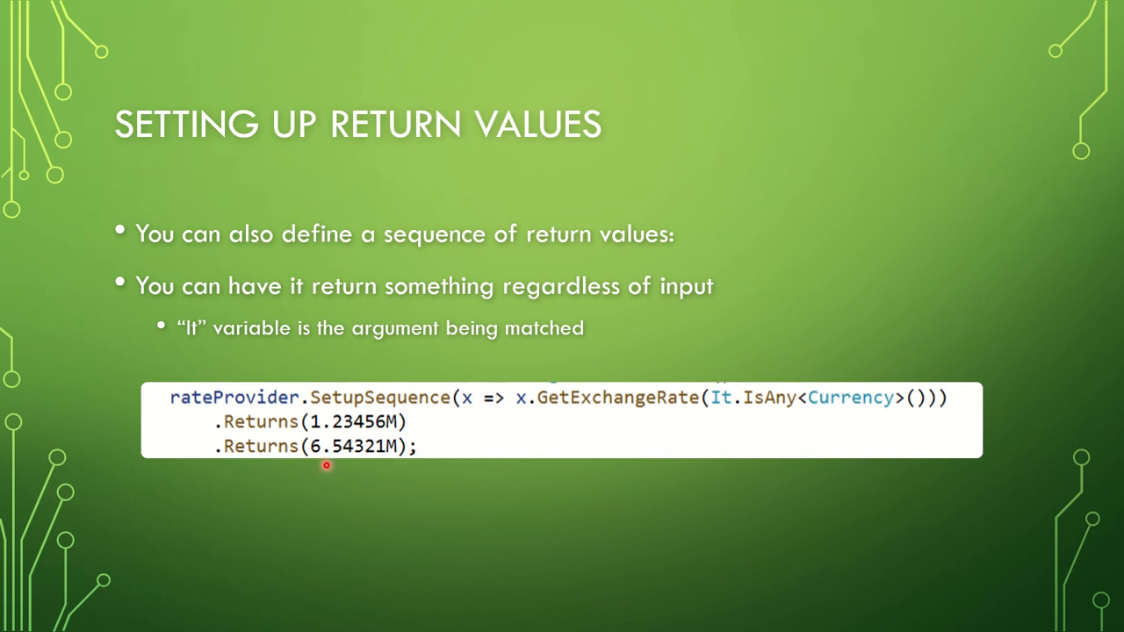
{"action": "mouse_move", "coordinate": [471, 457]}
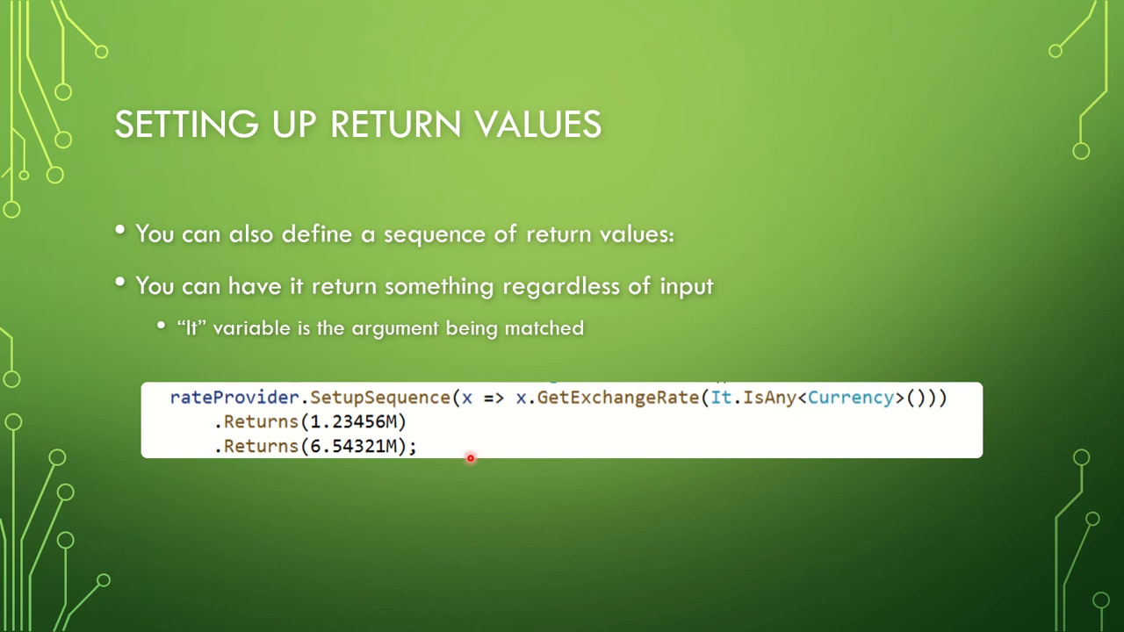
{"action": "mouse_move", "coordinate": [442, 456]}
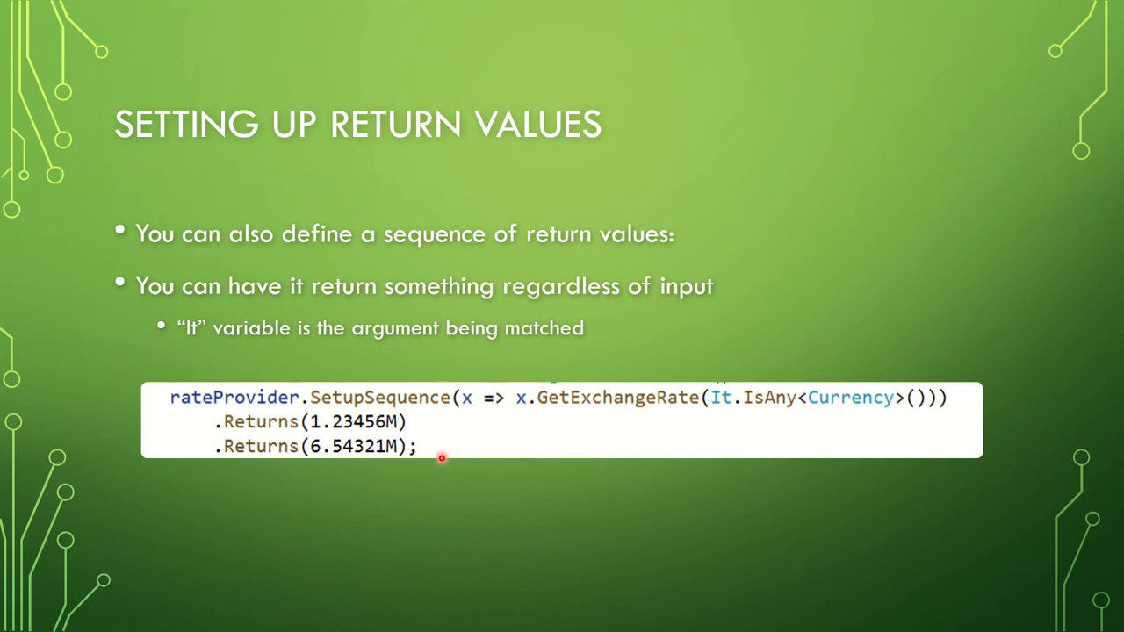
{"action": "mouse_move", "coordinate": [492, 509]}
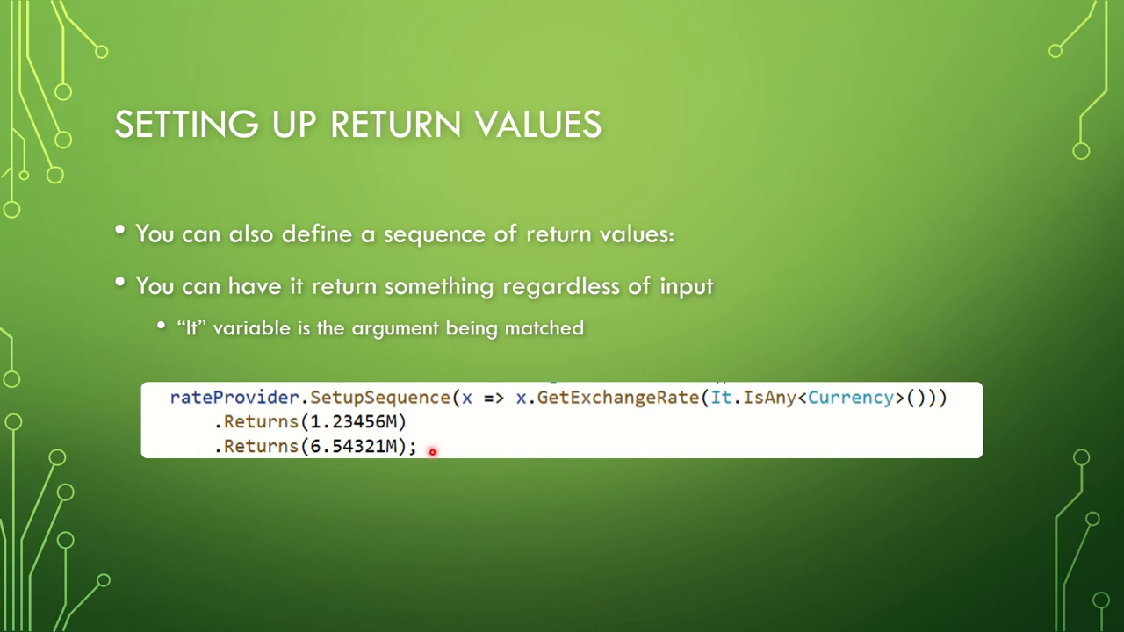
{"action": "mouse_move", "coordinate": [429, 454]}
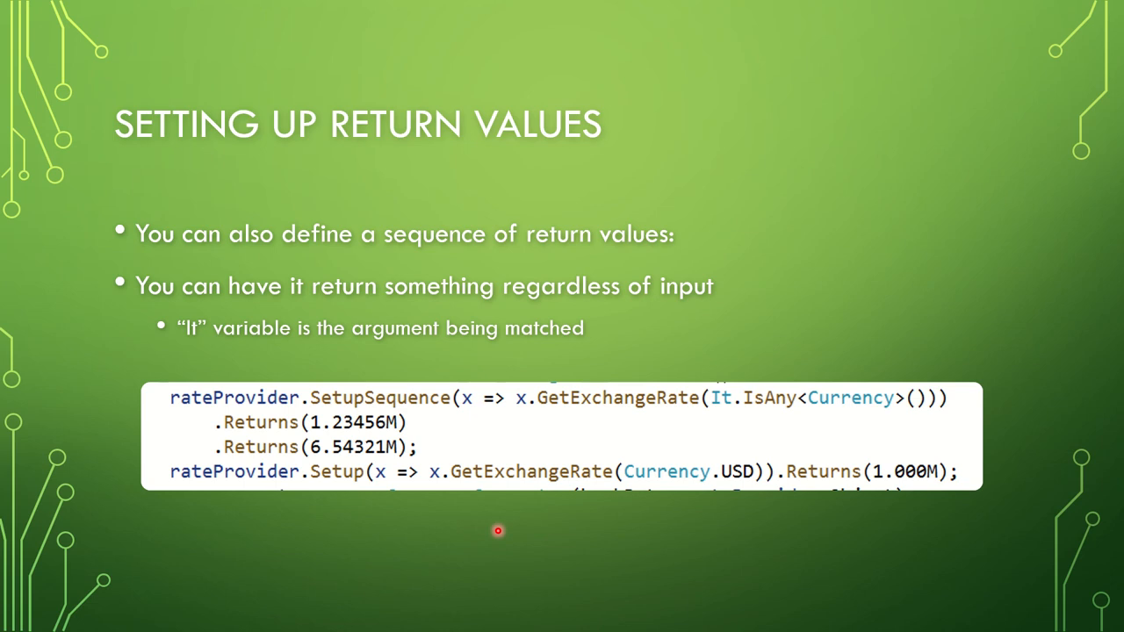
{"action": "mouse_move", "coordinate": [421, 523]}
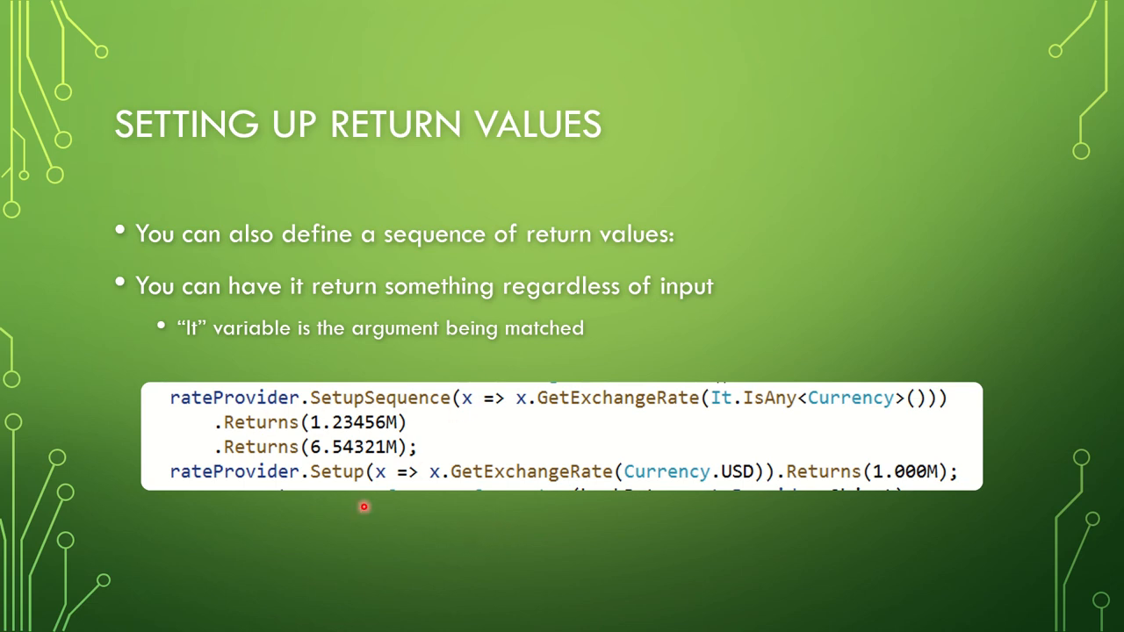
{"action": "mouse_move", "coordinate": [327, 487]}
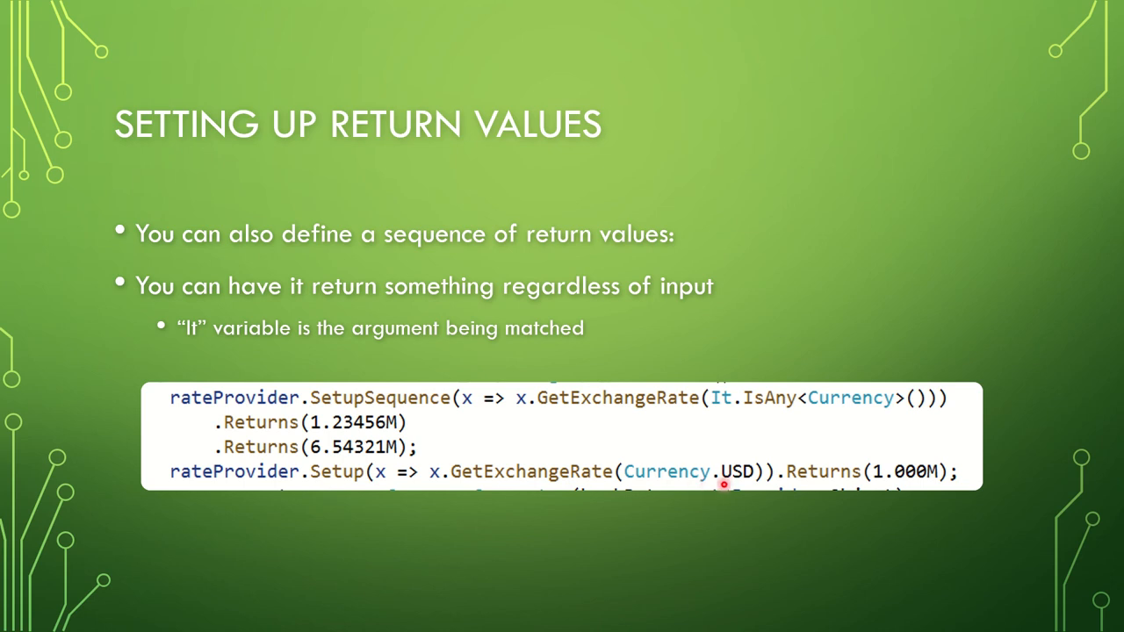
{"action": "mouse_move", "coordinate": [737, 485]}
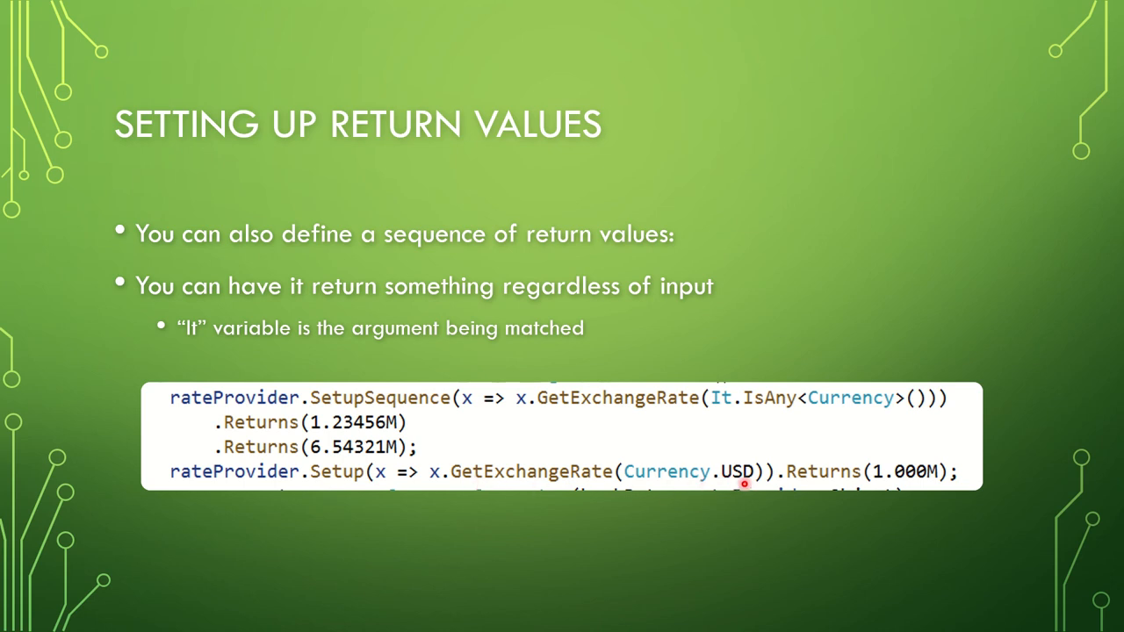
{"action": "mouse_move", "coordinate": [892, 485]}
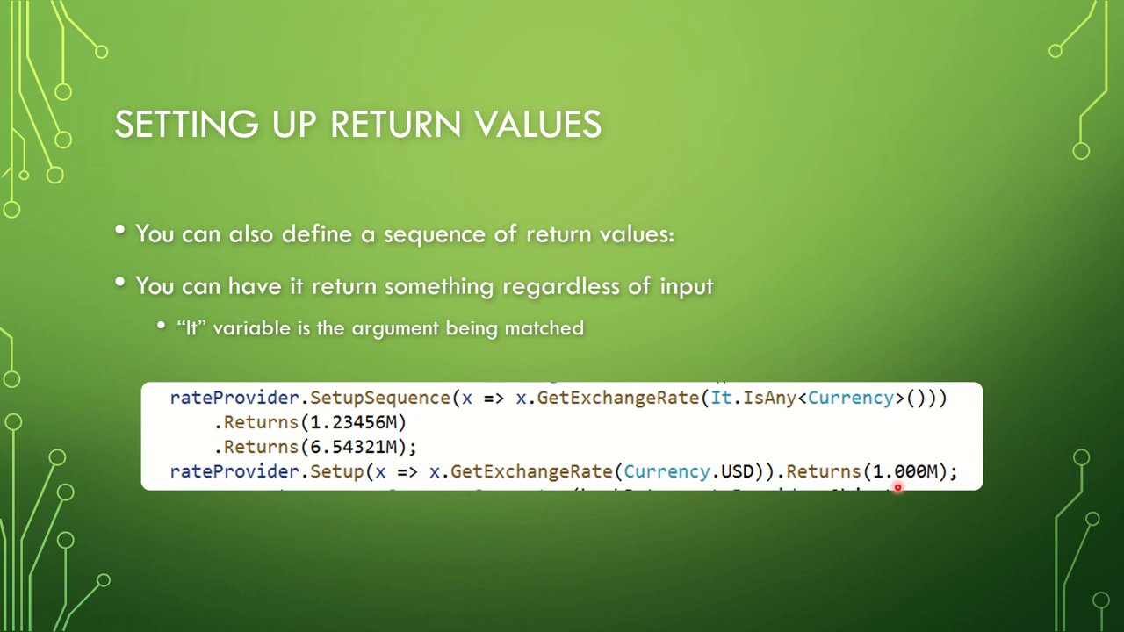
{"action": "mouse_move", "coordinate": [871, 499]}
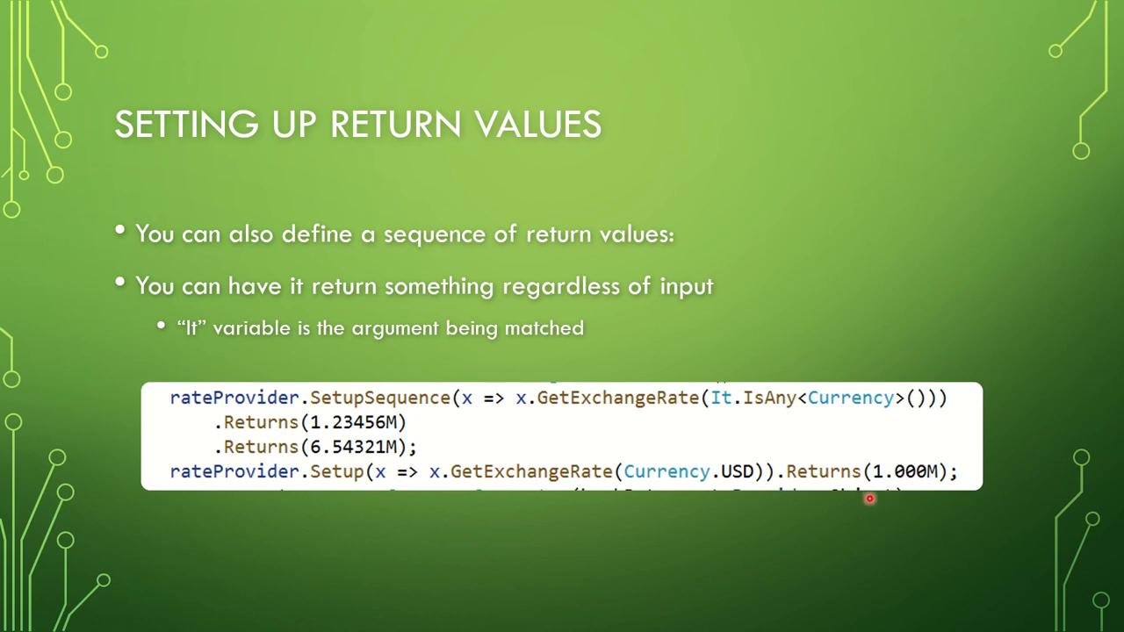
{"action": "mouse_move", "coordinate": [411, 423]}
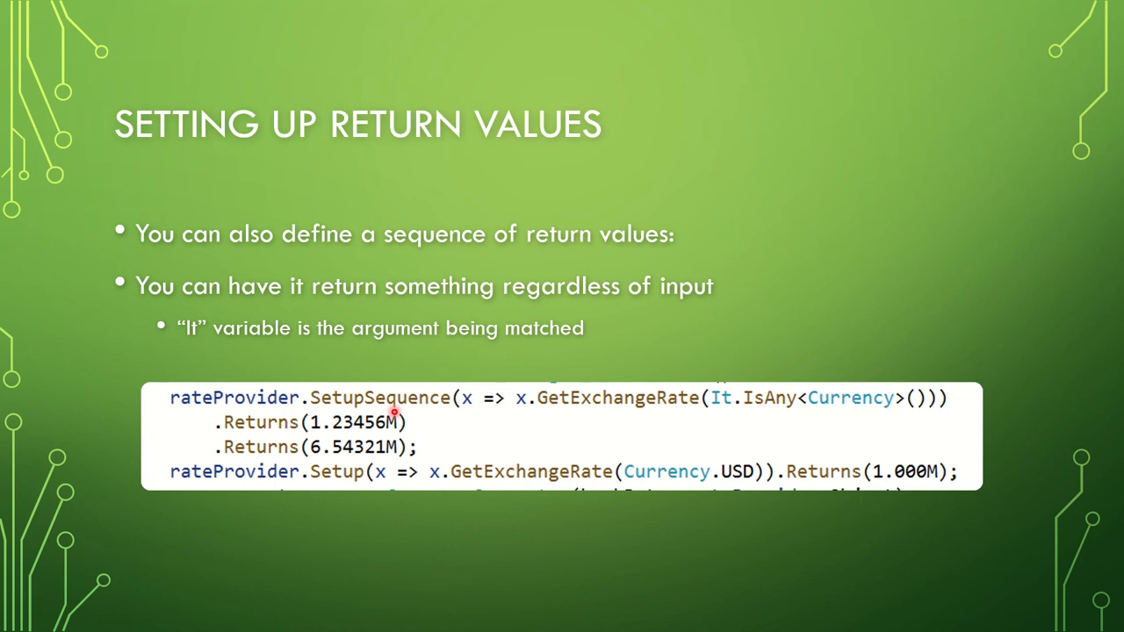
{"action": "mouse_move", "coordinate": [414, 498]}
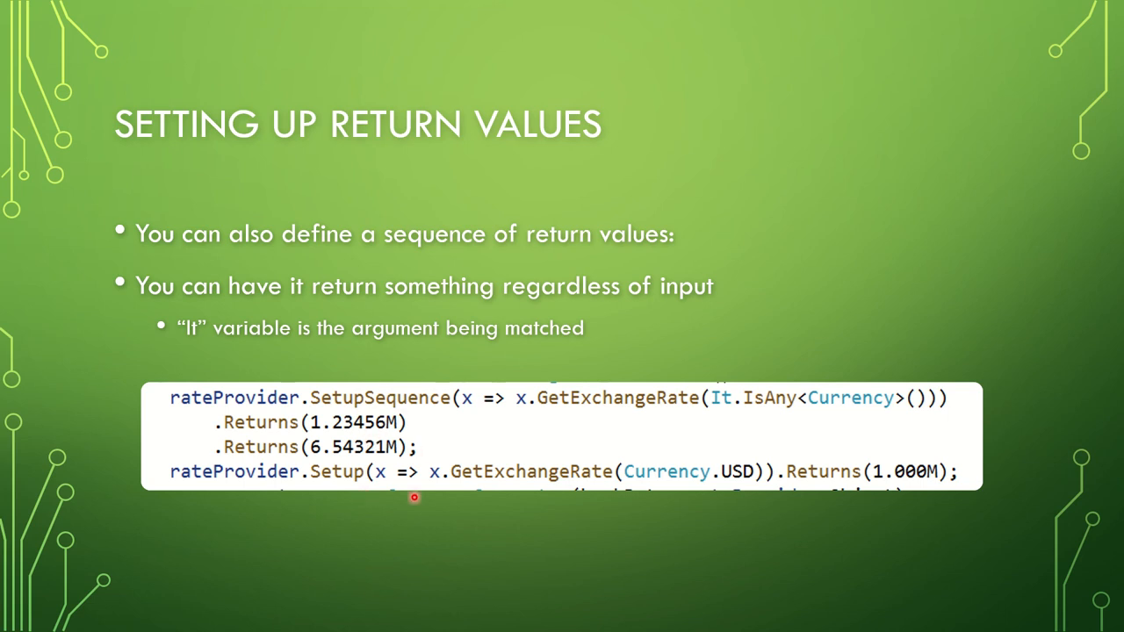
{"action": "mouse_move", "coordinate": [713, 503]}
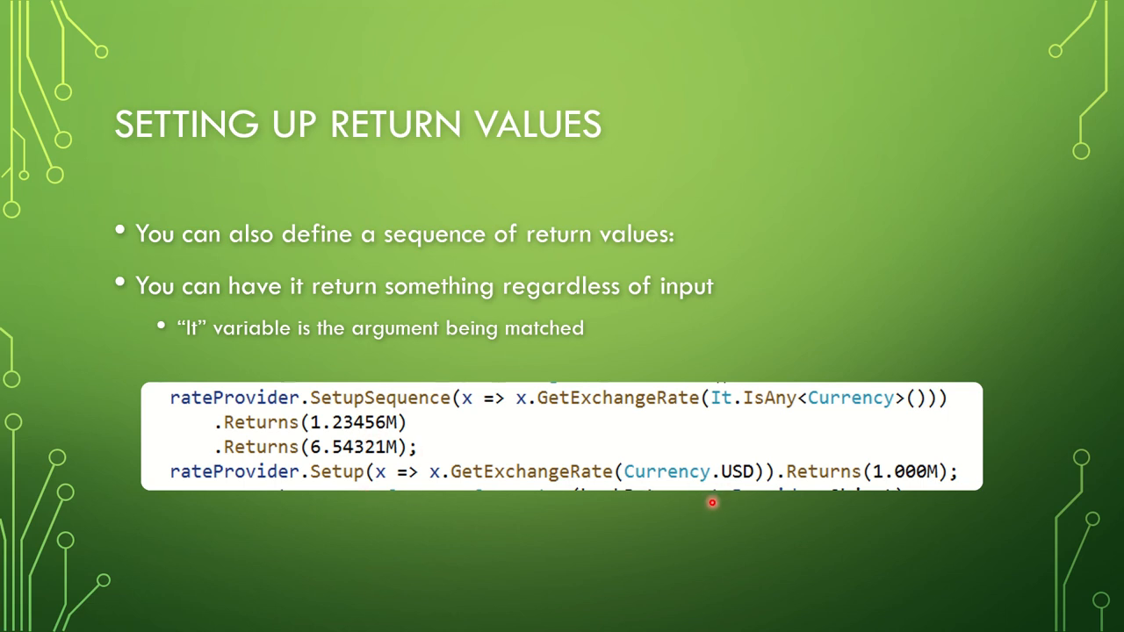
{"action": "mouse_move", "coordinate": [691, 542]}
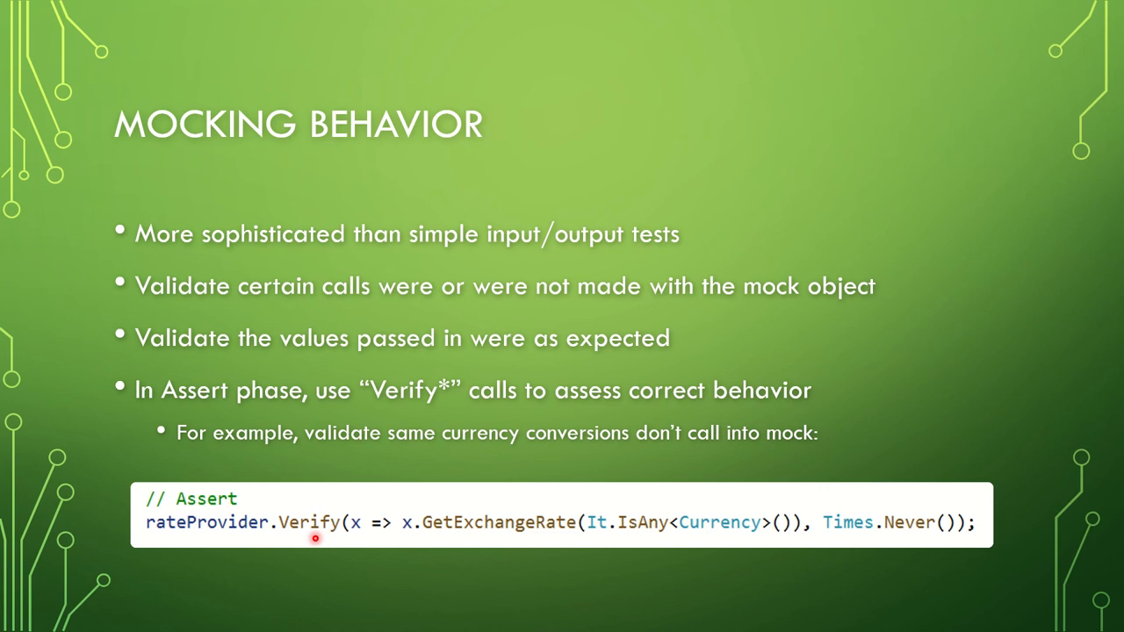
{"action": "mouse_move", "coordinate": [346, 543]}
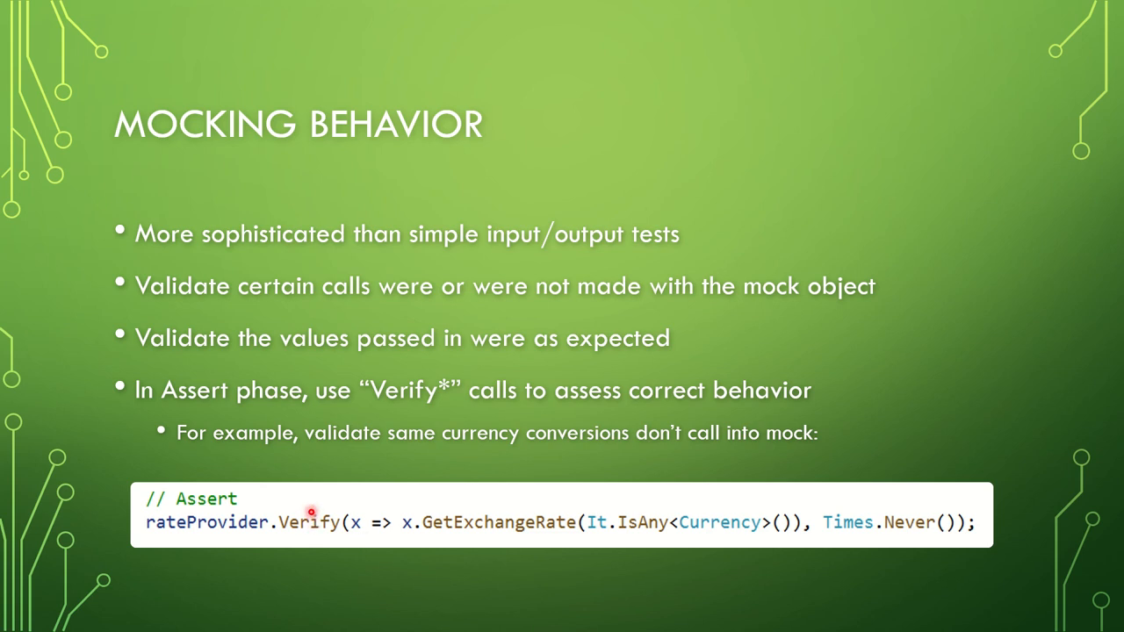
{"action": "mouse_move", "coordinate": [456, 511]}
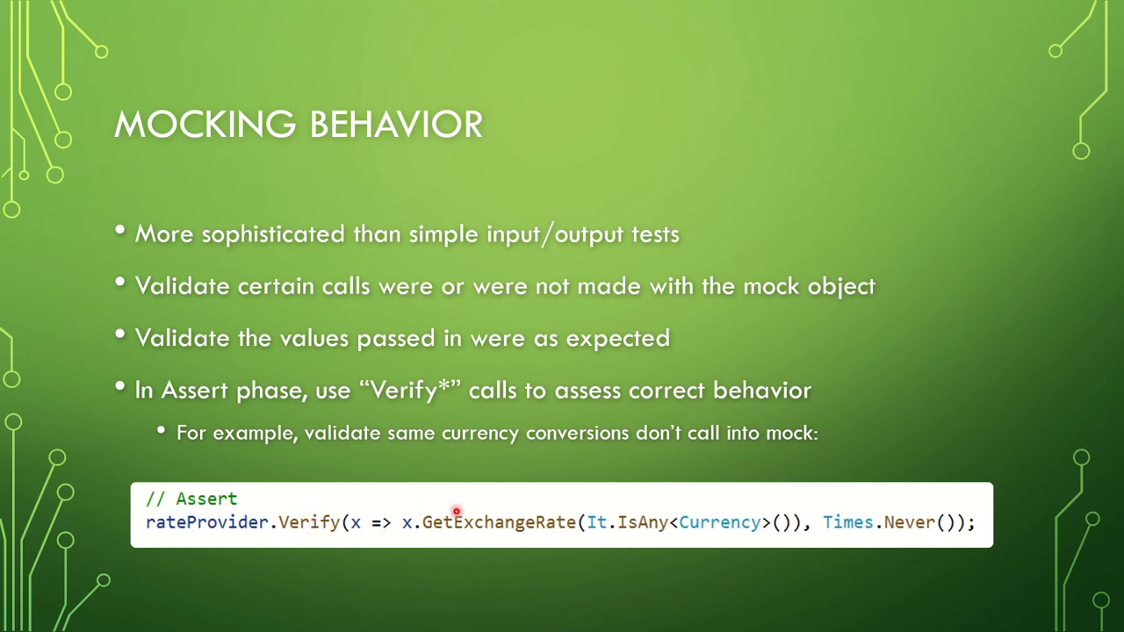
{"action": "mouse_move", "coordinate": [456, 536]}
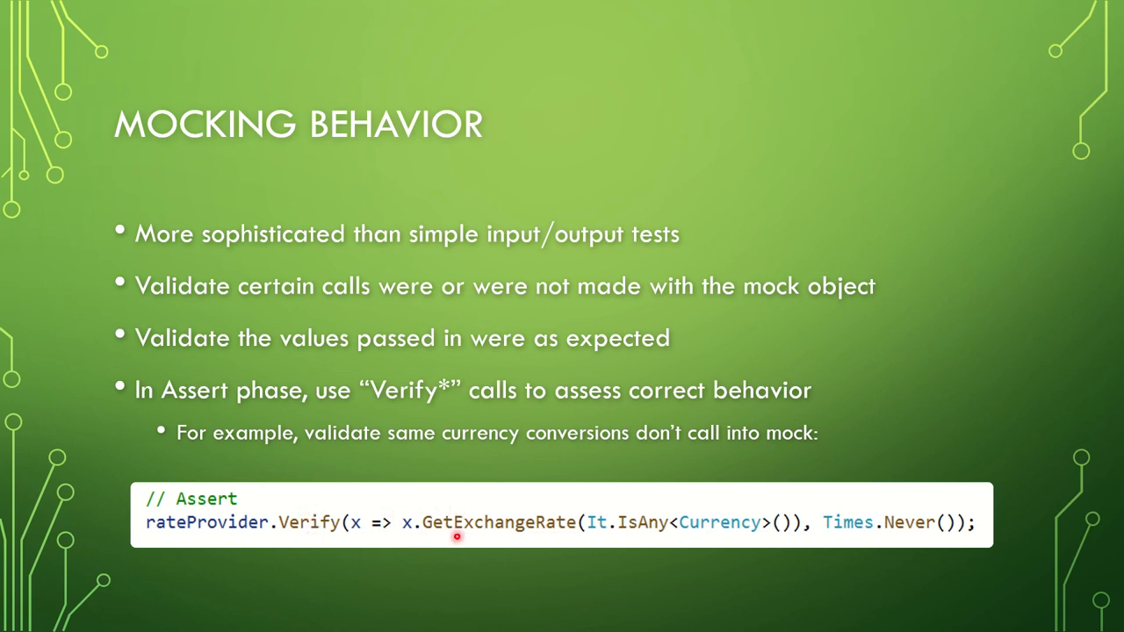
{"action": "mouse_move", "coordinate": [465, 533]}
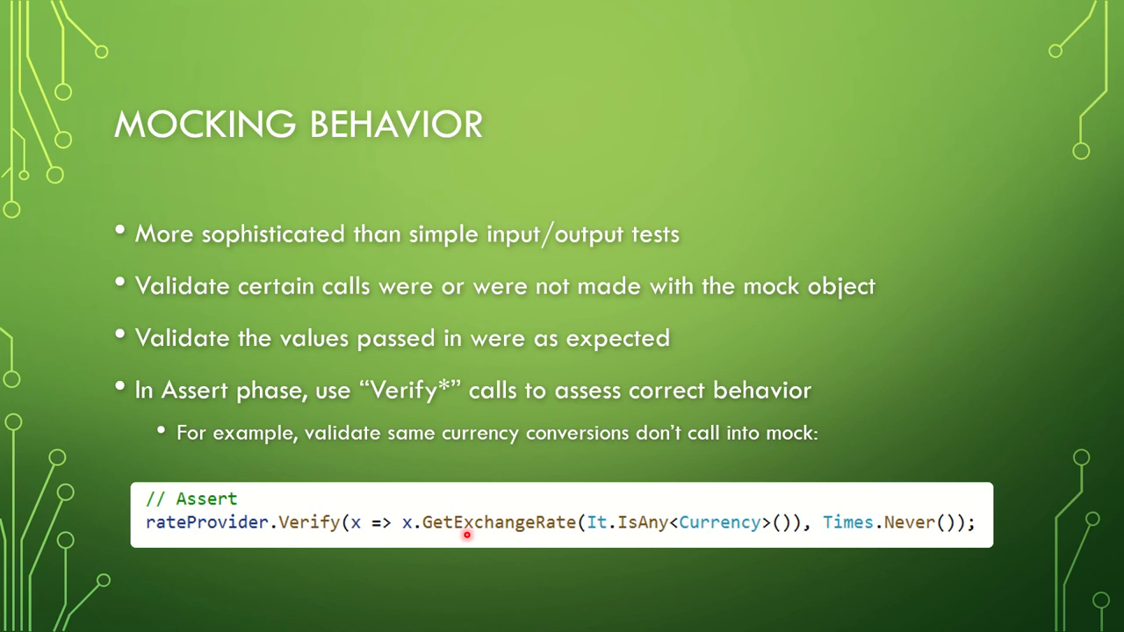
{"action": "mouse_move", "coordinate": [716, 536]}
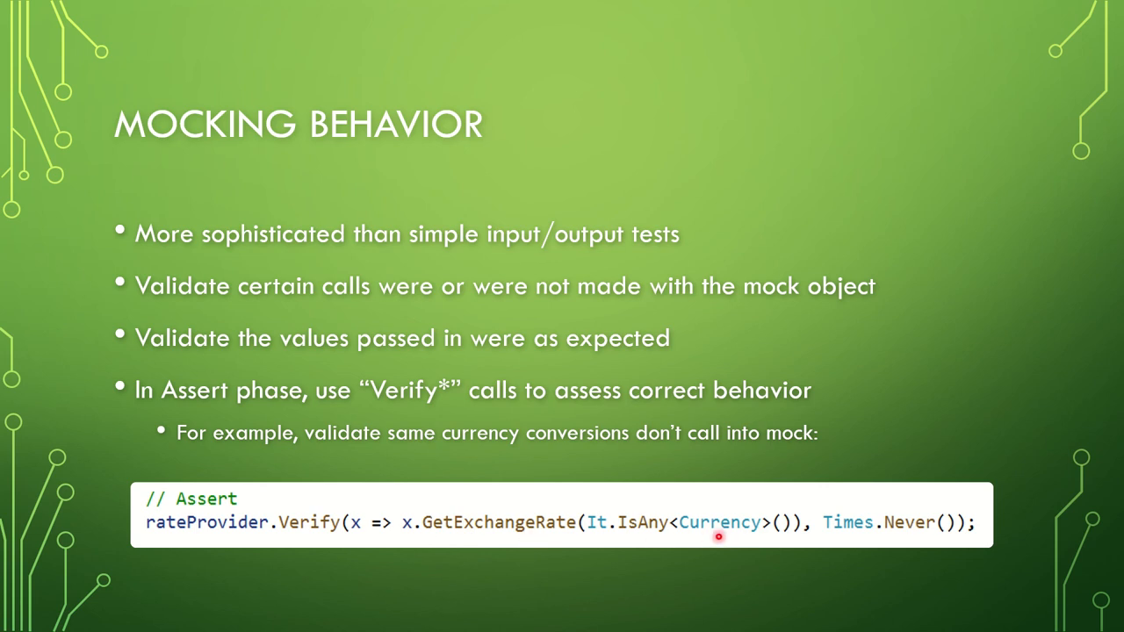
{"action": "mouse_move", "coordinate": [745, 537]}
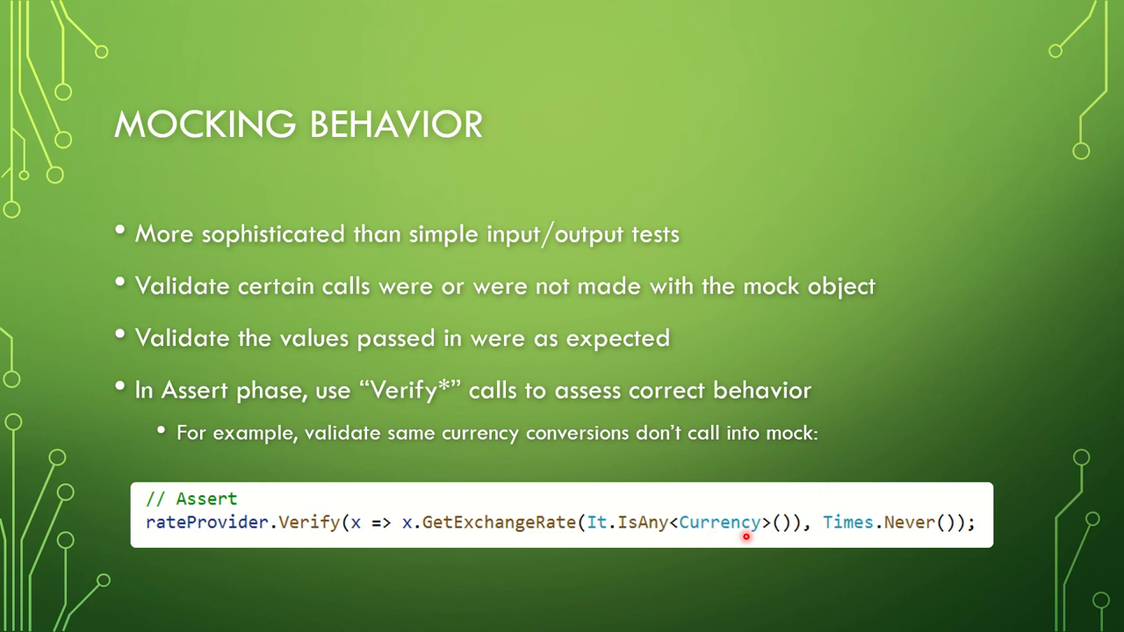
{"action": "mouse_move", "coordinate": [825, 538]}
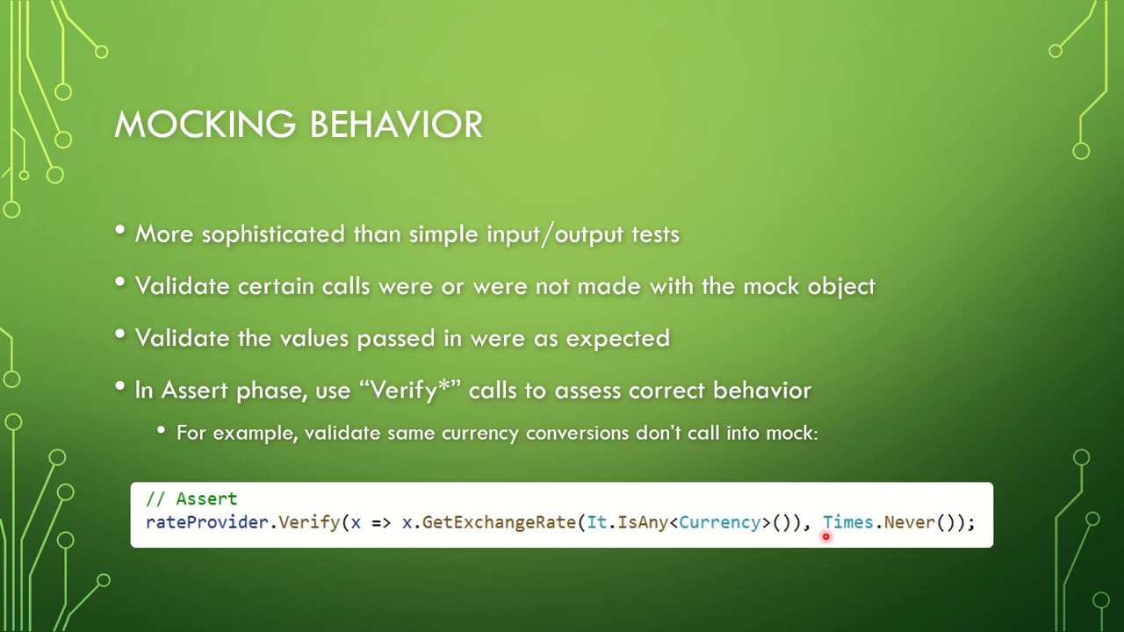
{"action": "mouse_move", "coordinate": [875, 537]}
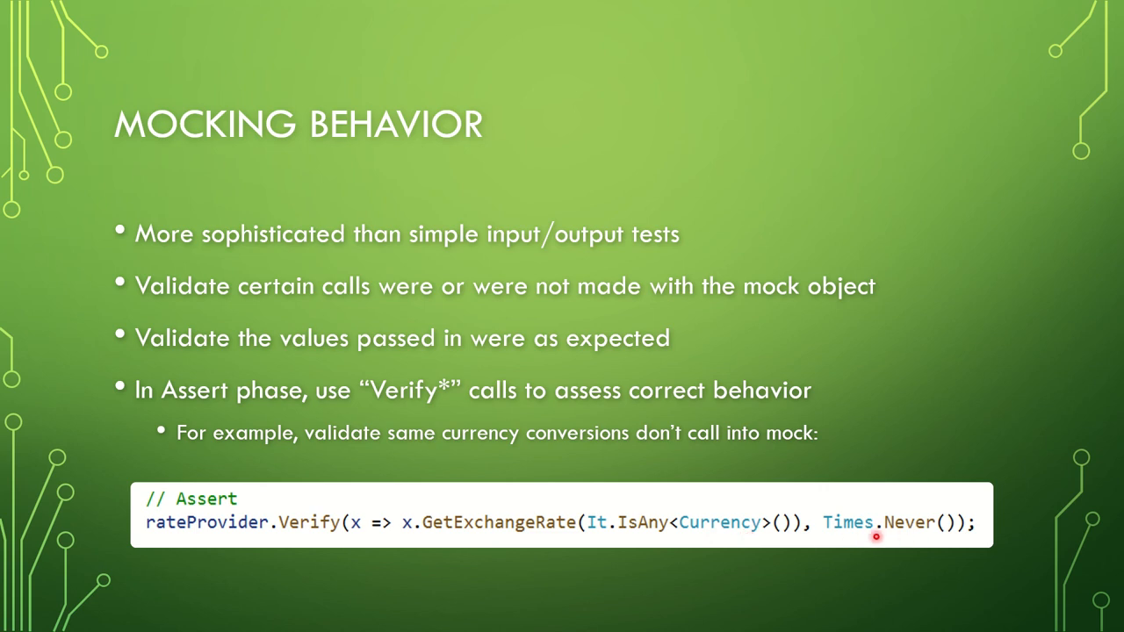
{"action": "mouse_move", "coordinate": [903, 534]}
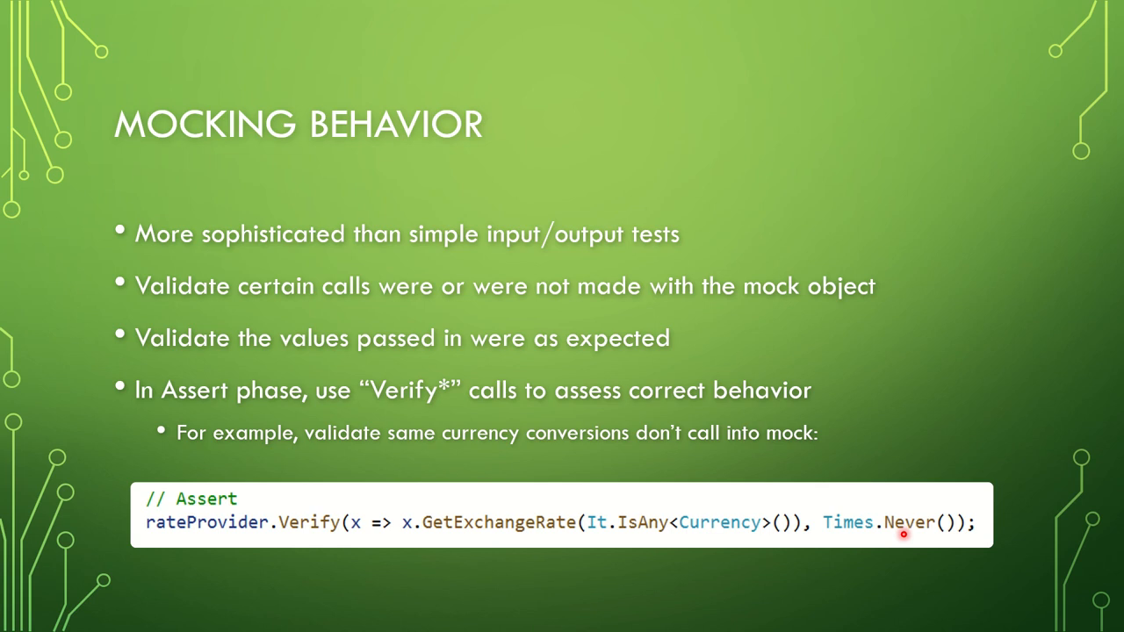
{"action": "mouse_move", "coordinate": [868, 538]}
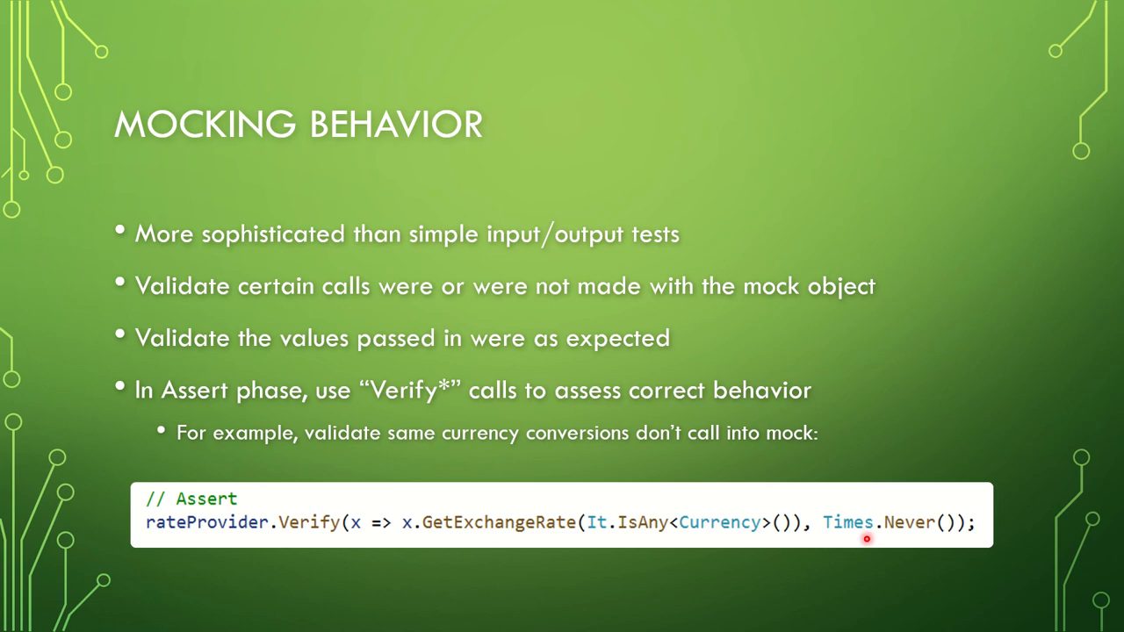
{"action": "mouse_move", "coordinate": [874, 551]}
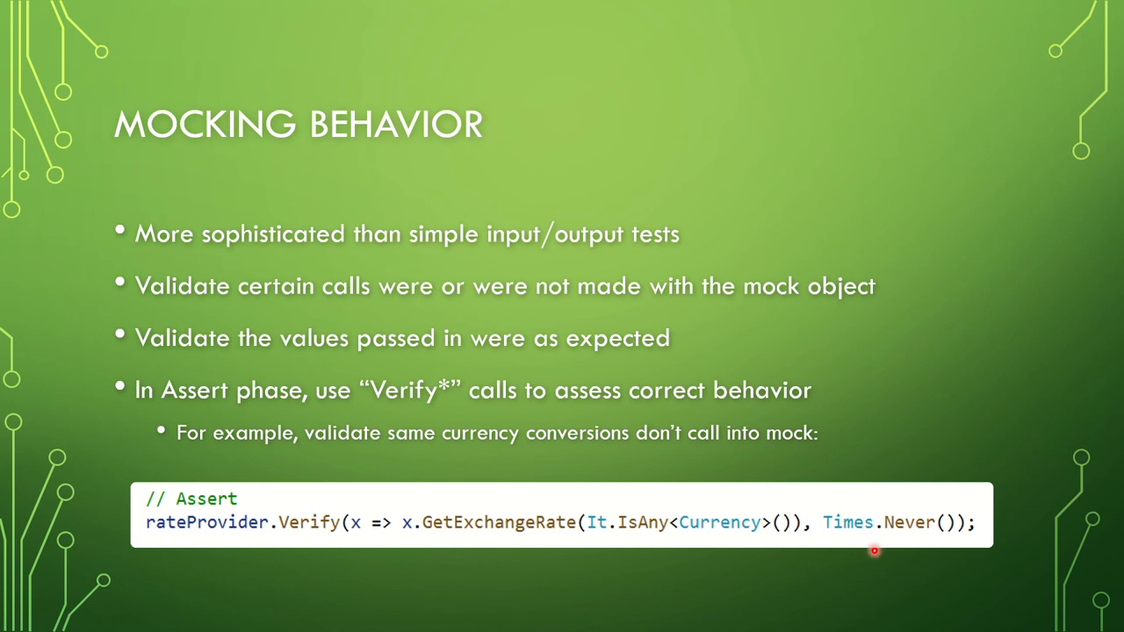